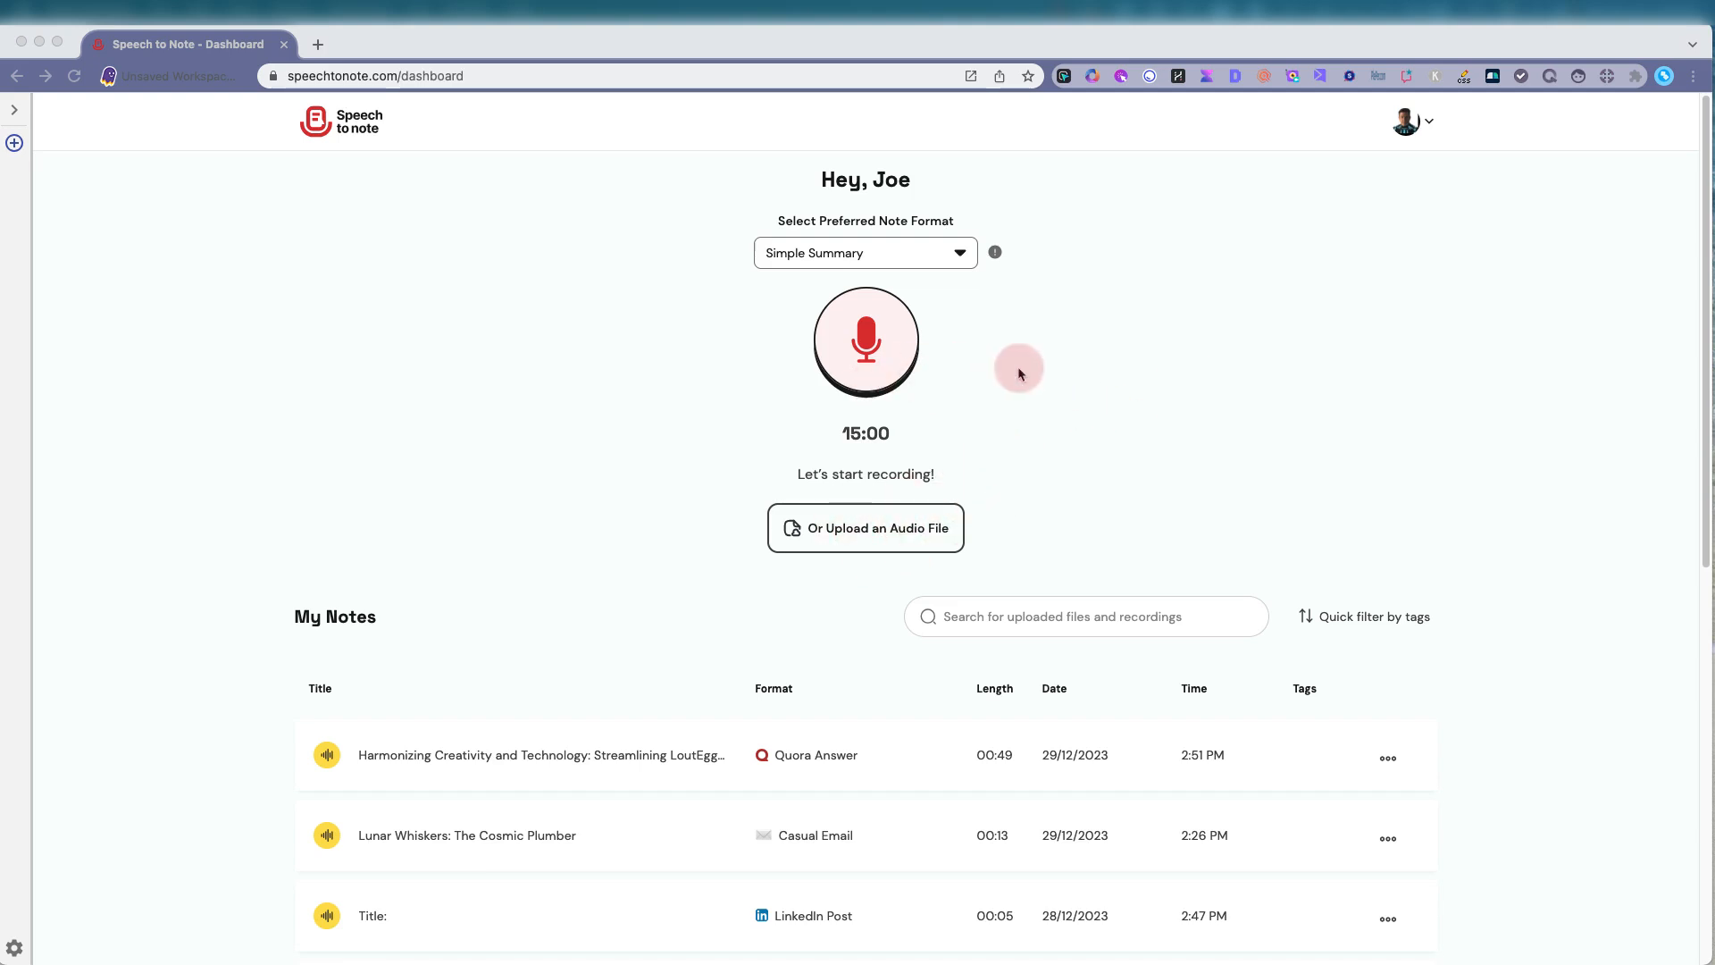
mouse_move(892, 290)
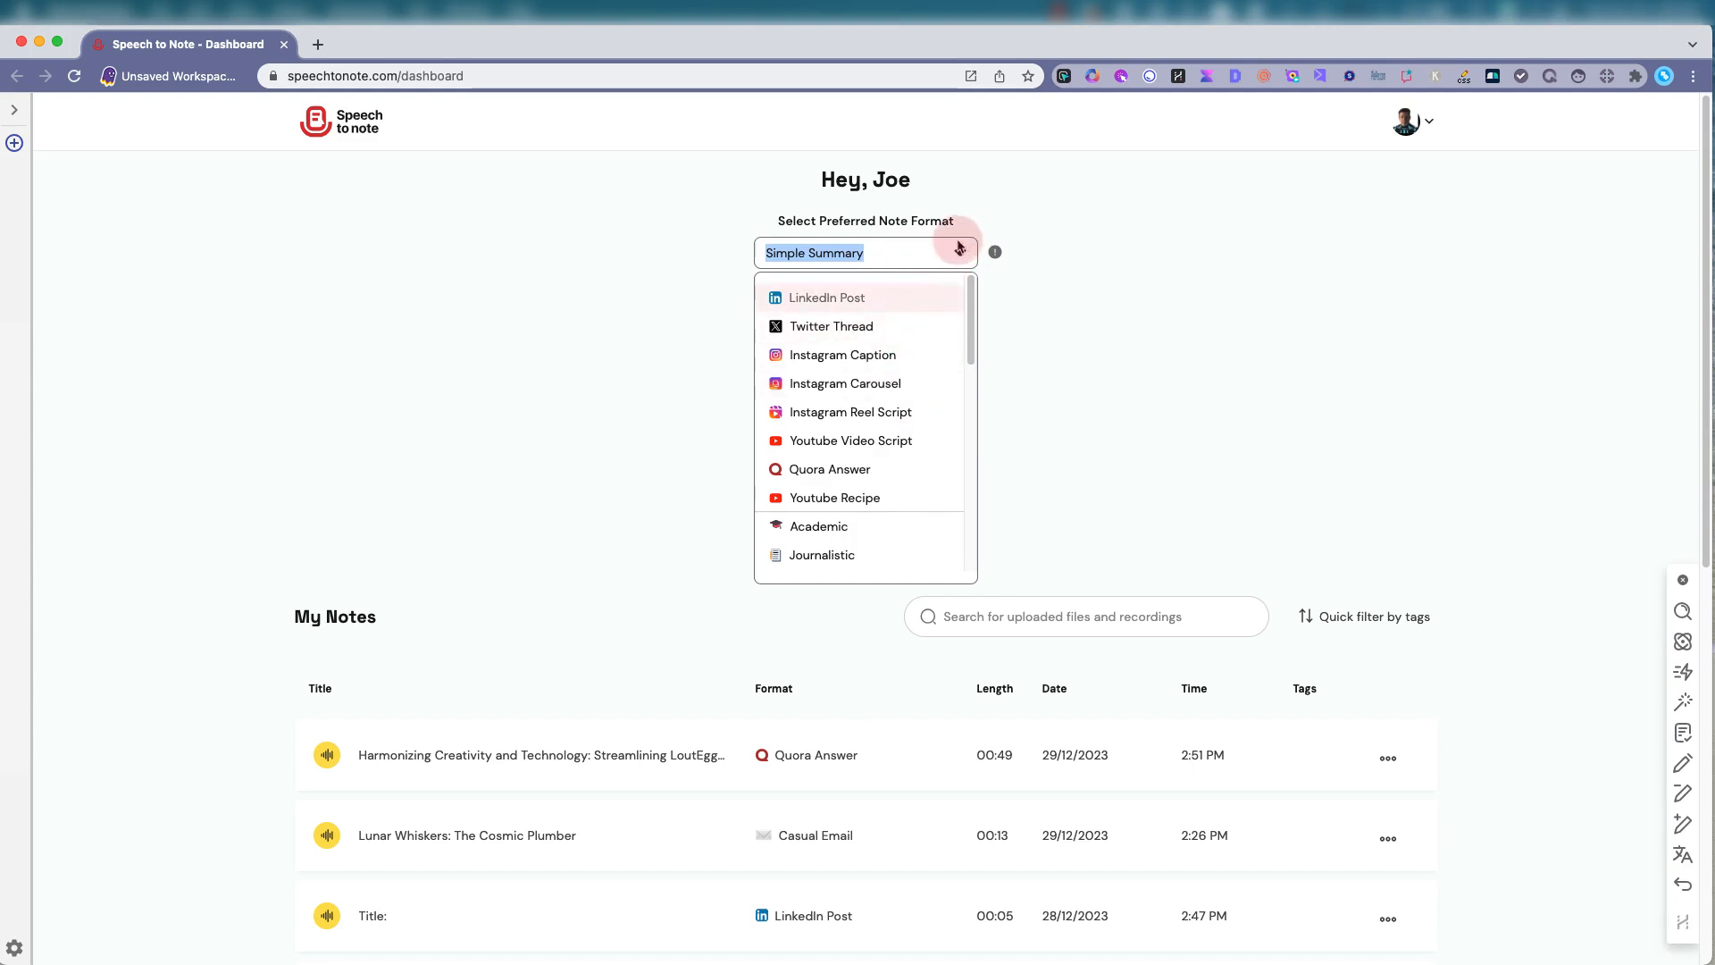
Record a brief voice note with the Simple Summary note format
left_click(864, 253)
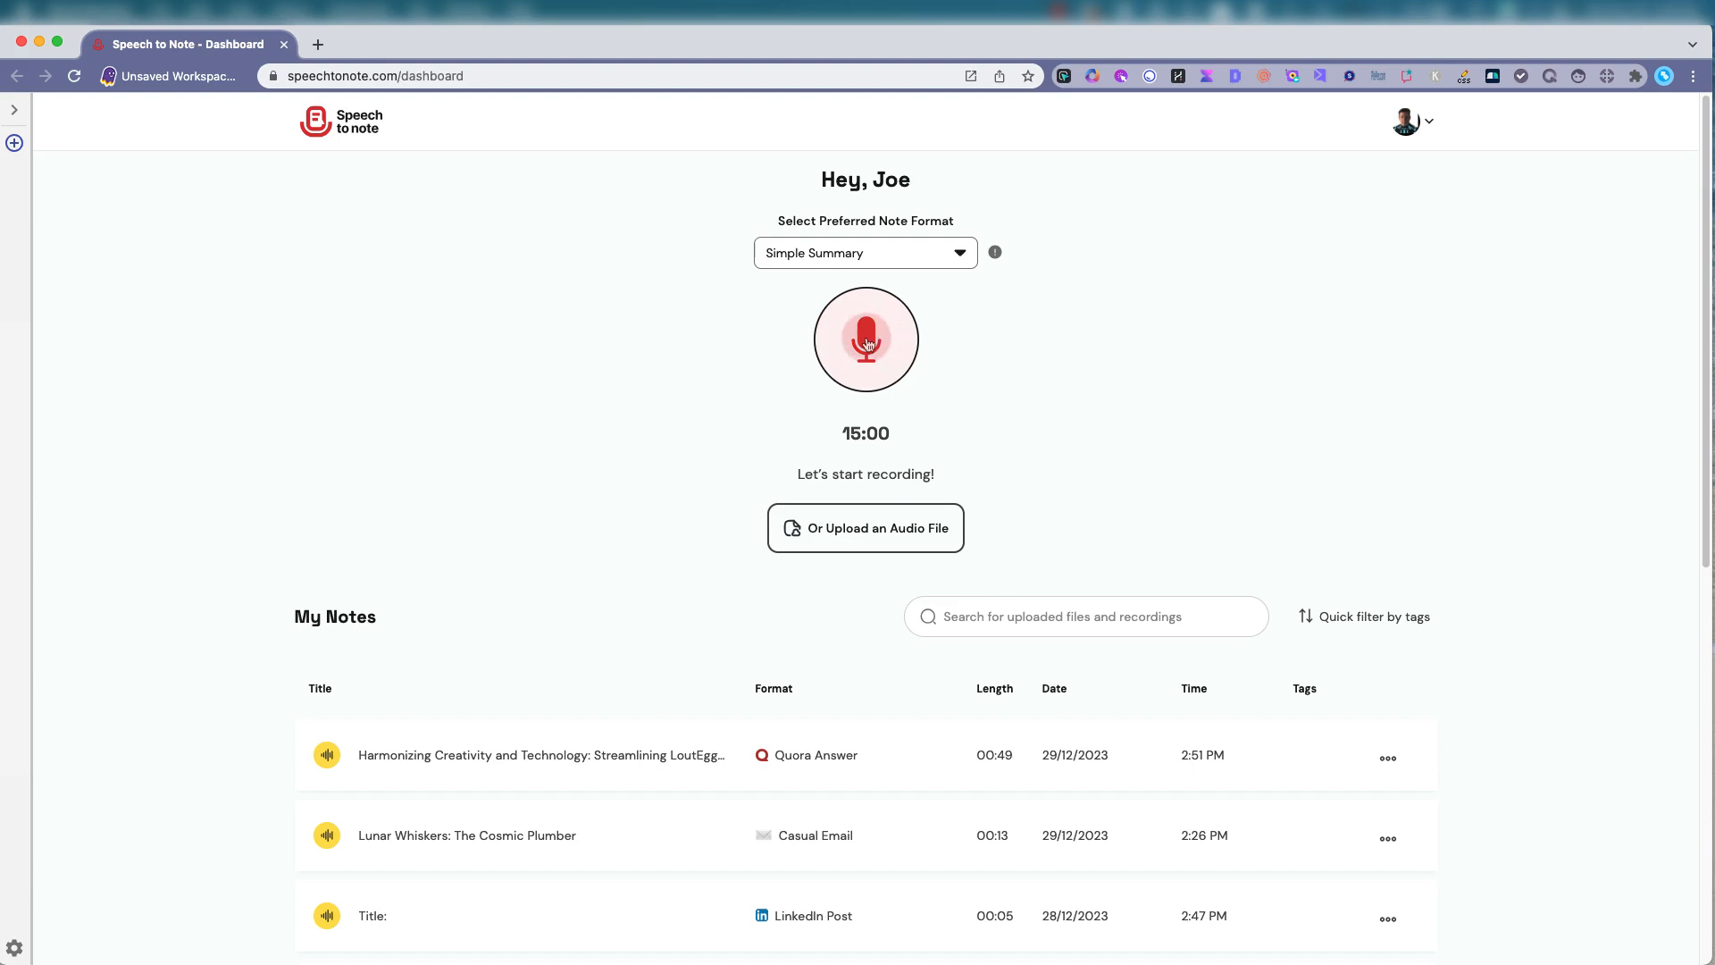
left_click(866, 340)
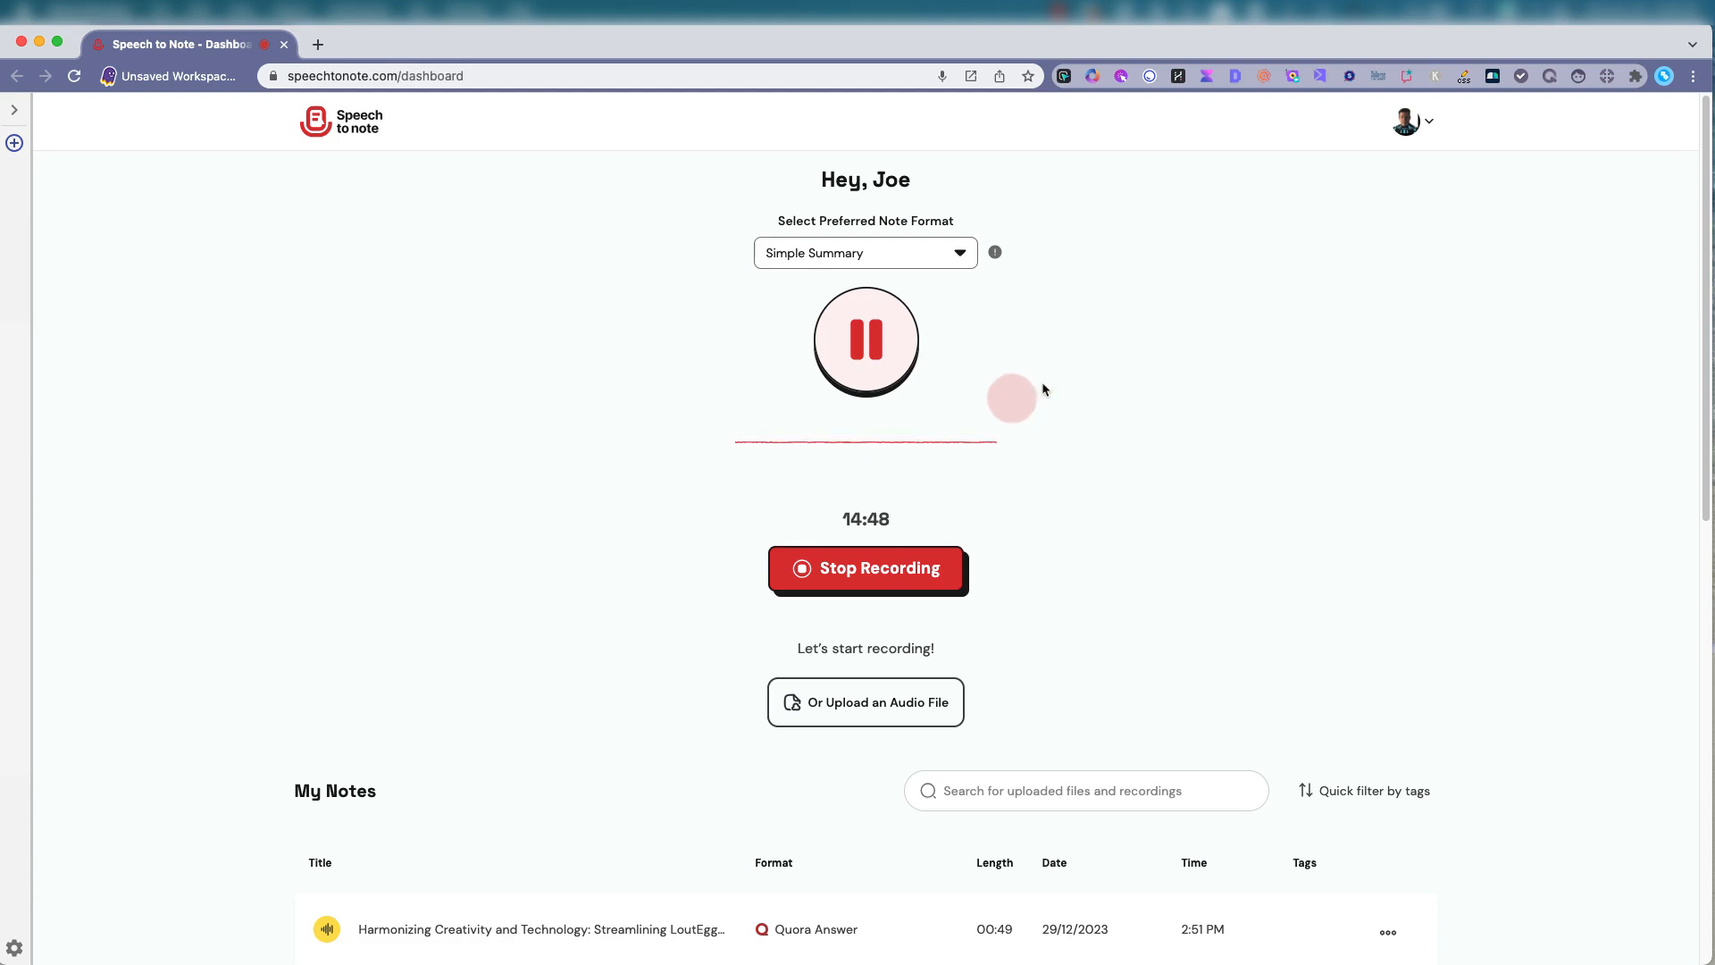
left_click(866, 568)
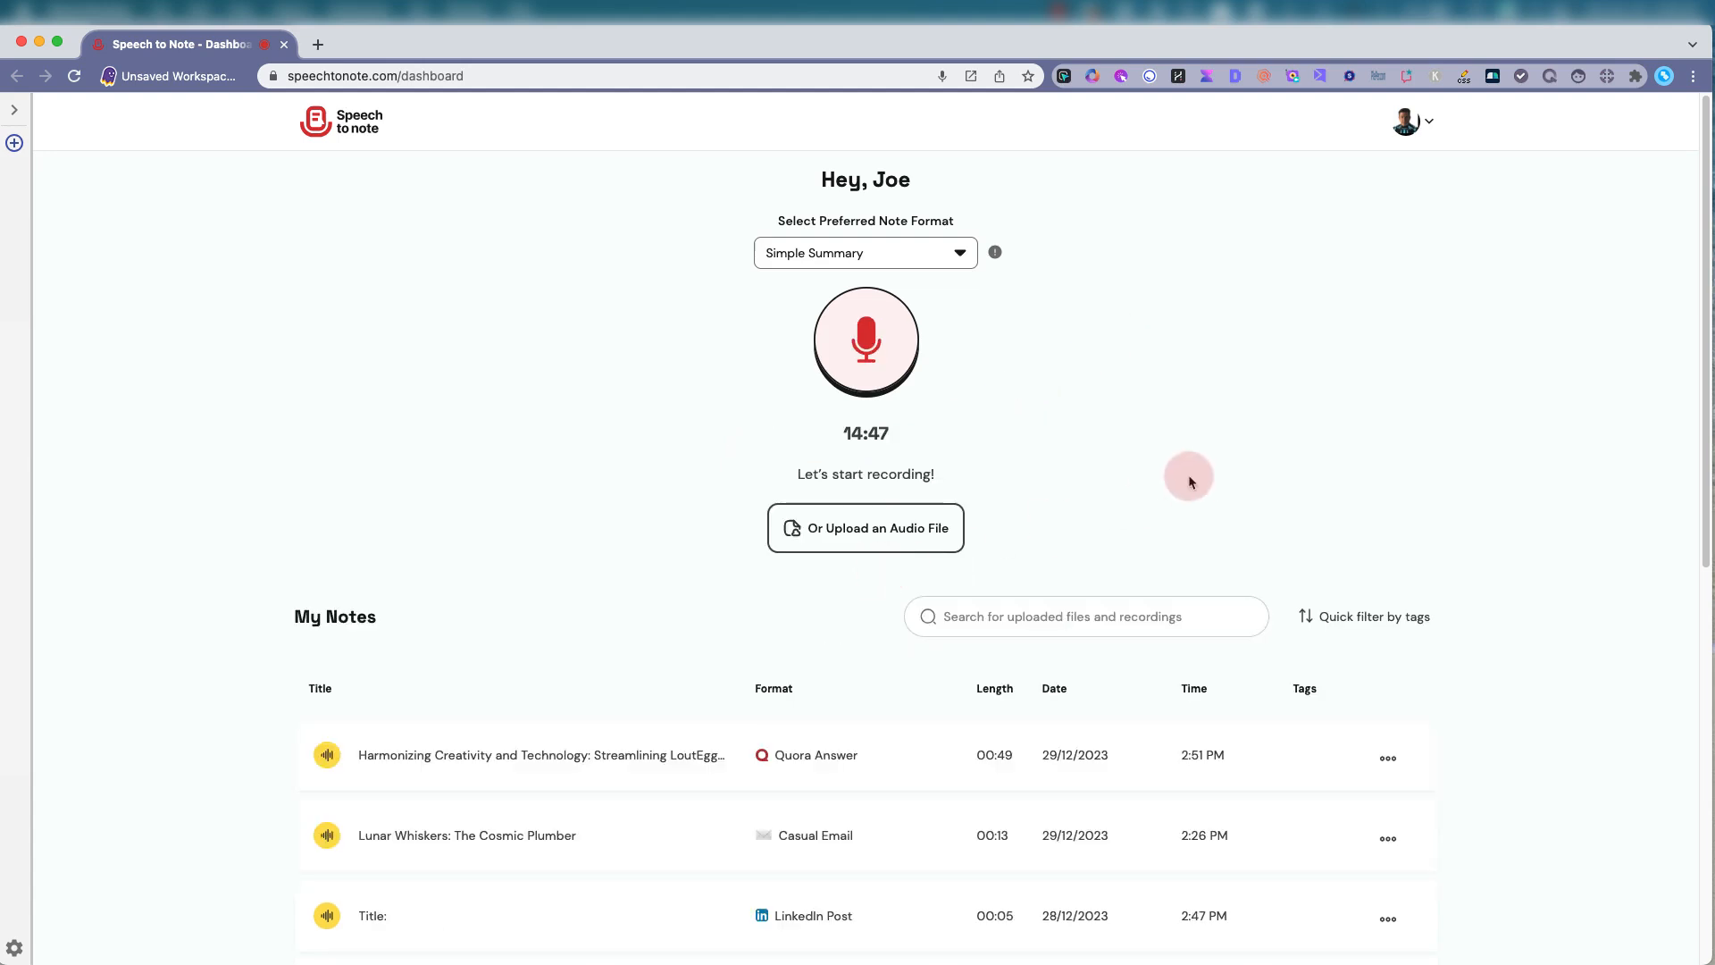
Open the 'Scheduling a Follow-Up Meeting for Website Discussion' note and browse the Regenerate formats
left_click(864, 340)
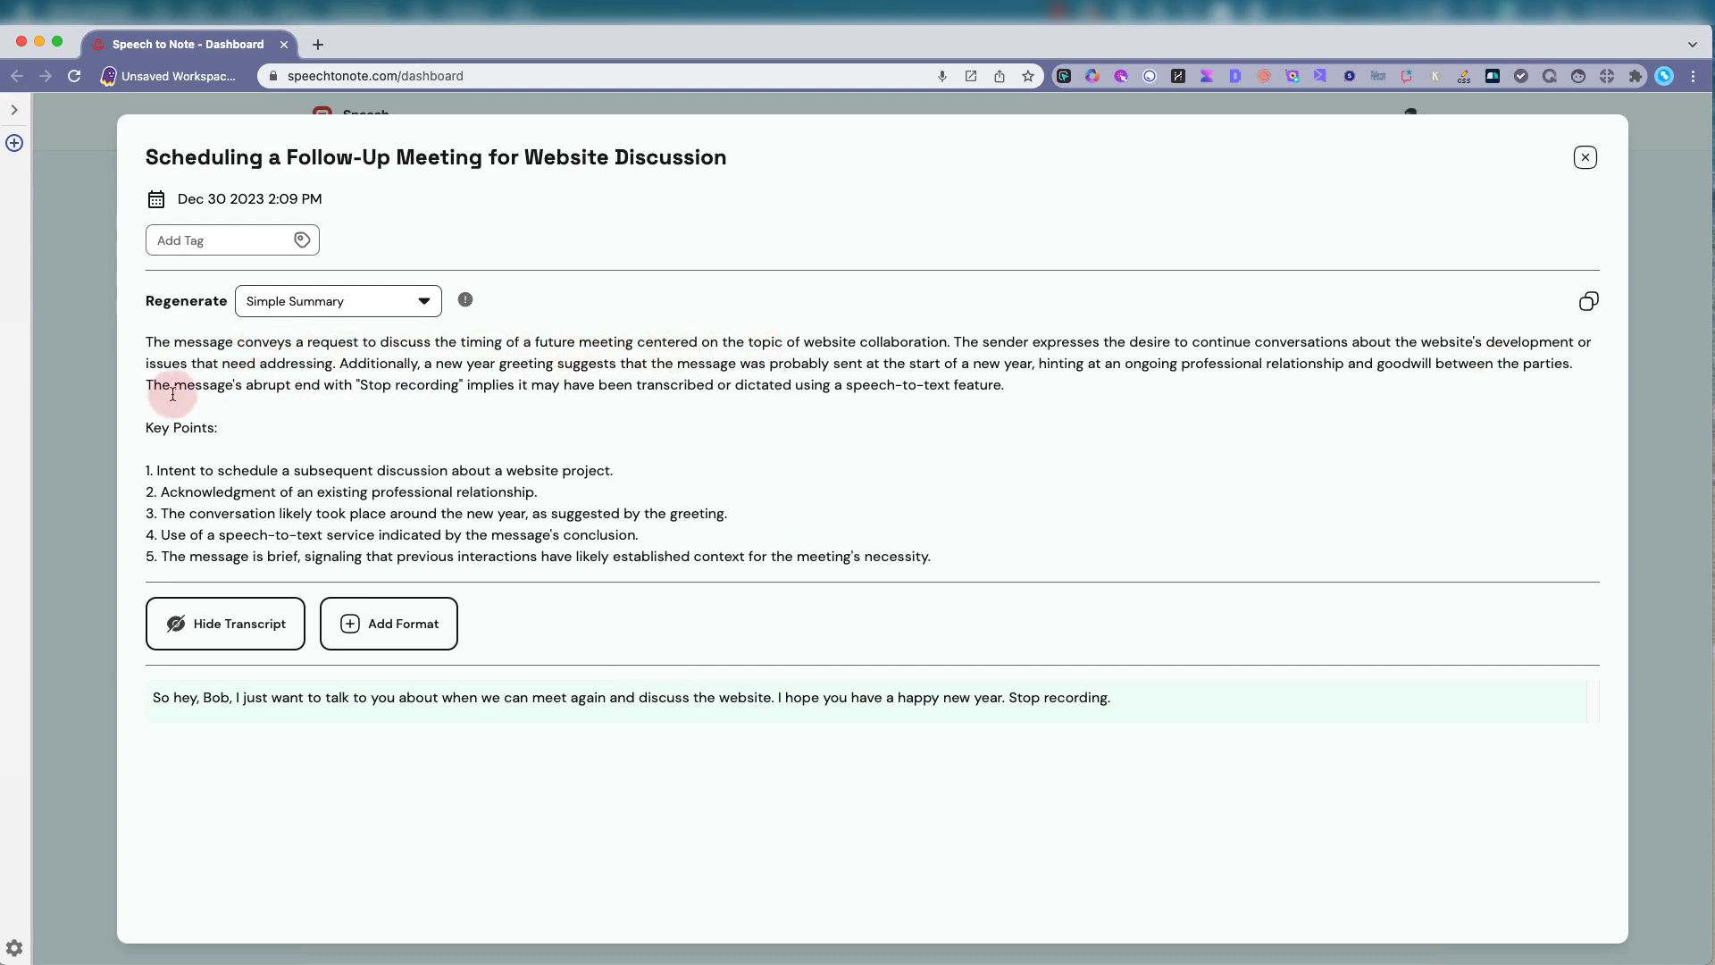
mouse_move(407, 554)
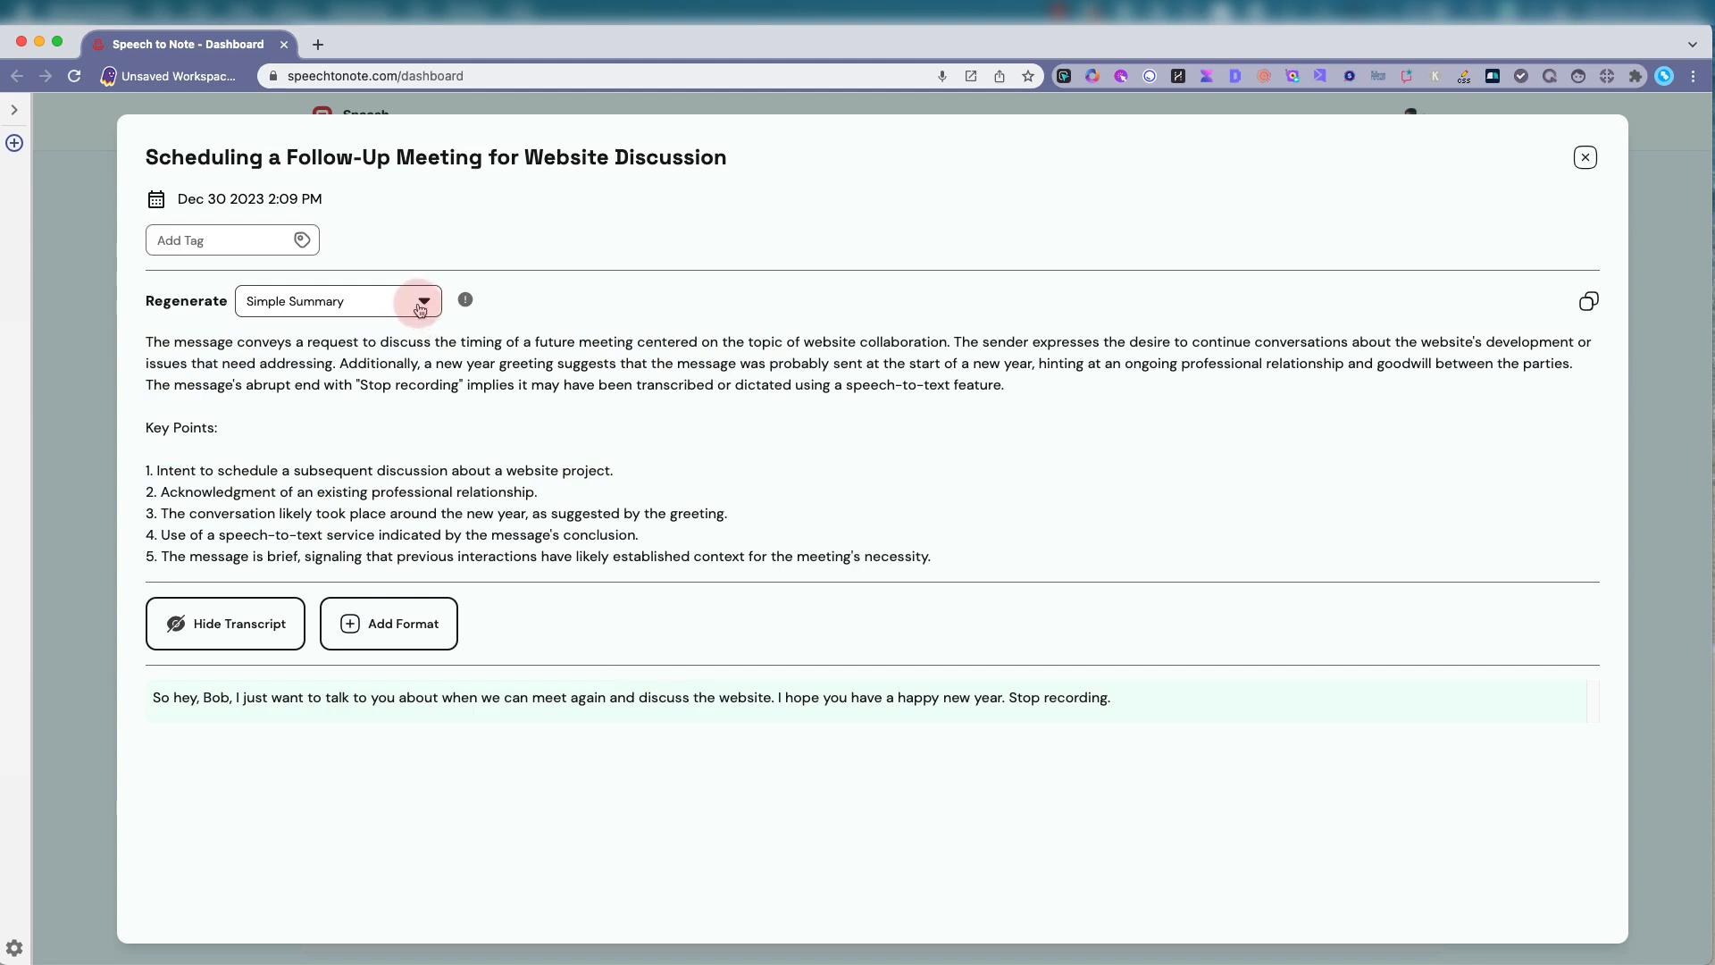
left_click(422, 302)
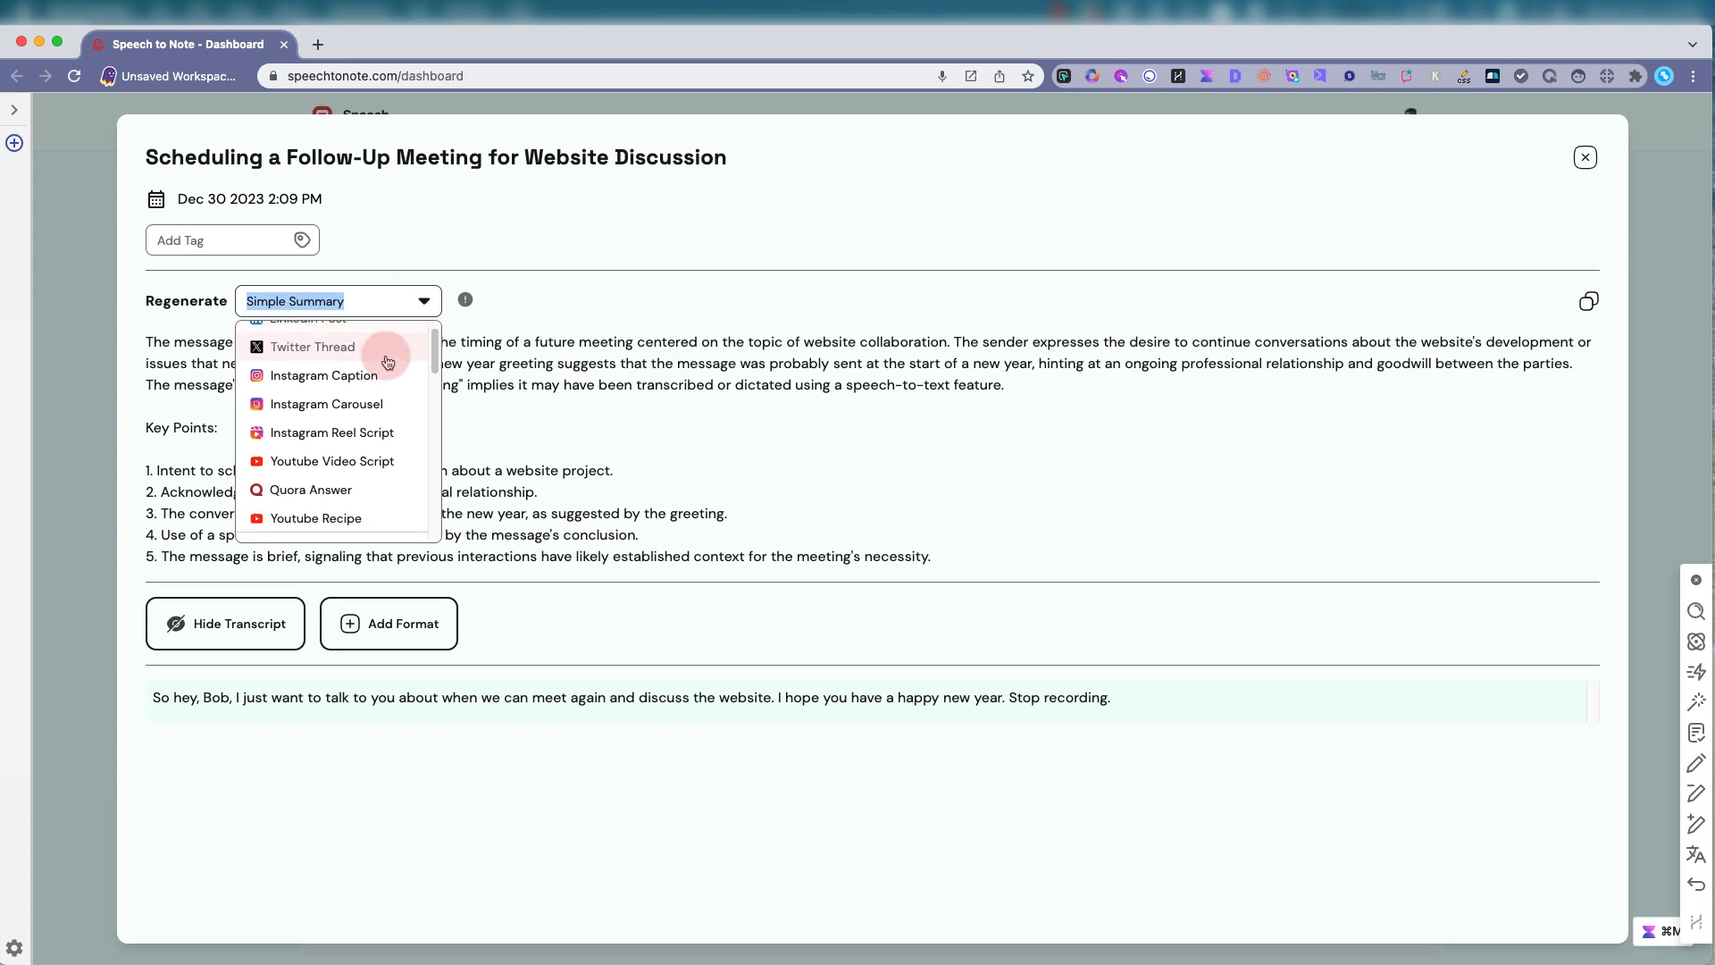
scroll("down", 3)
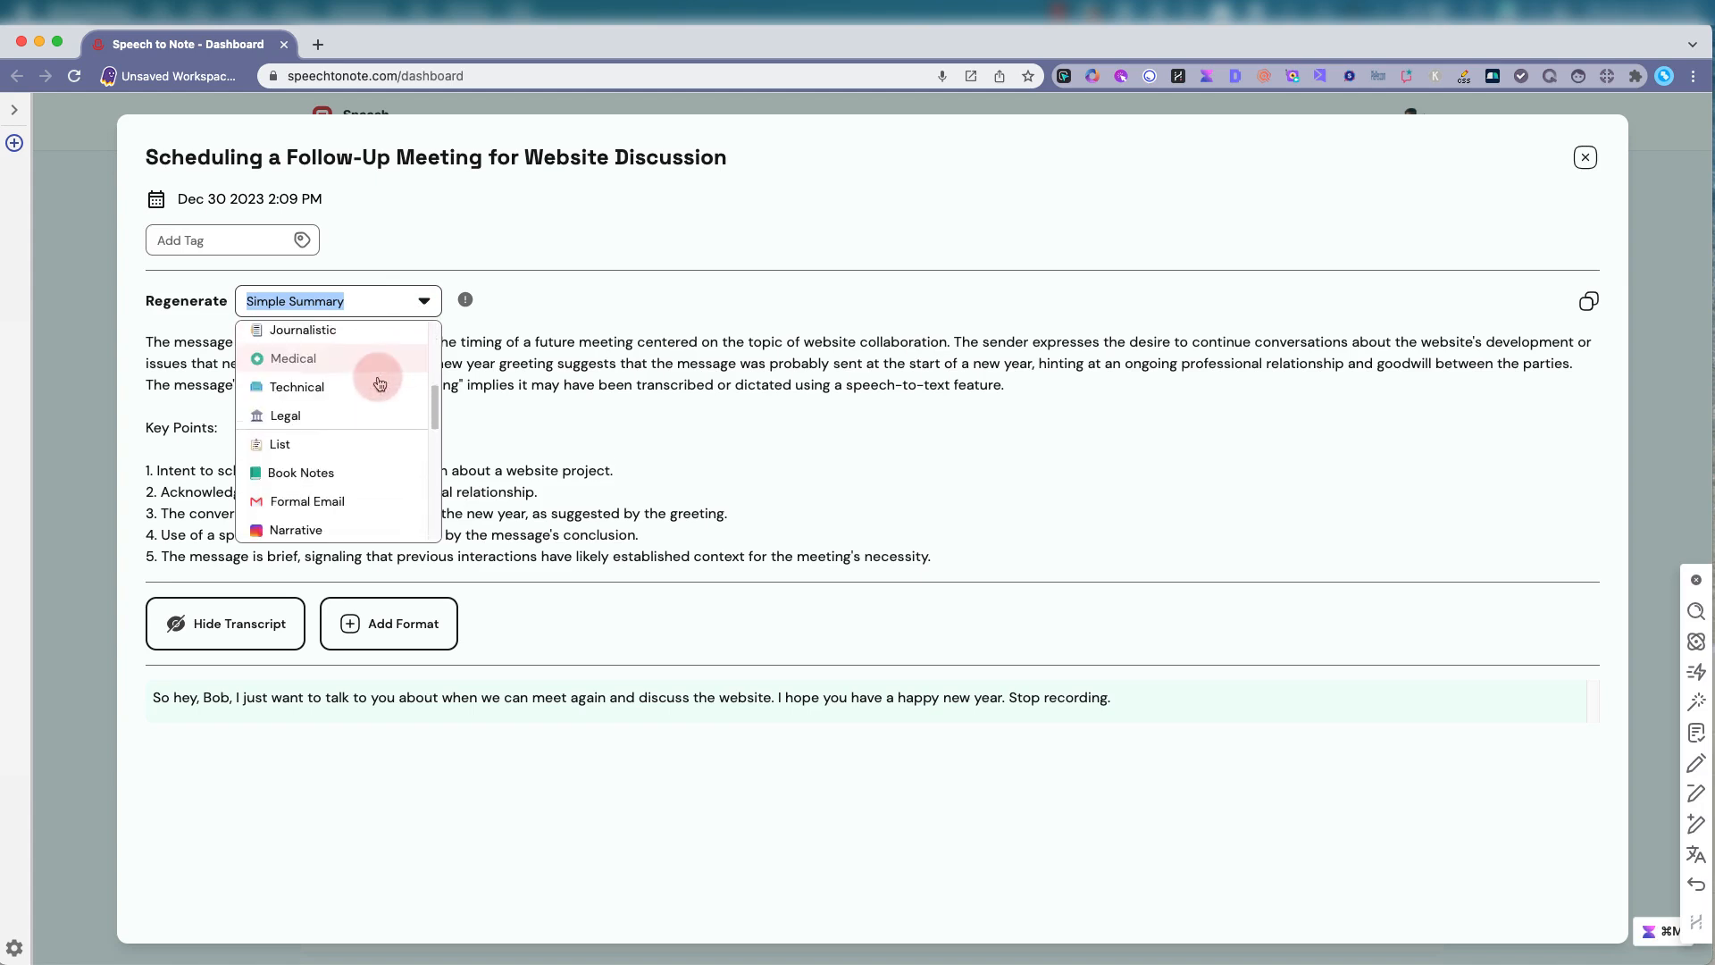
Regenerate the follow-up meeting note as a Formal Email
left_click(307, 501)
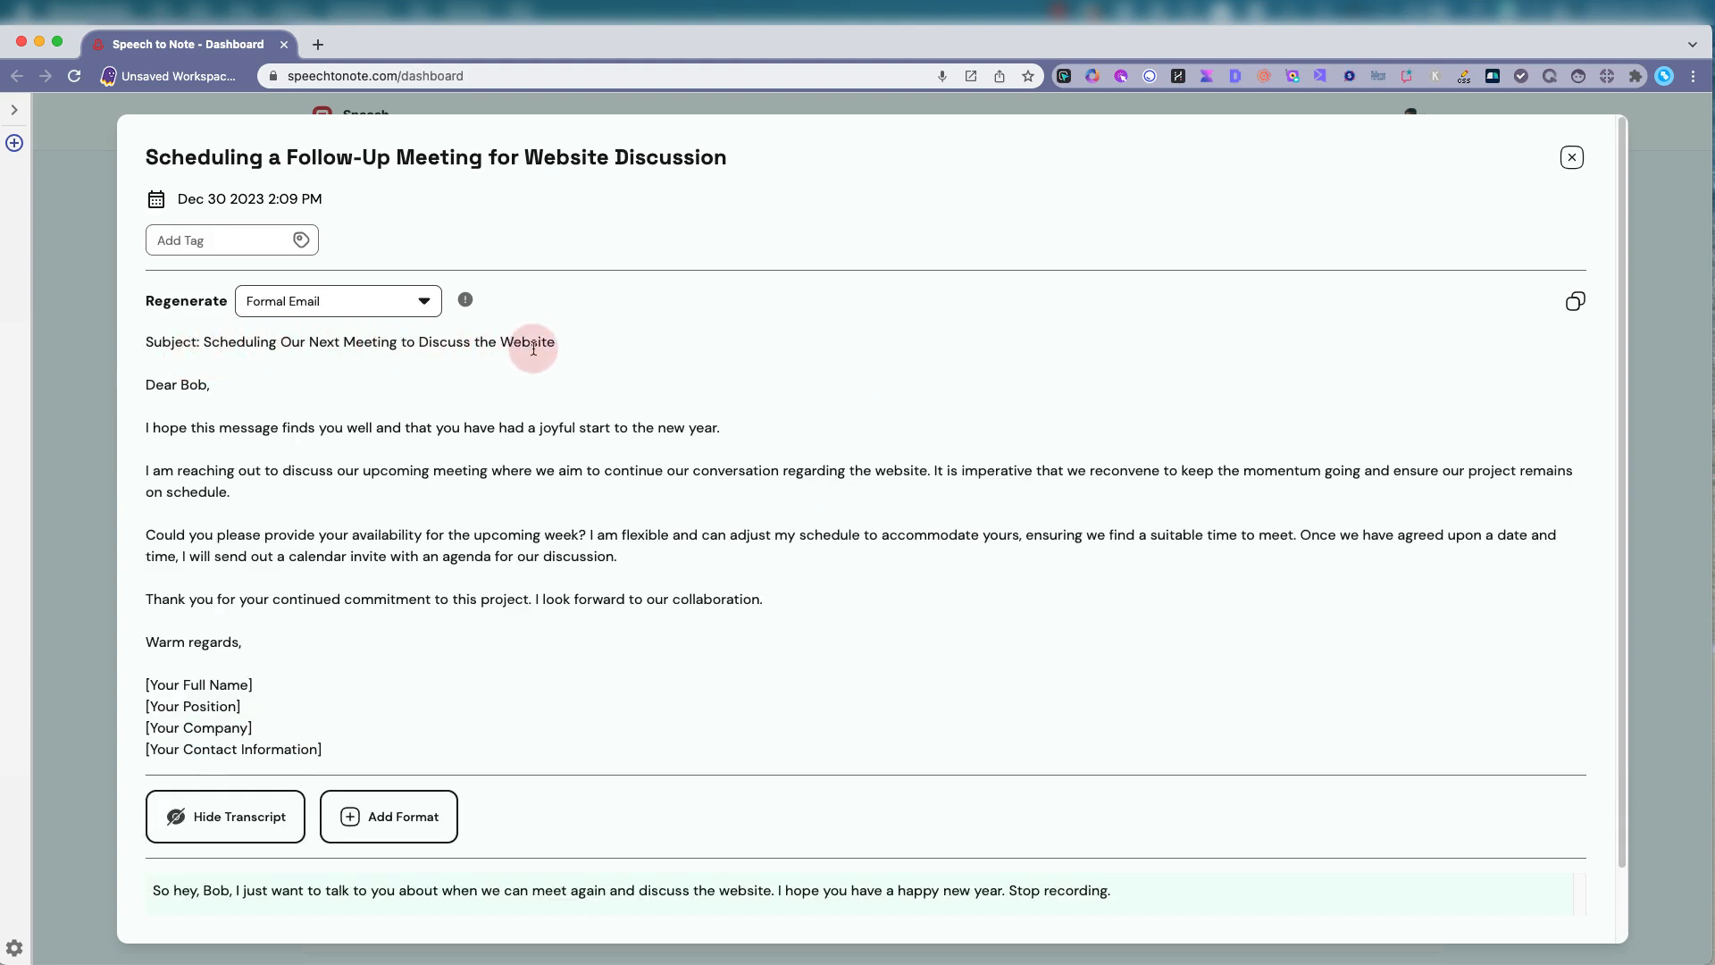
mouse_move(259, 429)
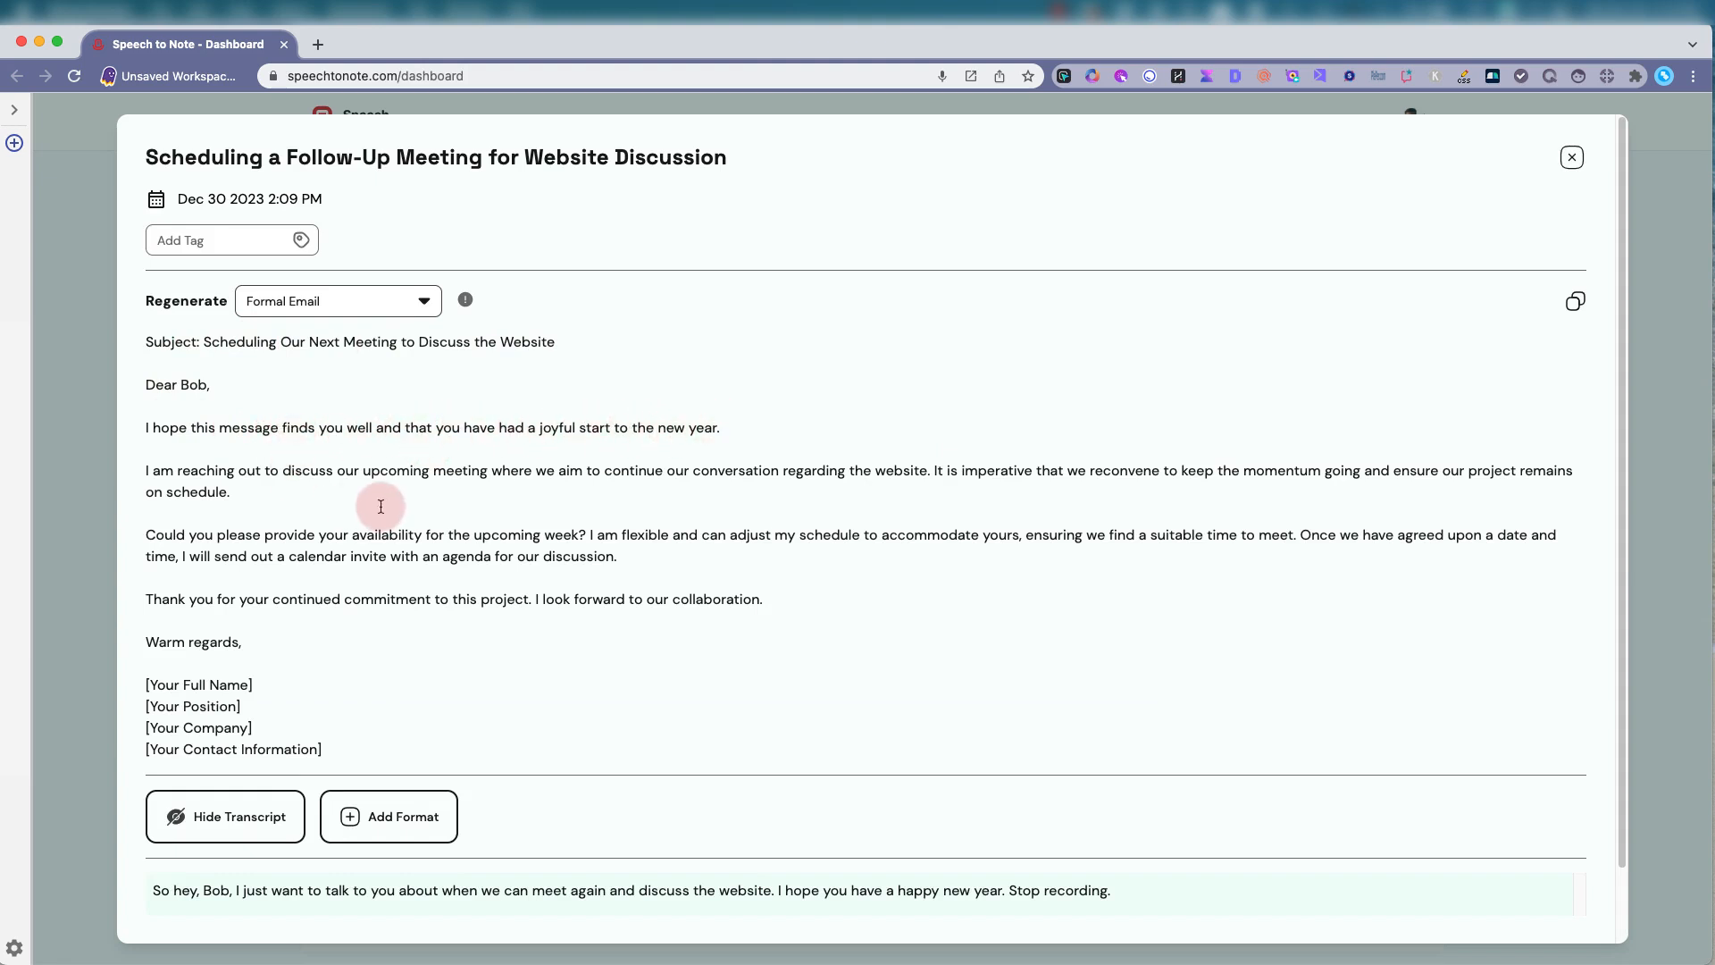
mouse_move(280, 511)
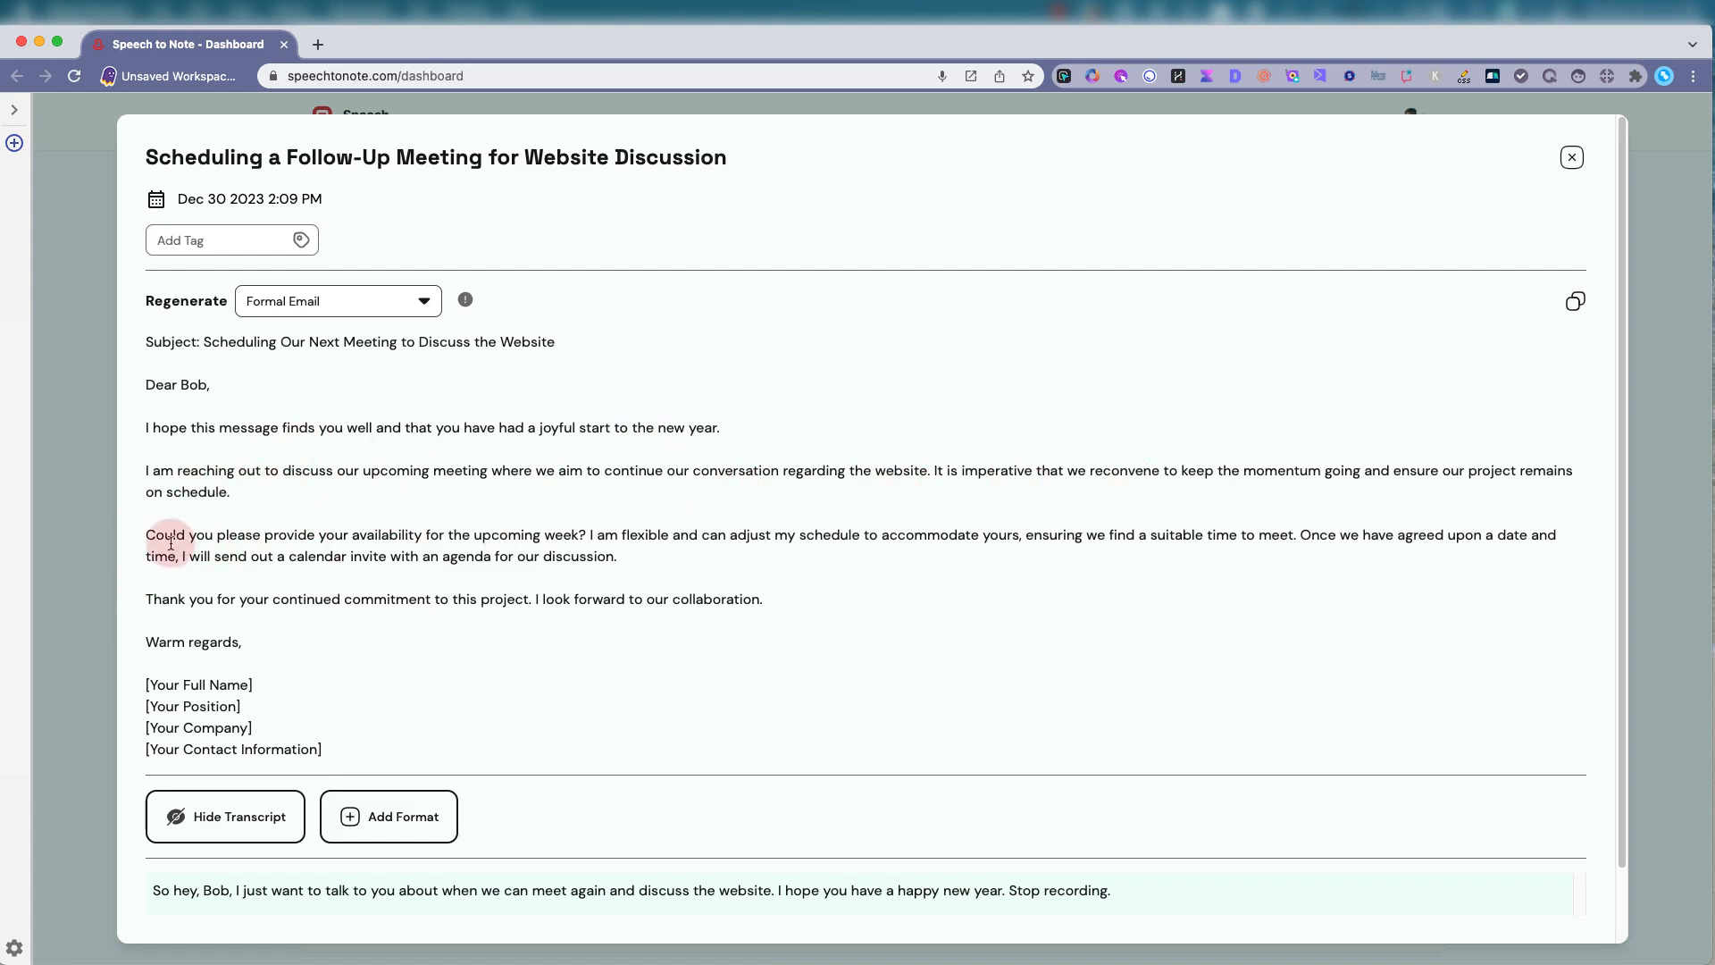
mouse_move(233, 685)
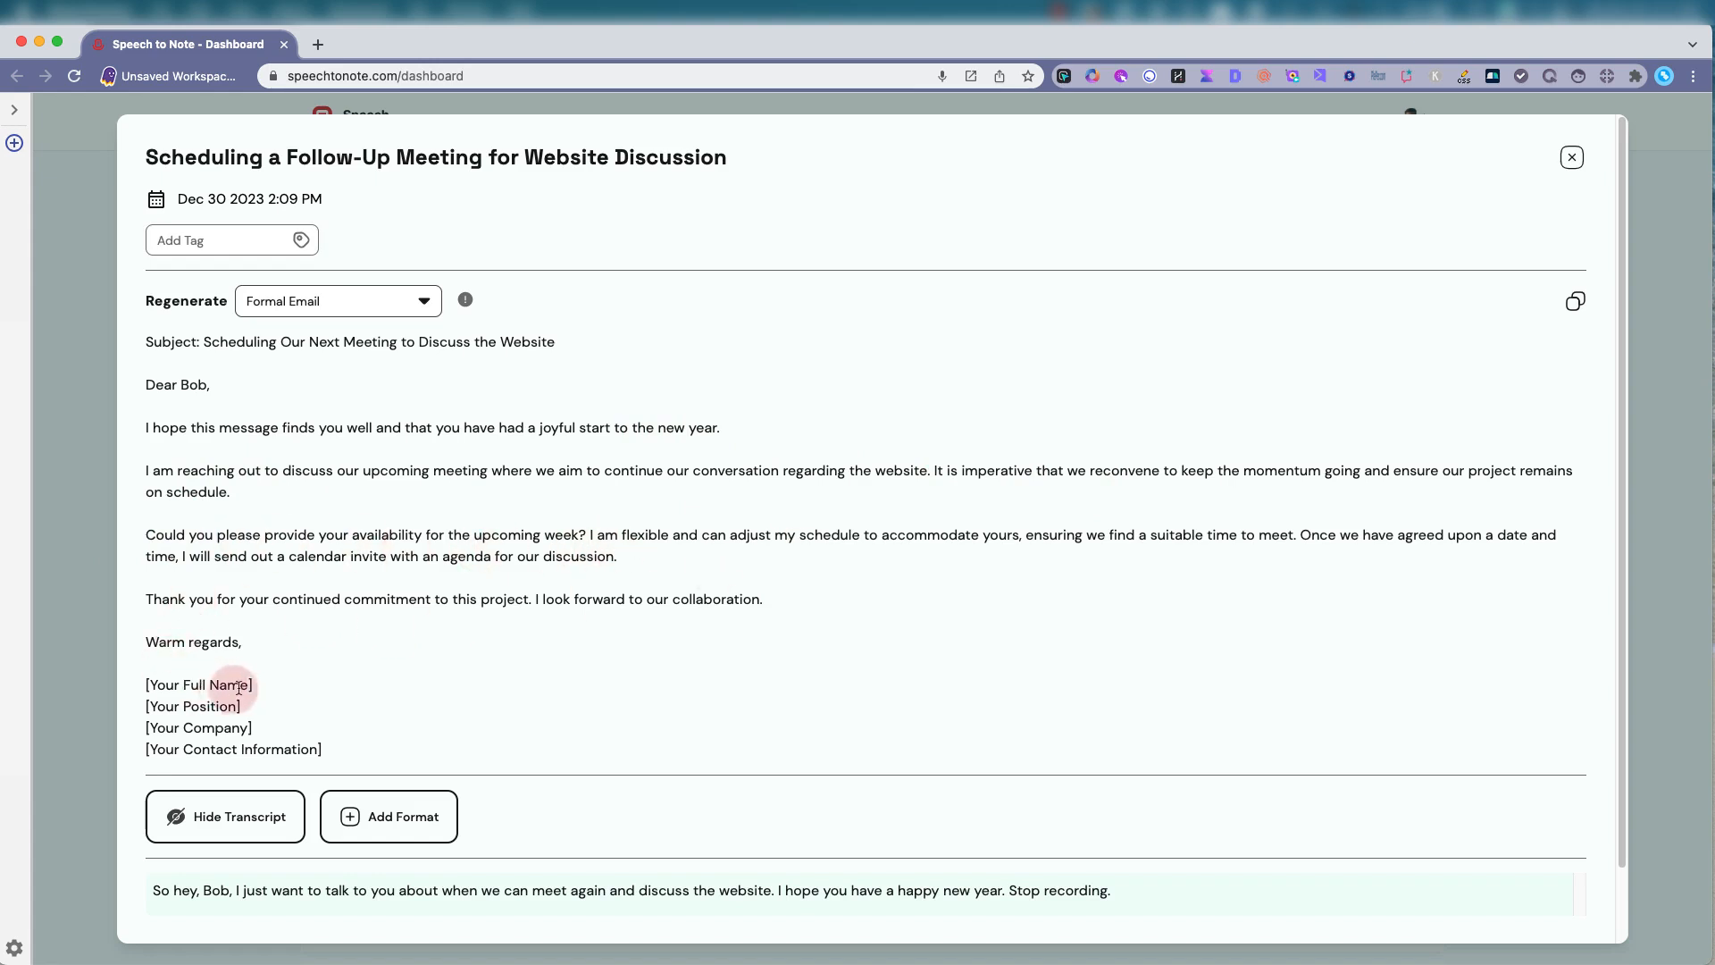
mouse_move(920, 642)
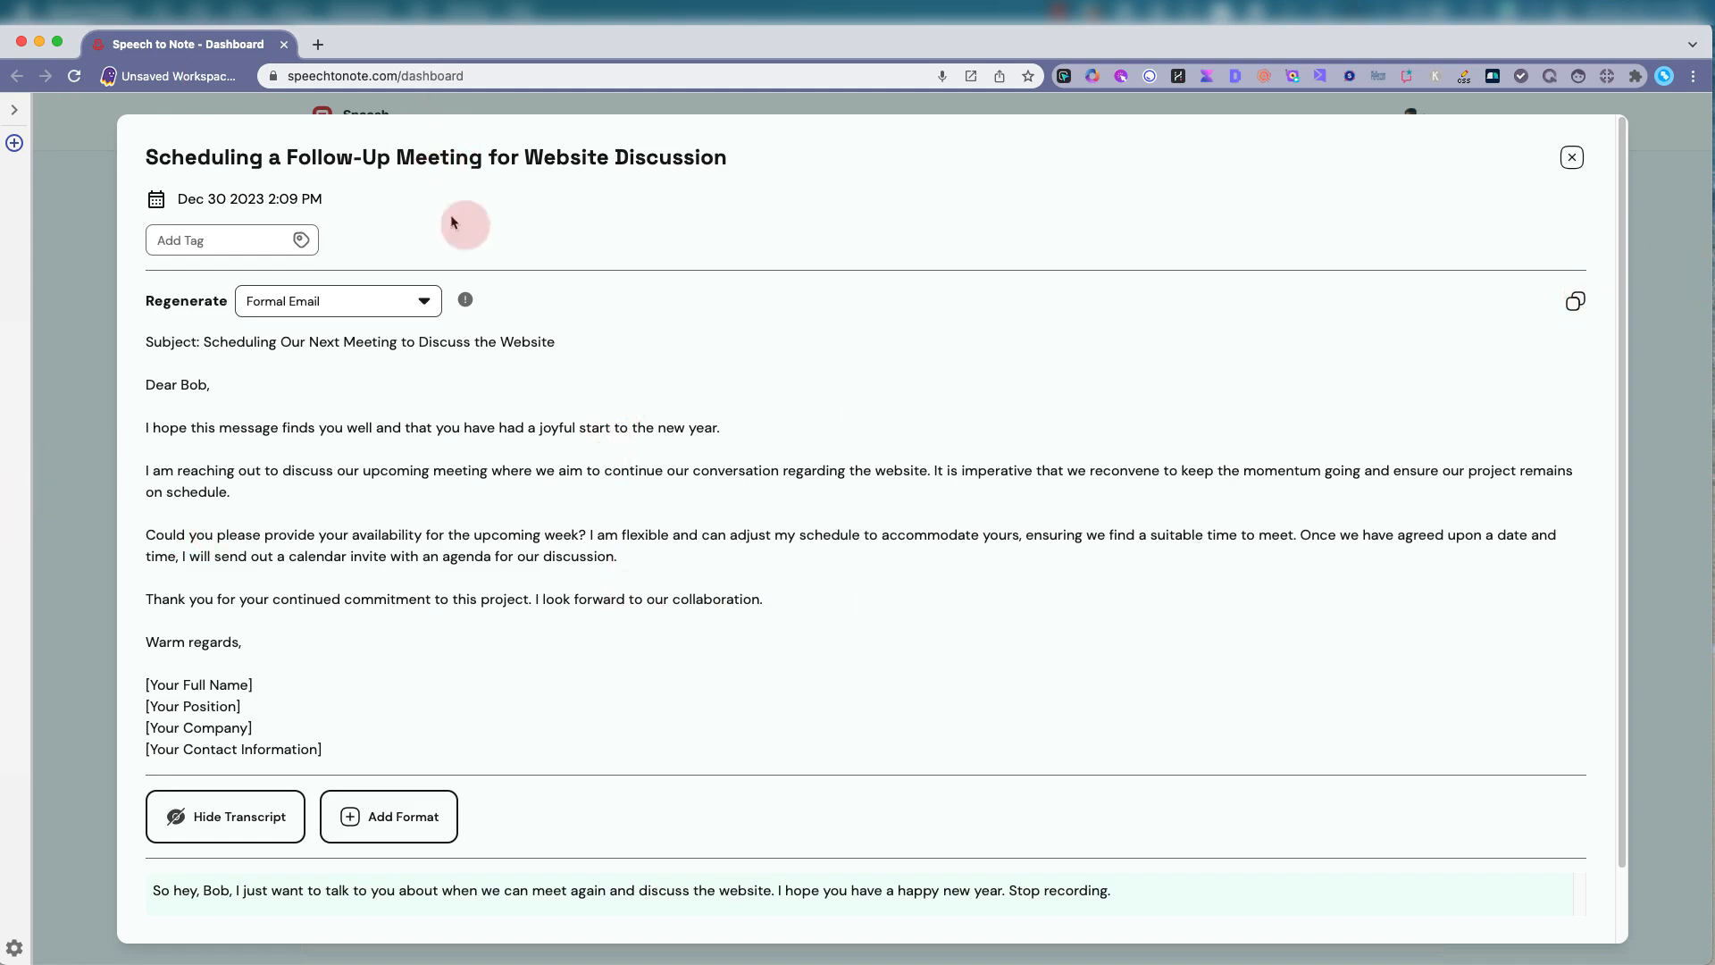
Close the meeting note and record a second brief voice note
left_click(1572, 156)
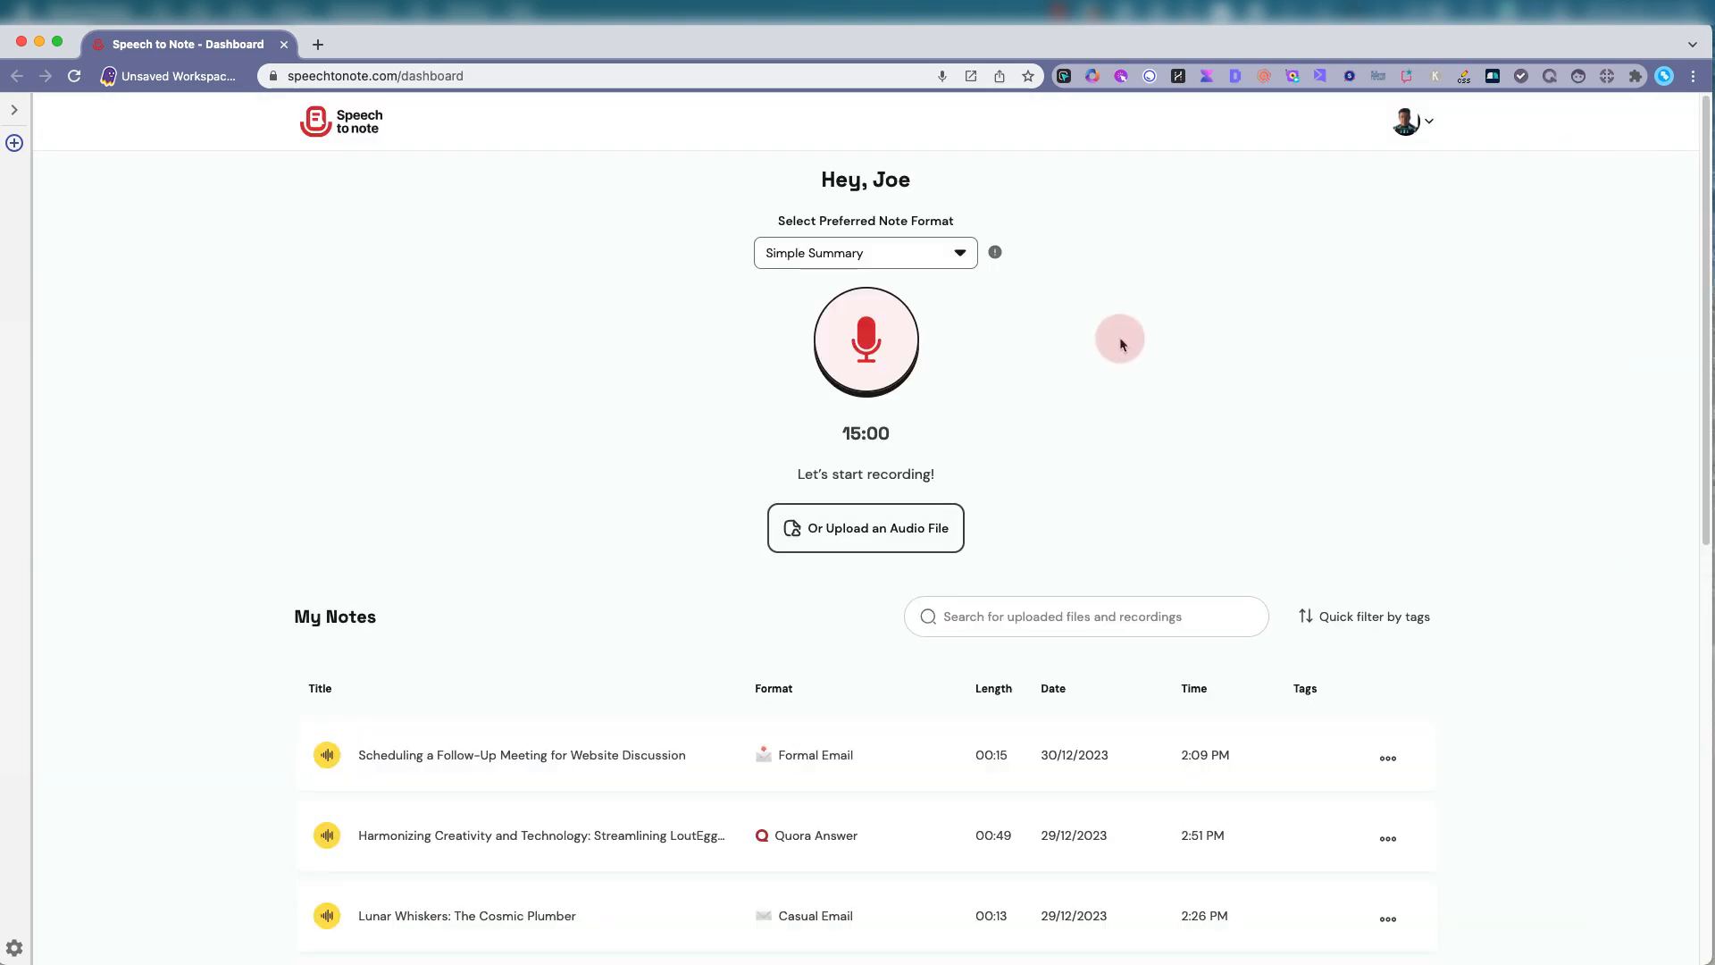
mouse_move(1043, 380)
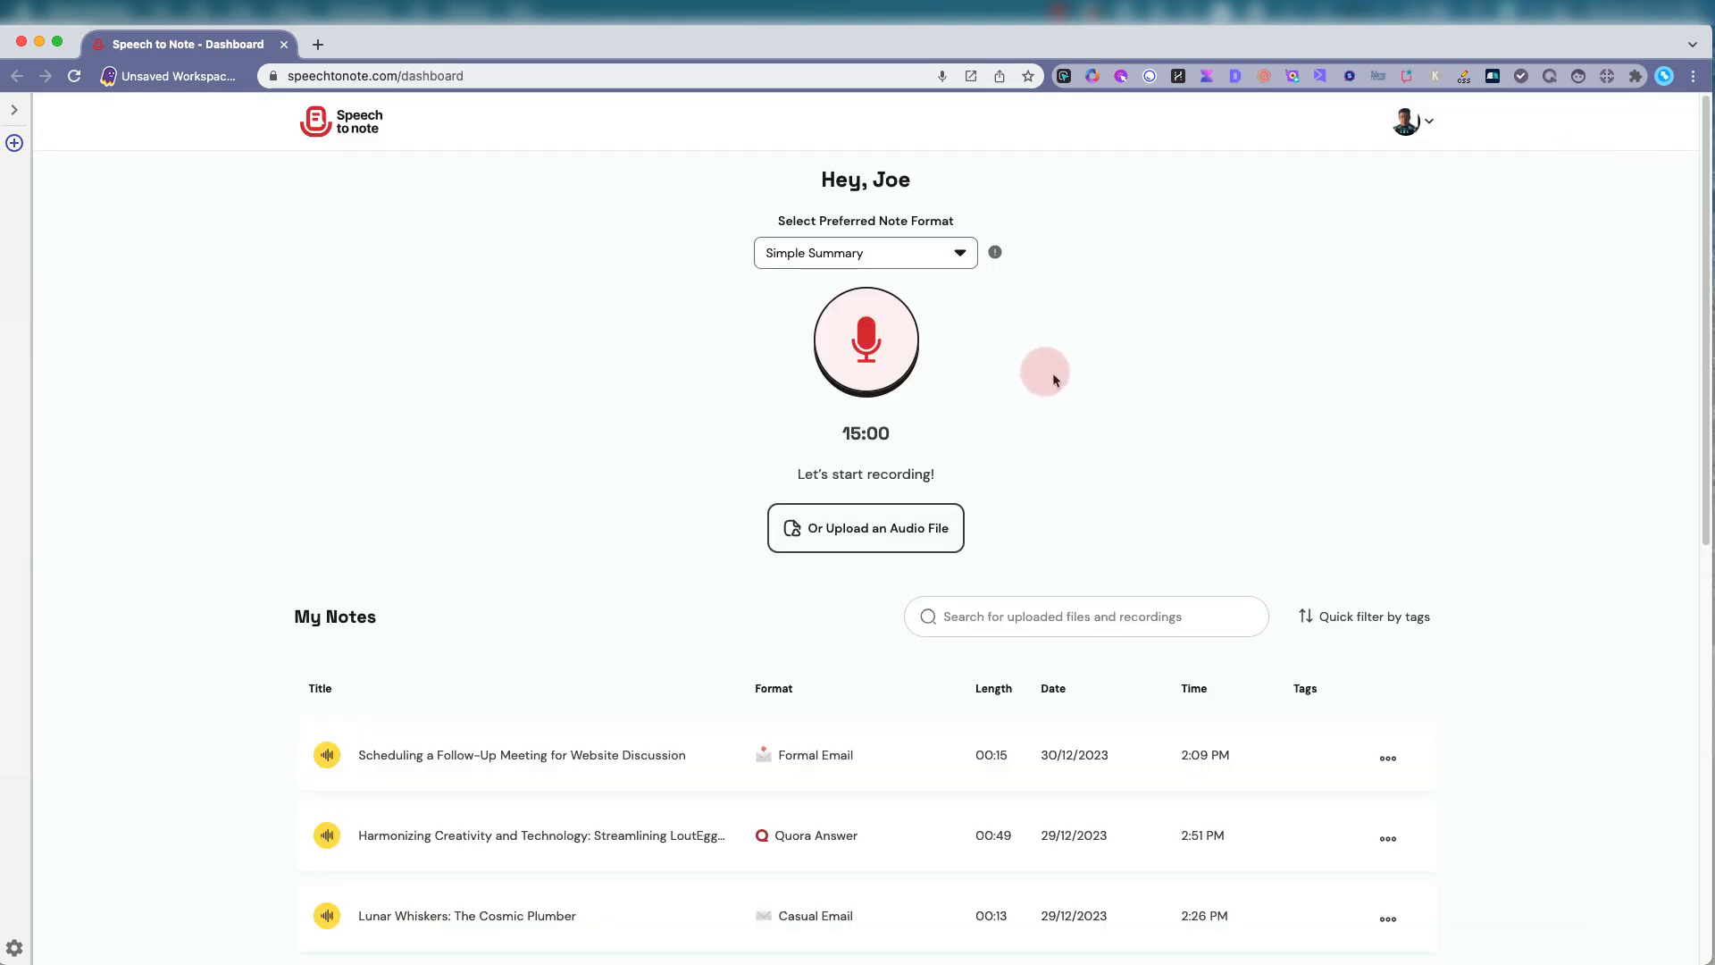
mouse_move(674, 327)
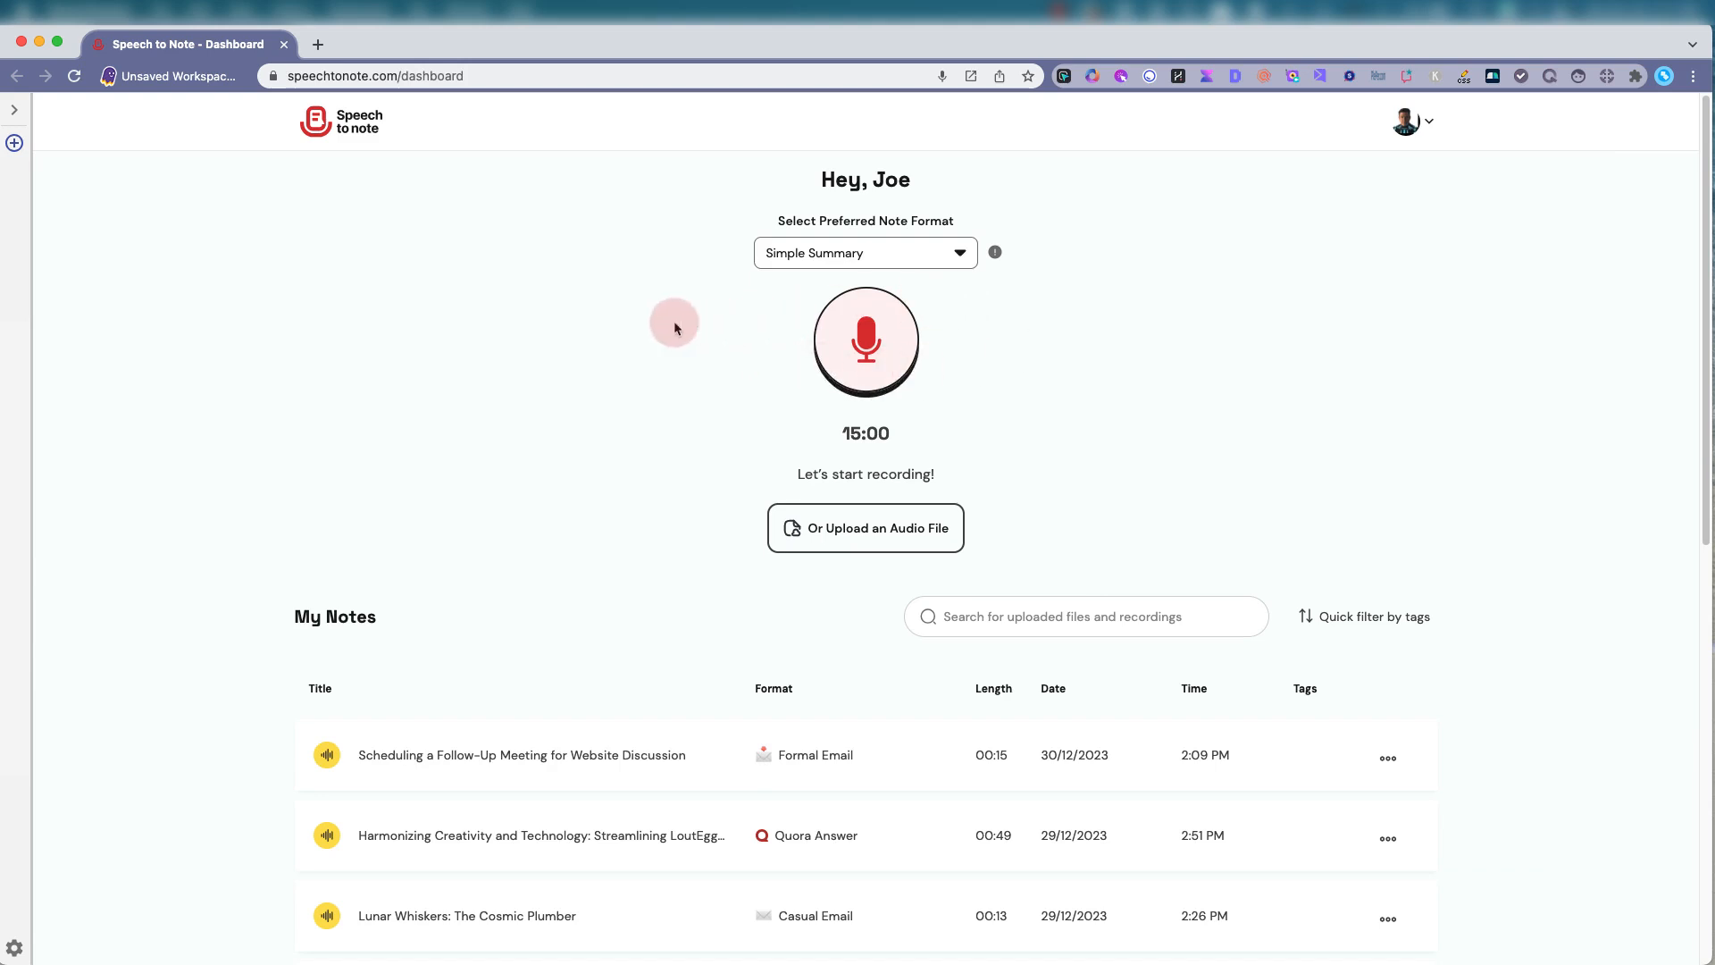
mouse_move(689, 325)
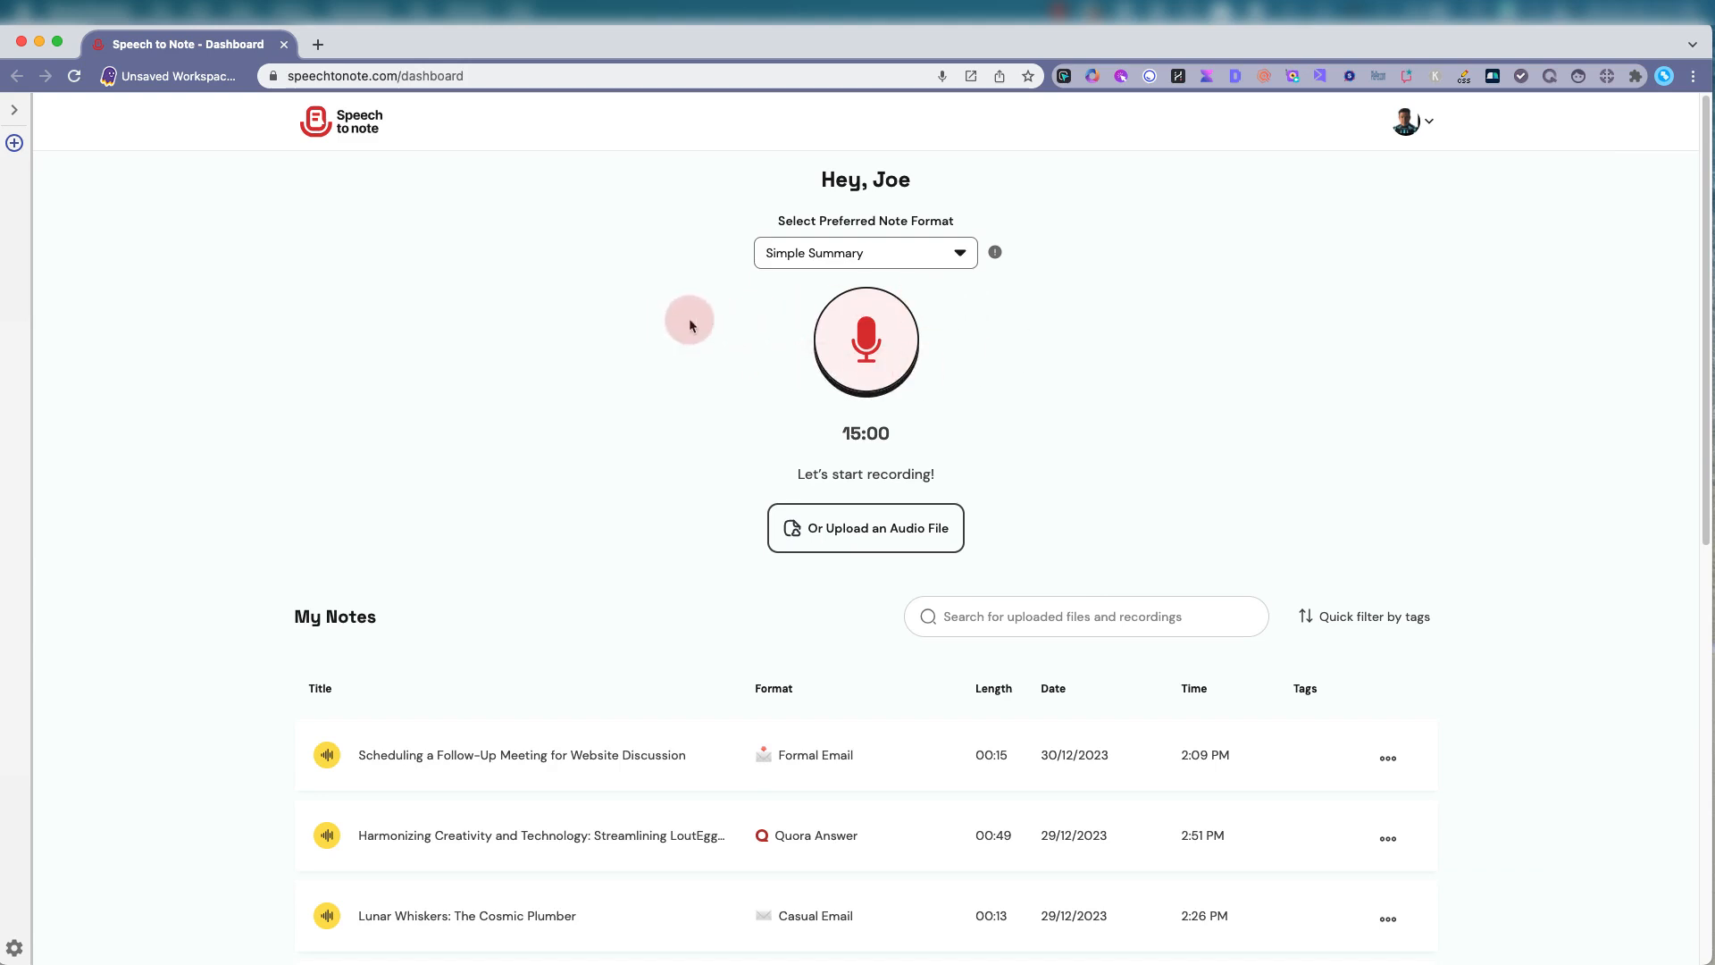
mouse_move(1015, 335)
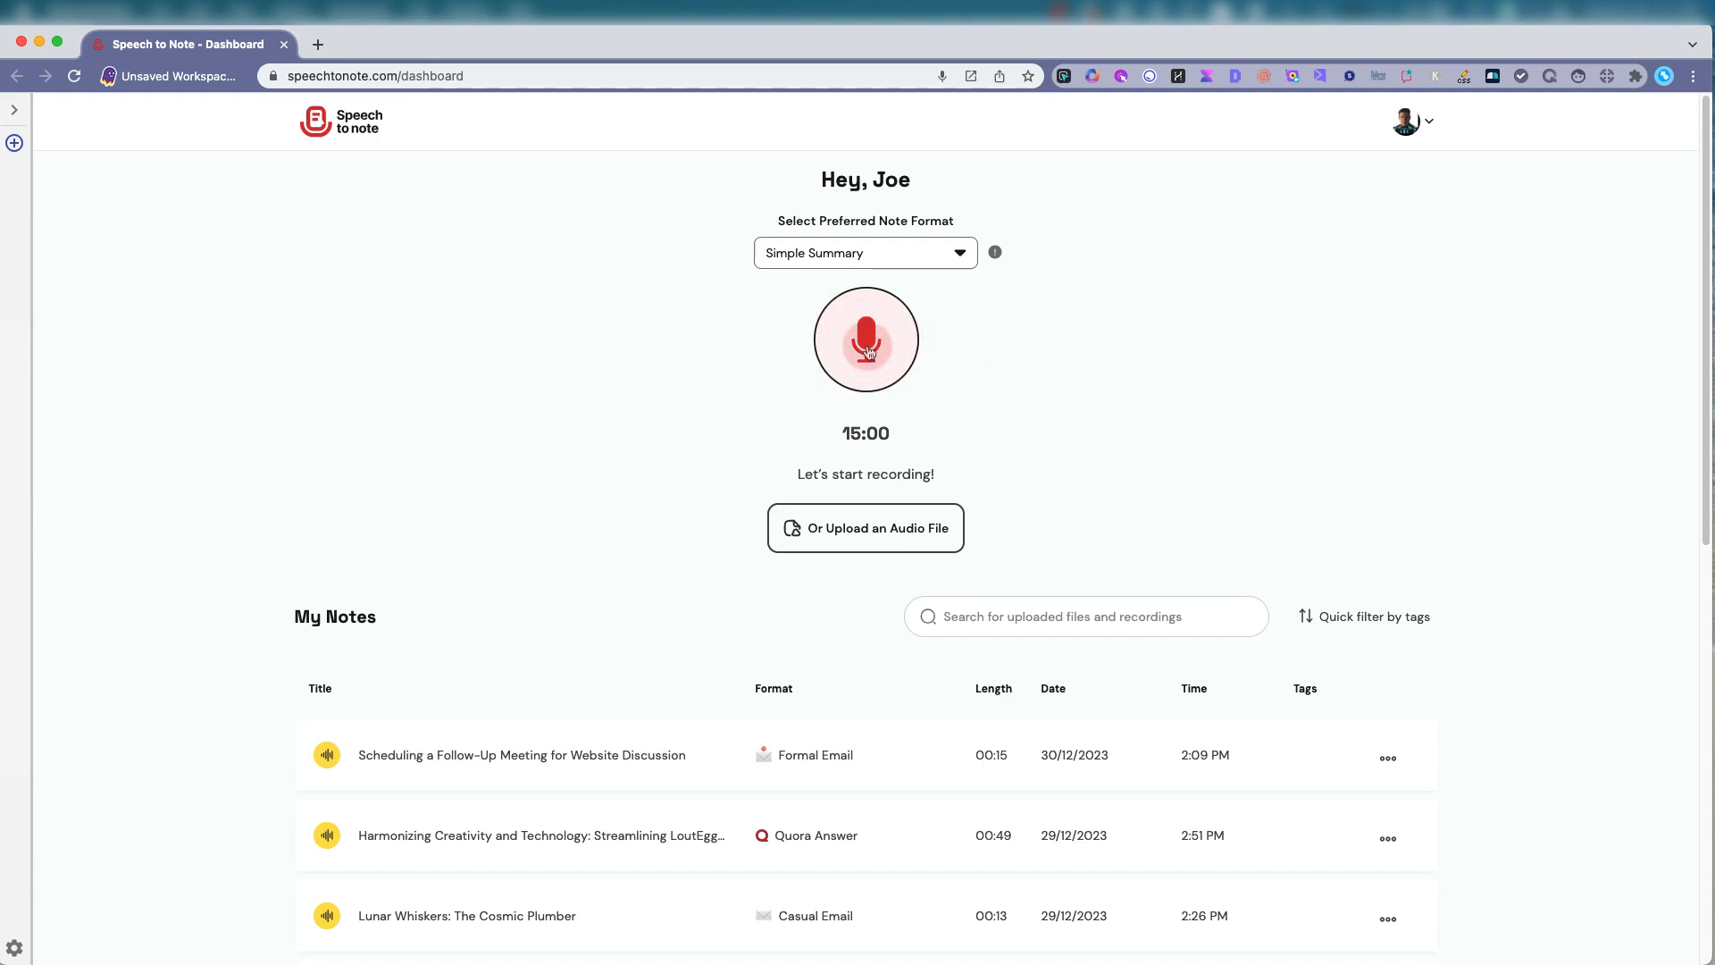
left_click(865, 340)
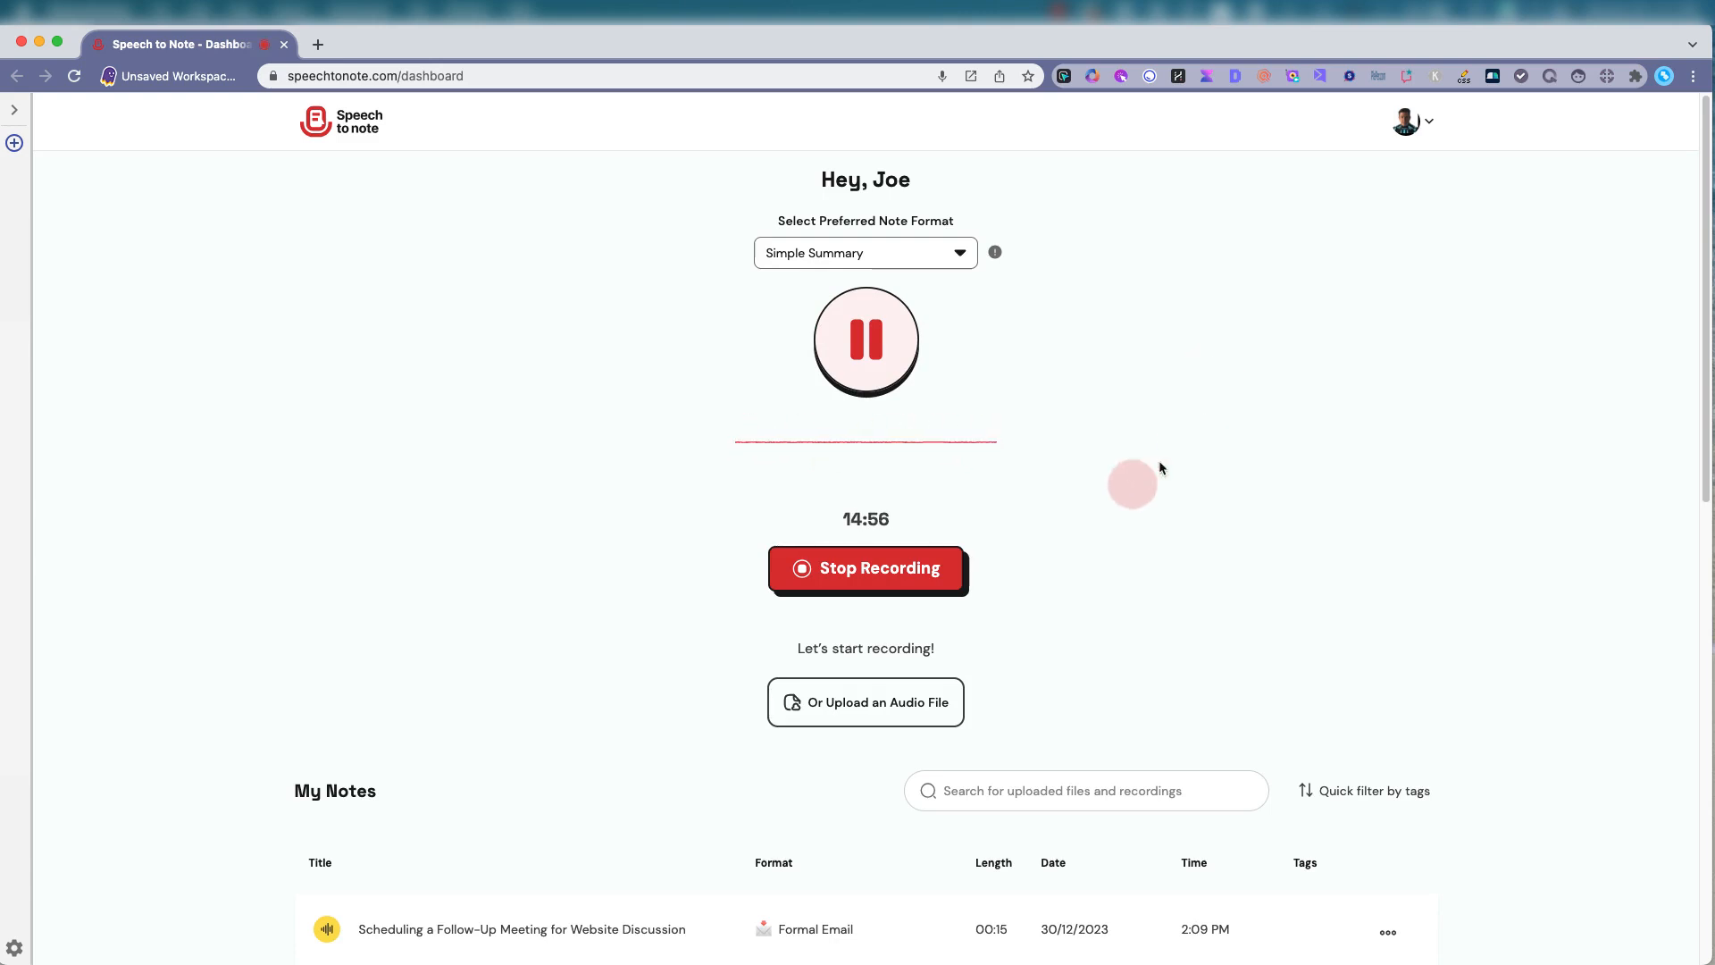
left_click(866, 568)
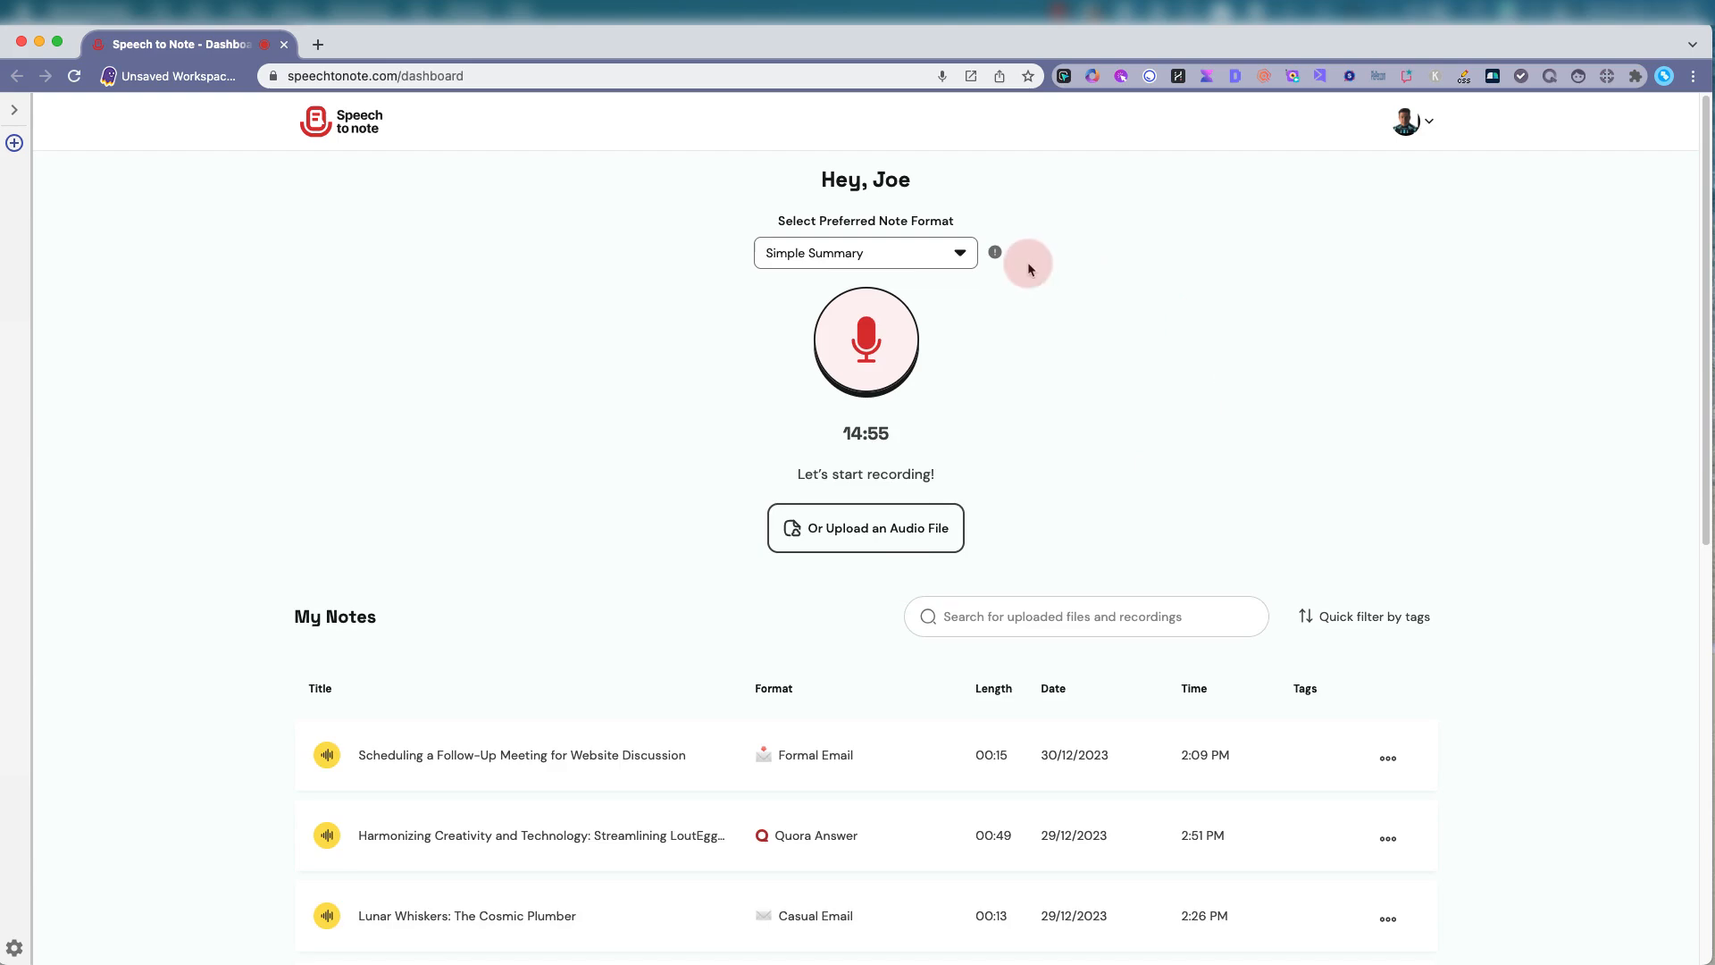
Open the 'Intersection of Ambition: The Story of 44th and Madison' note and its Regenerate format list
left_click(865, 340)
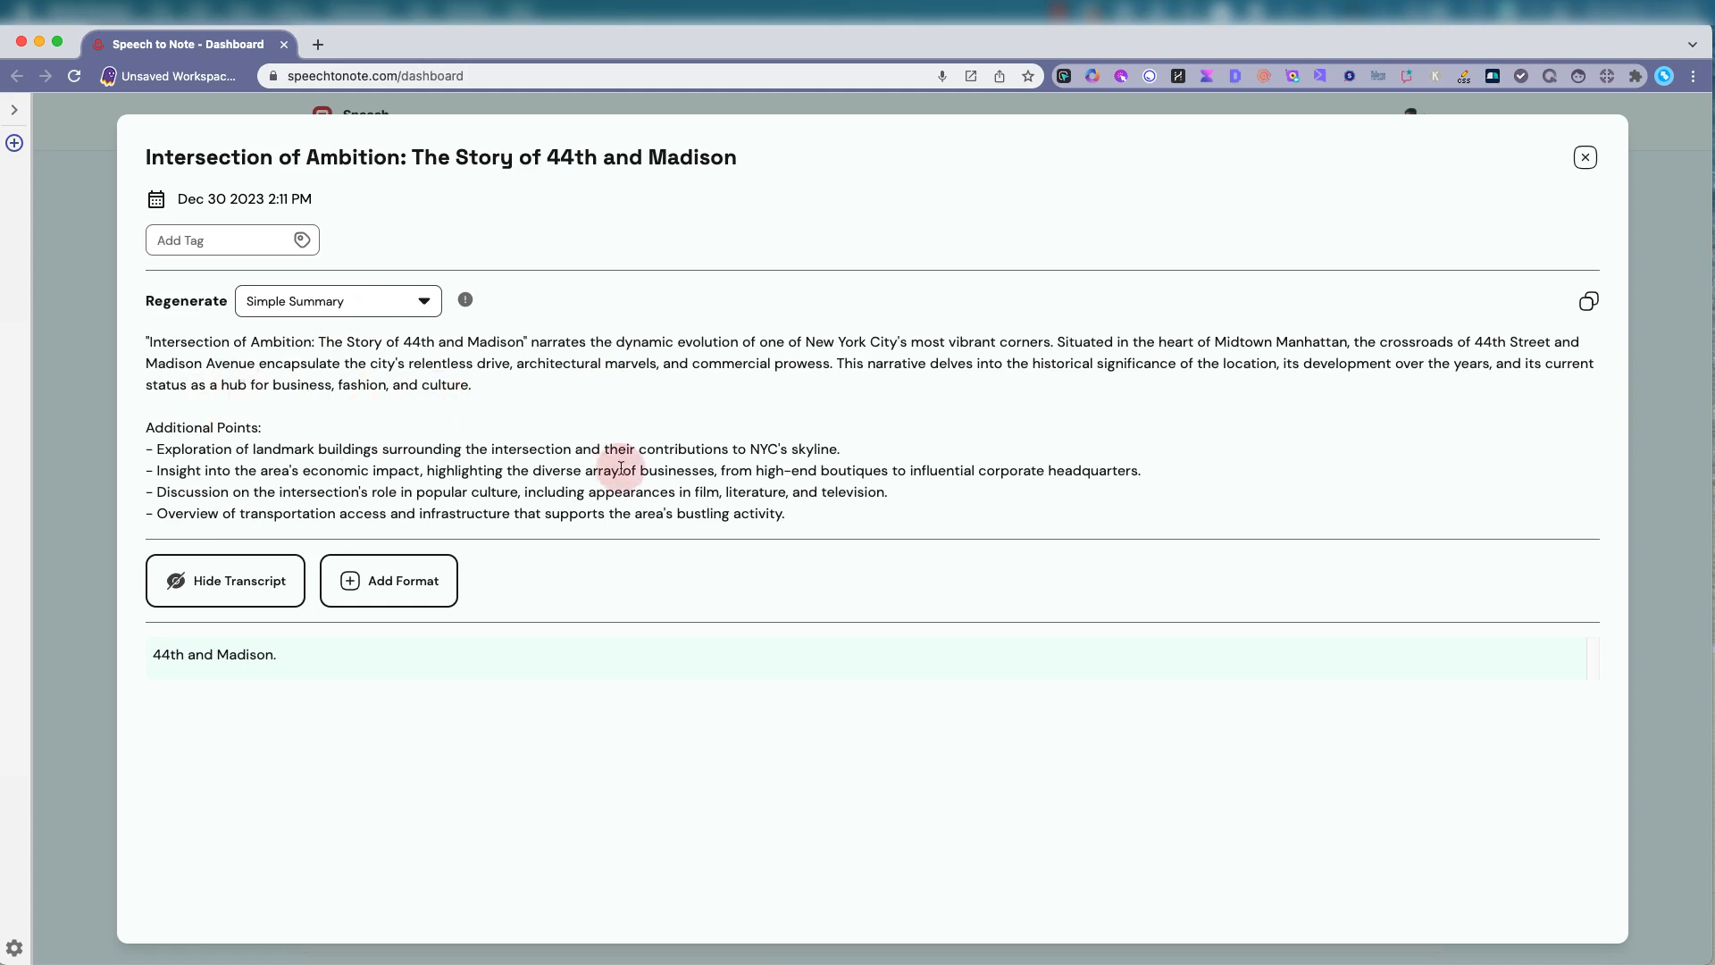
left_click(423, 301)
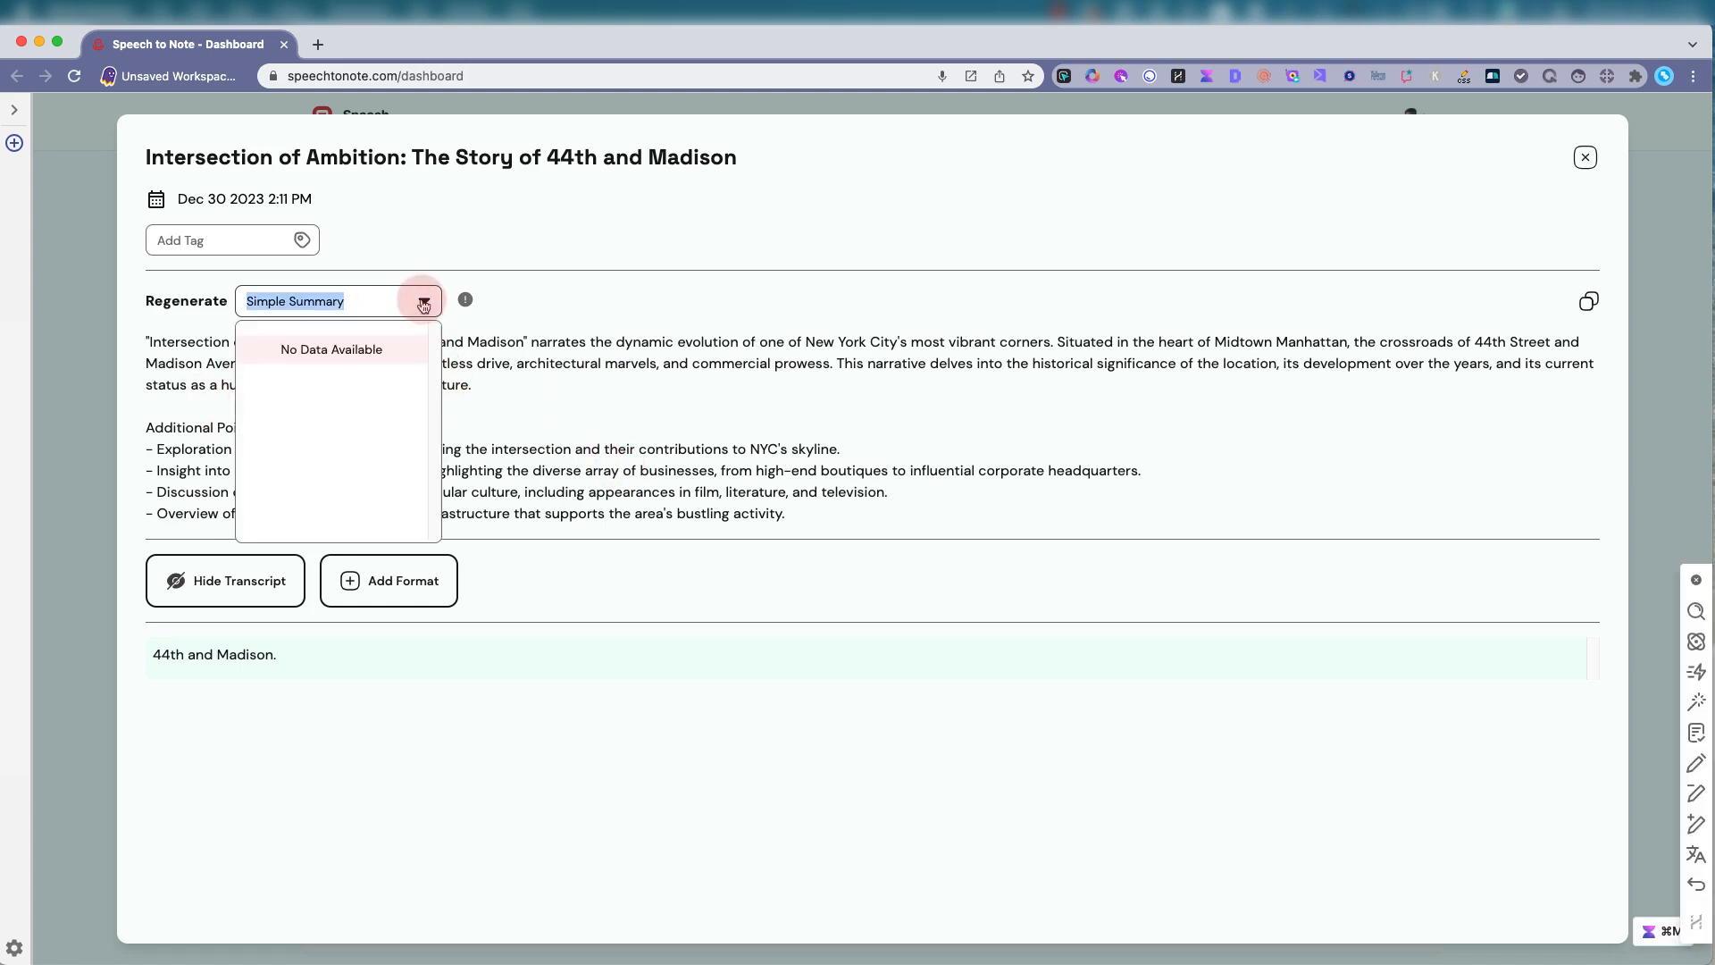
left_click(423, 301)
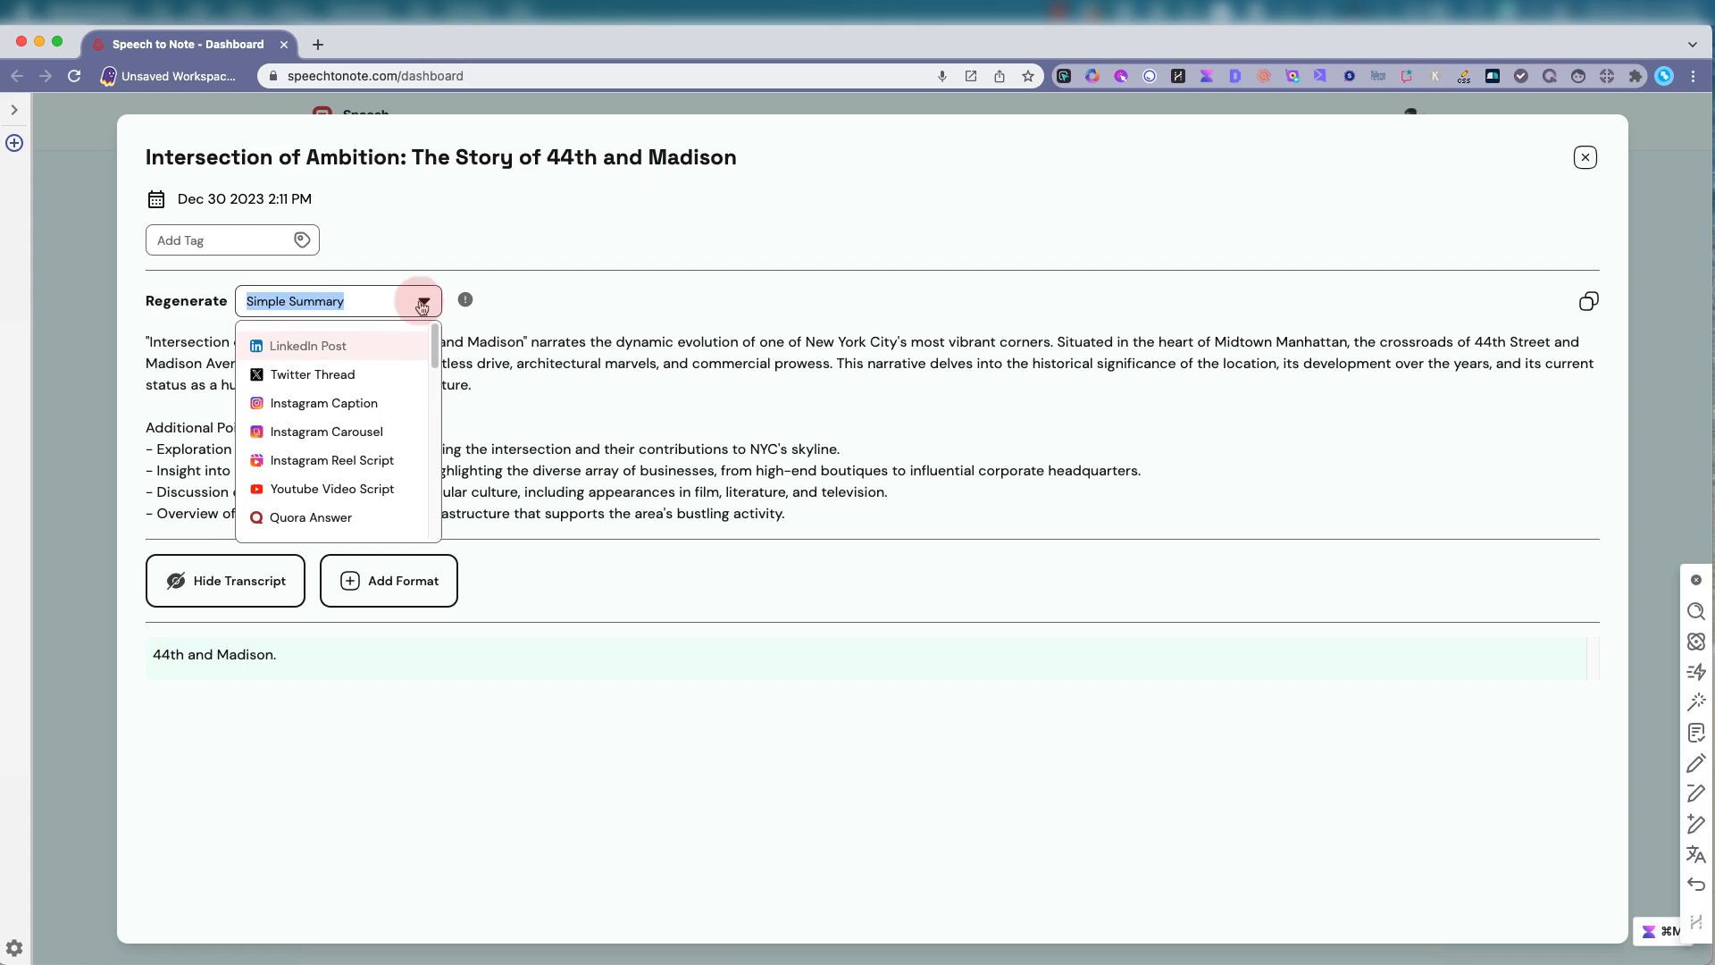
Regenerate the 44th and Madison note as a LinkedIn Post and scroll through it
left_click(308, 346)
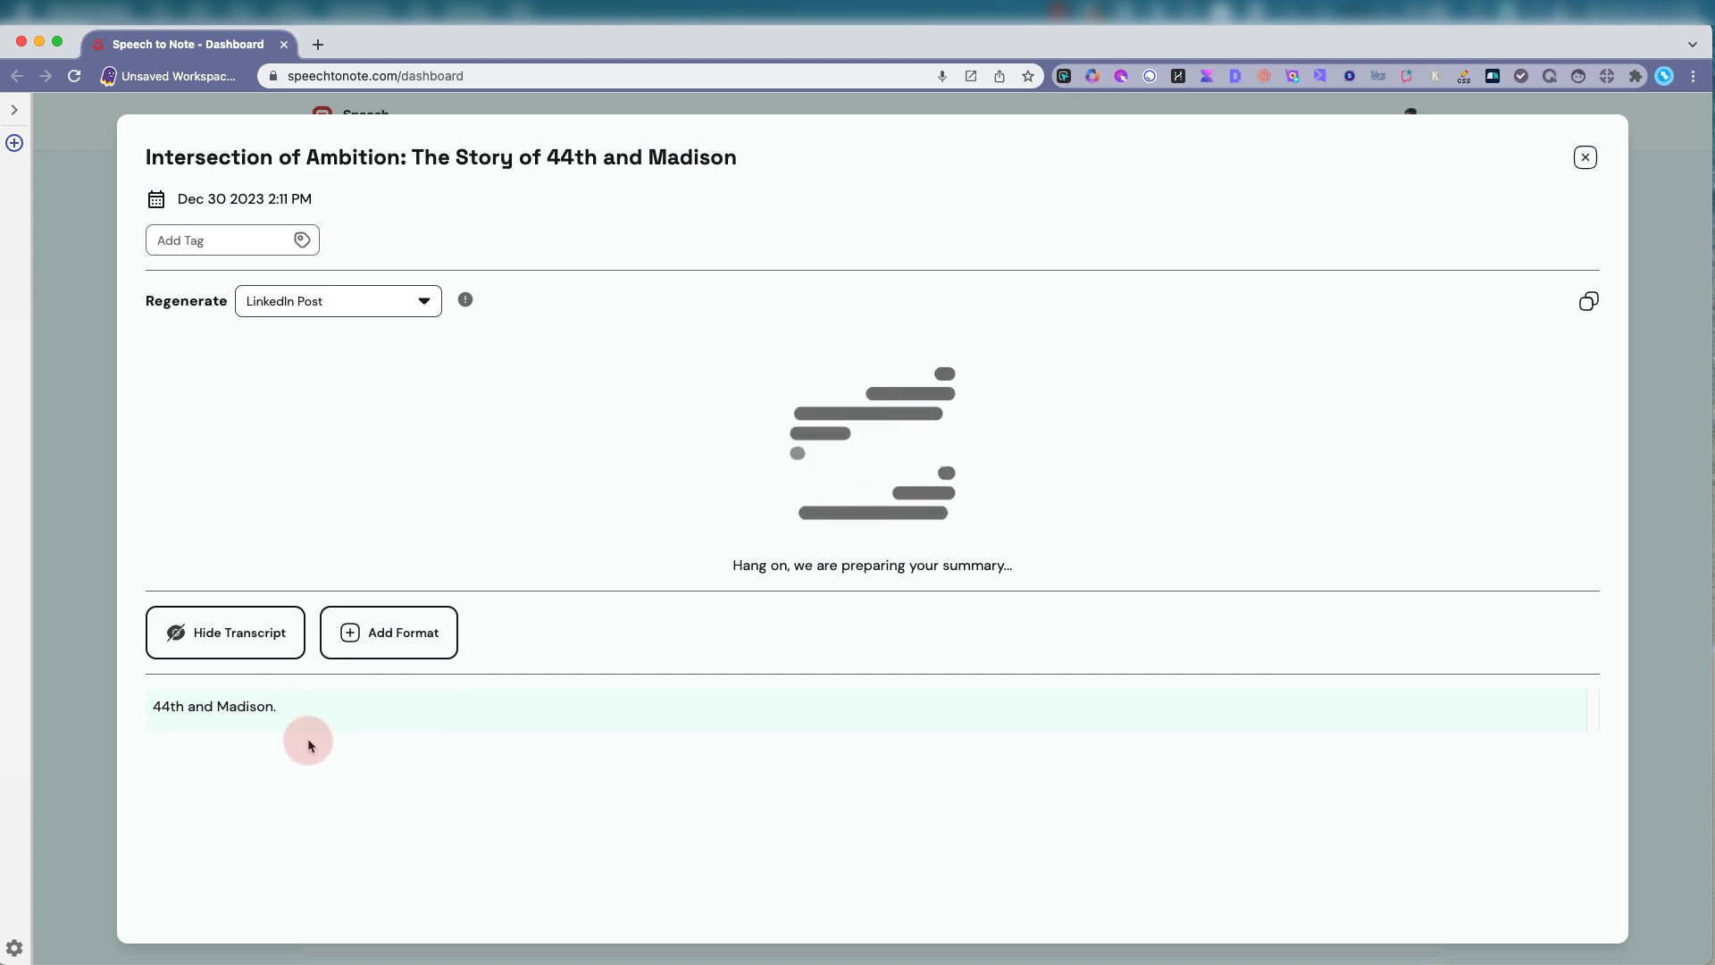
mouse_move(410, 776)
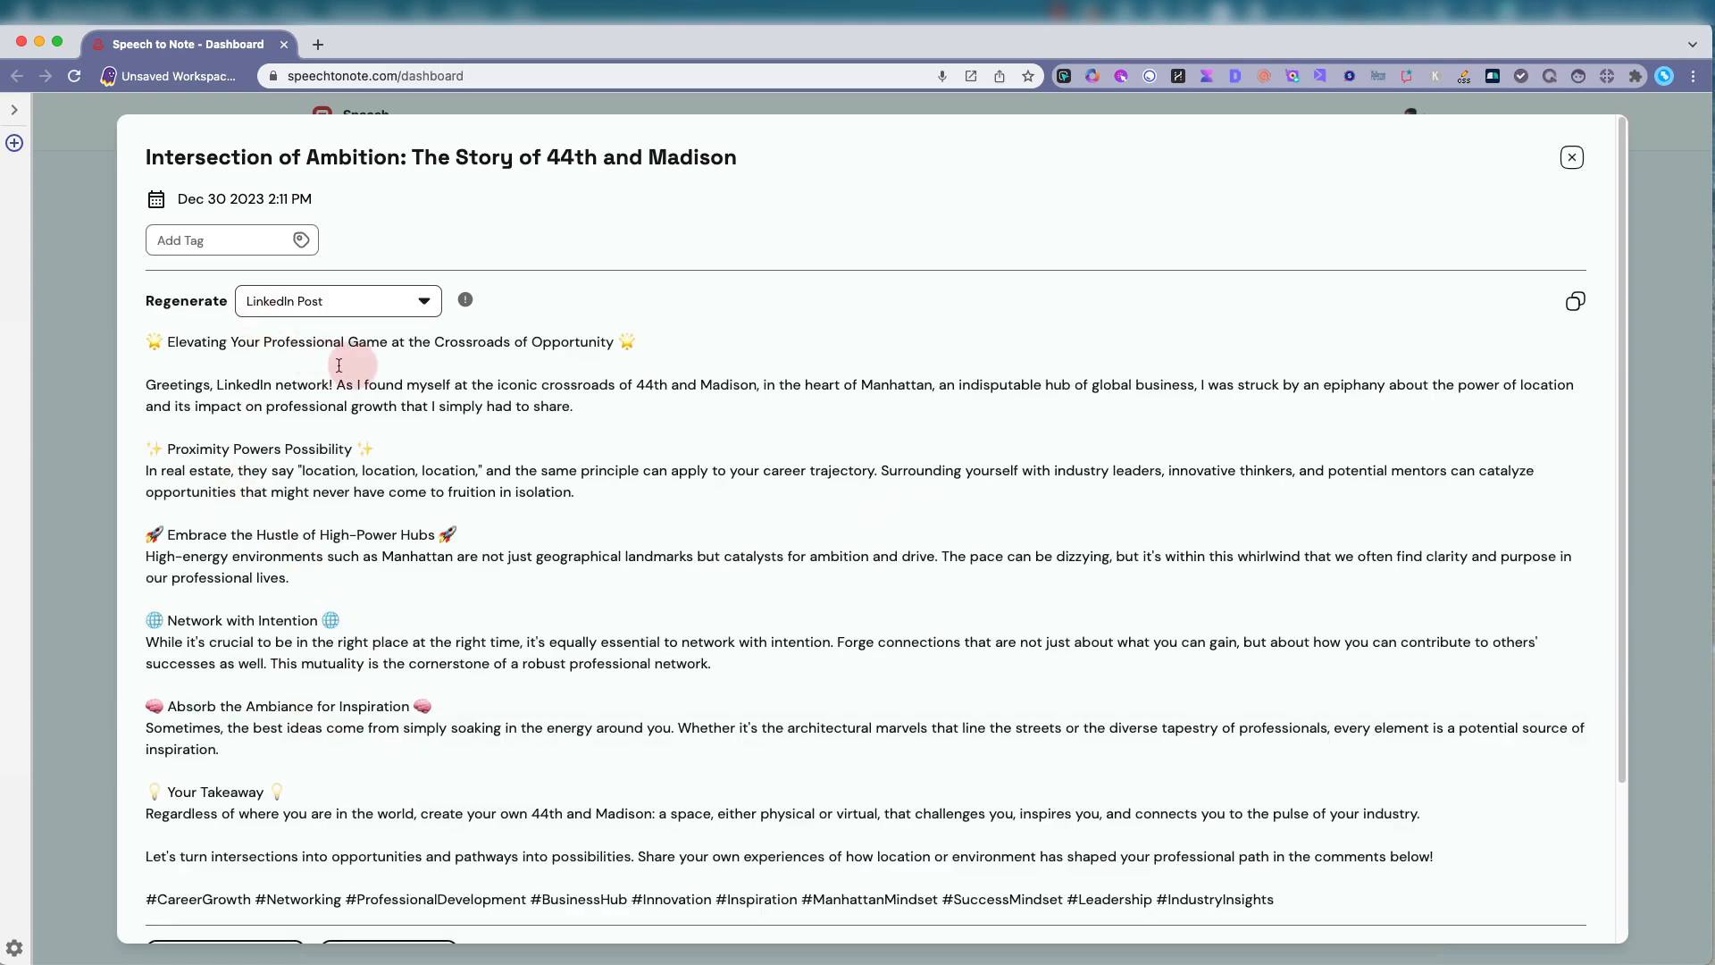
mouse_move(509, 365)
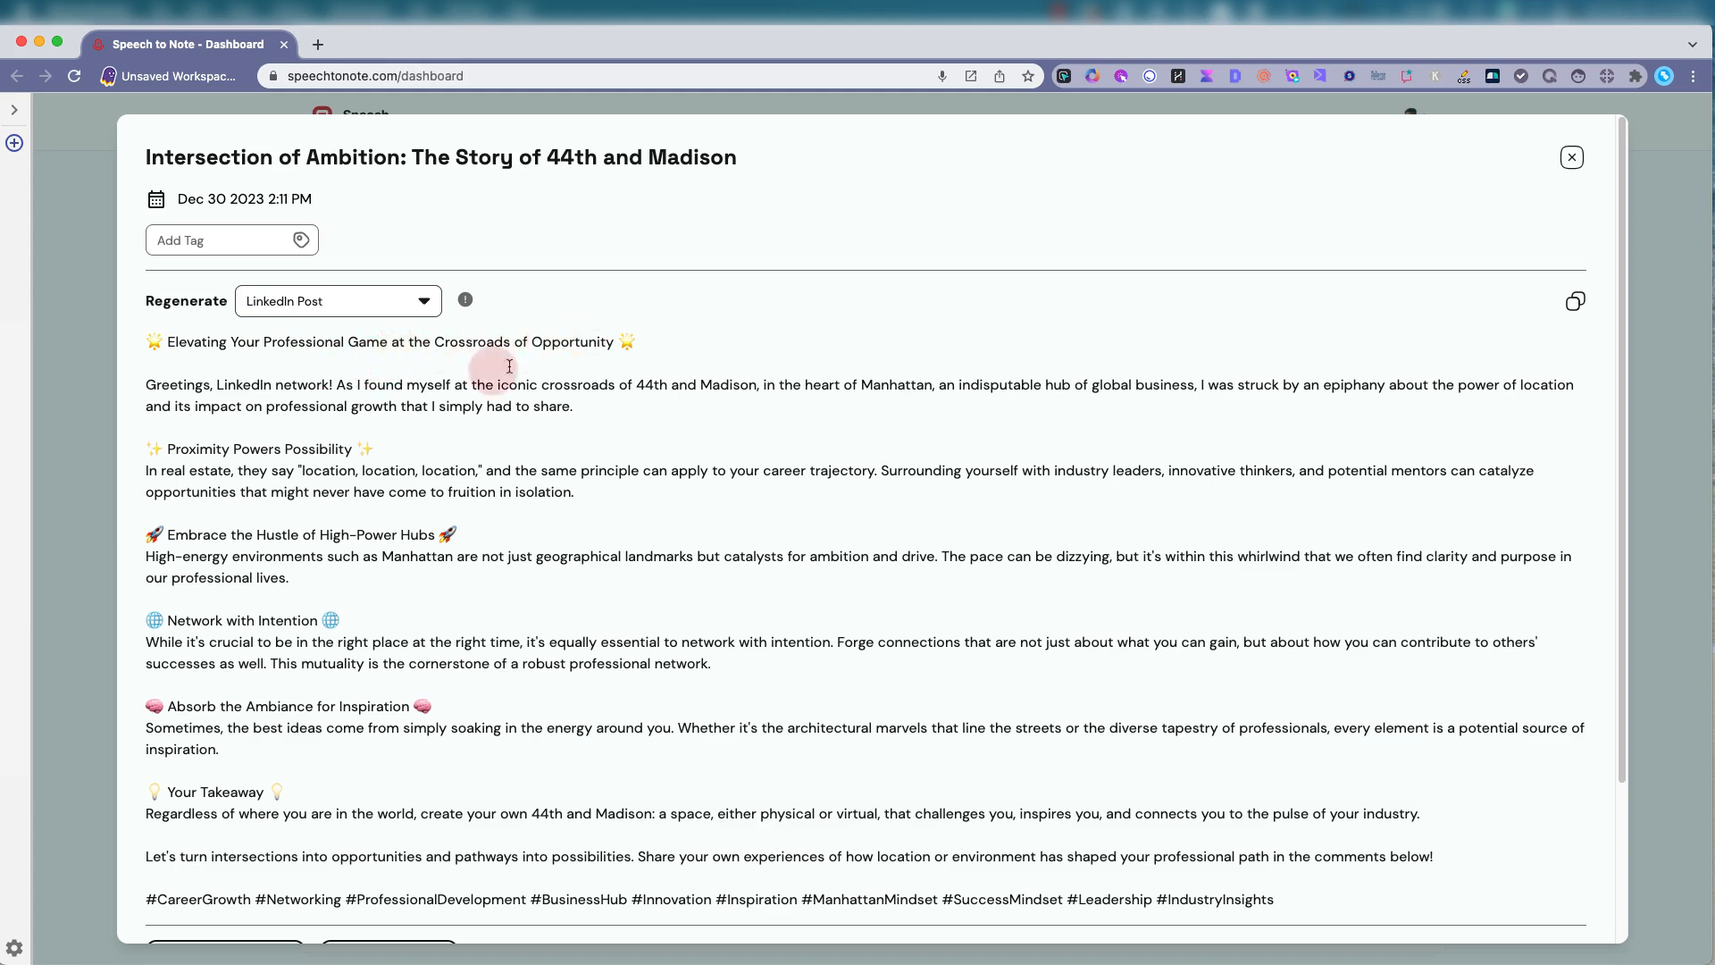
mouse_move(438, 391)
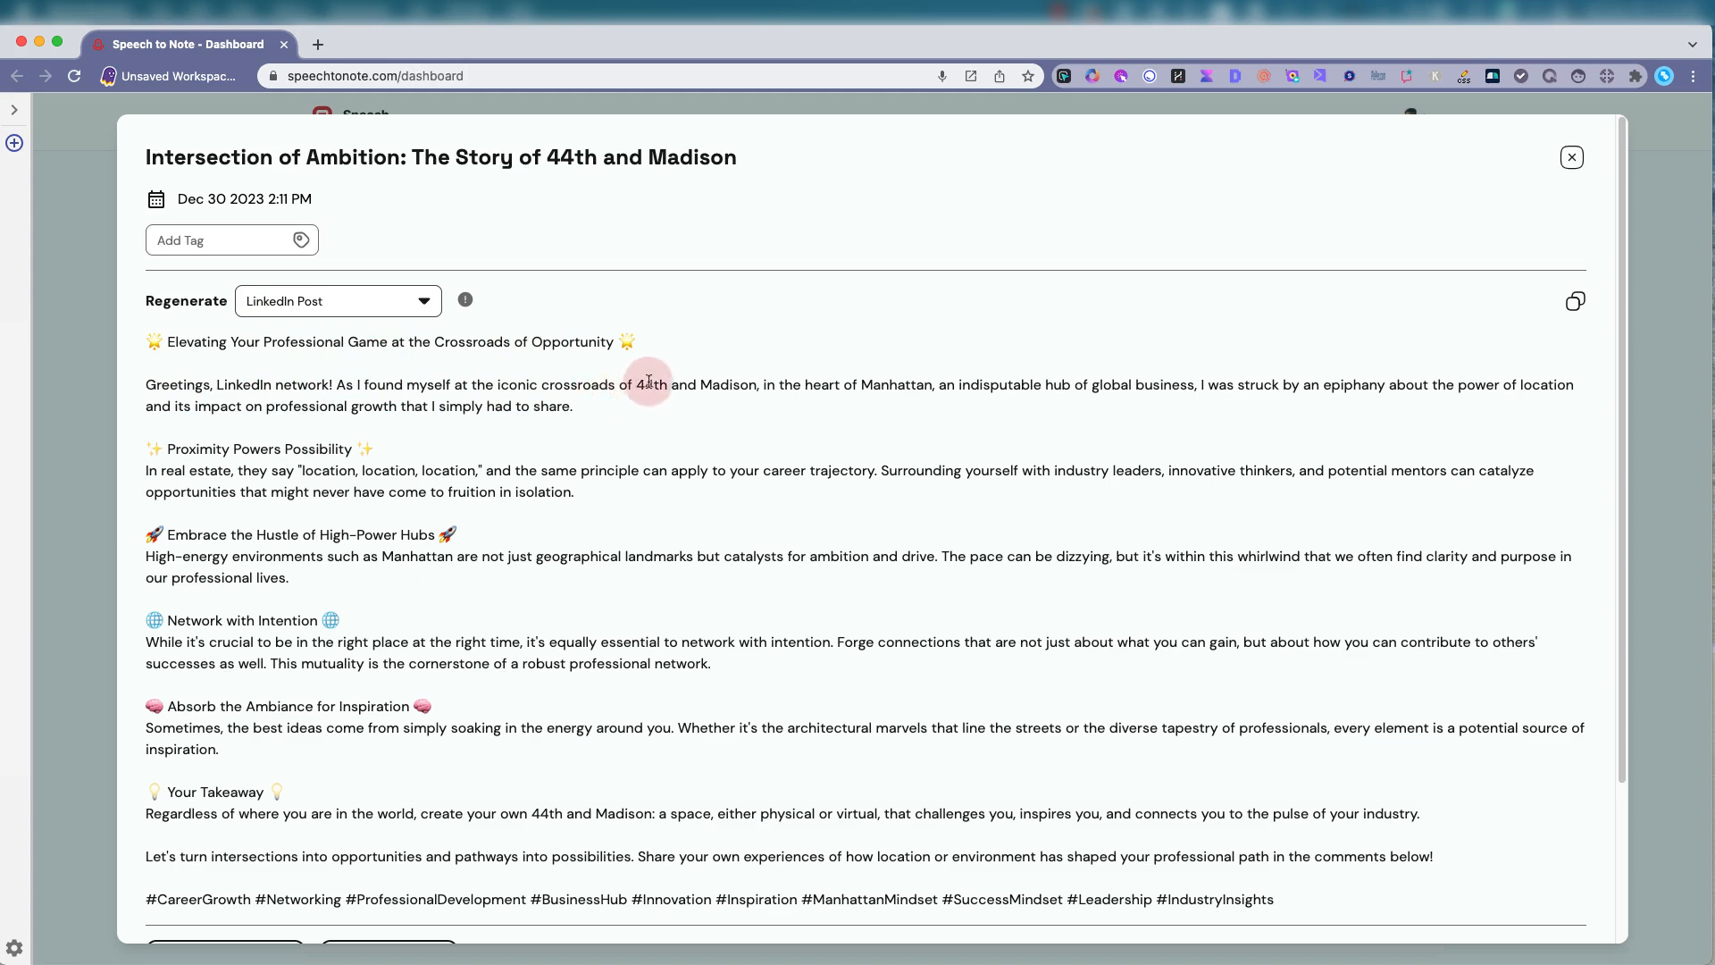
mouse_move(946, 386)
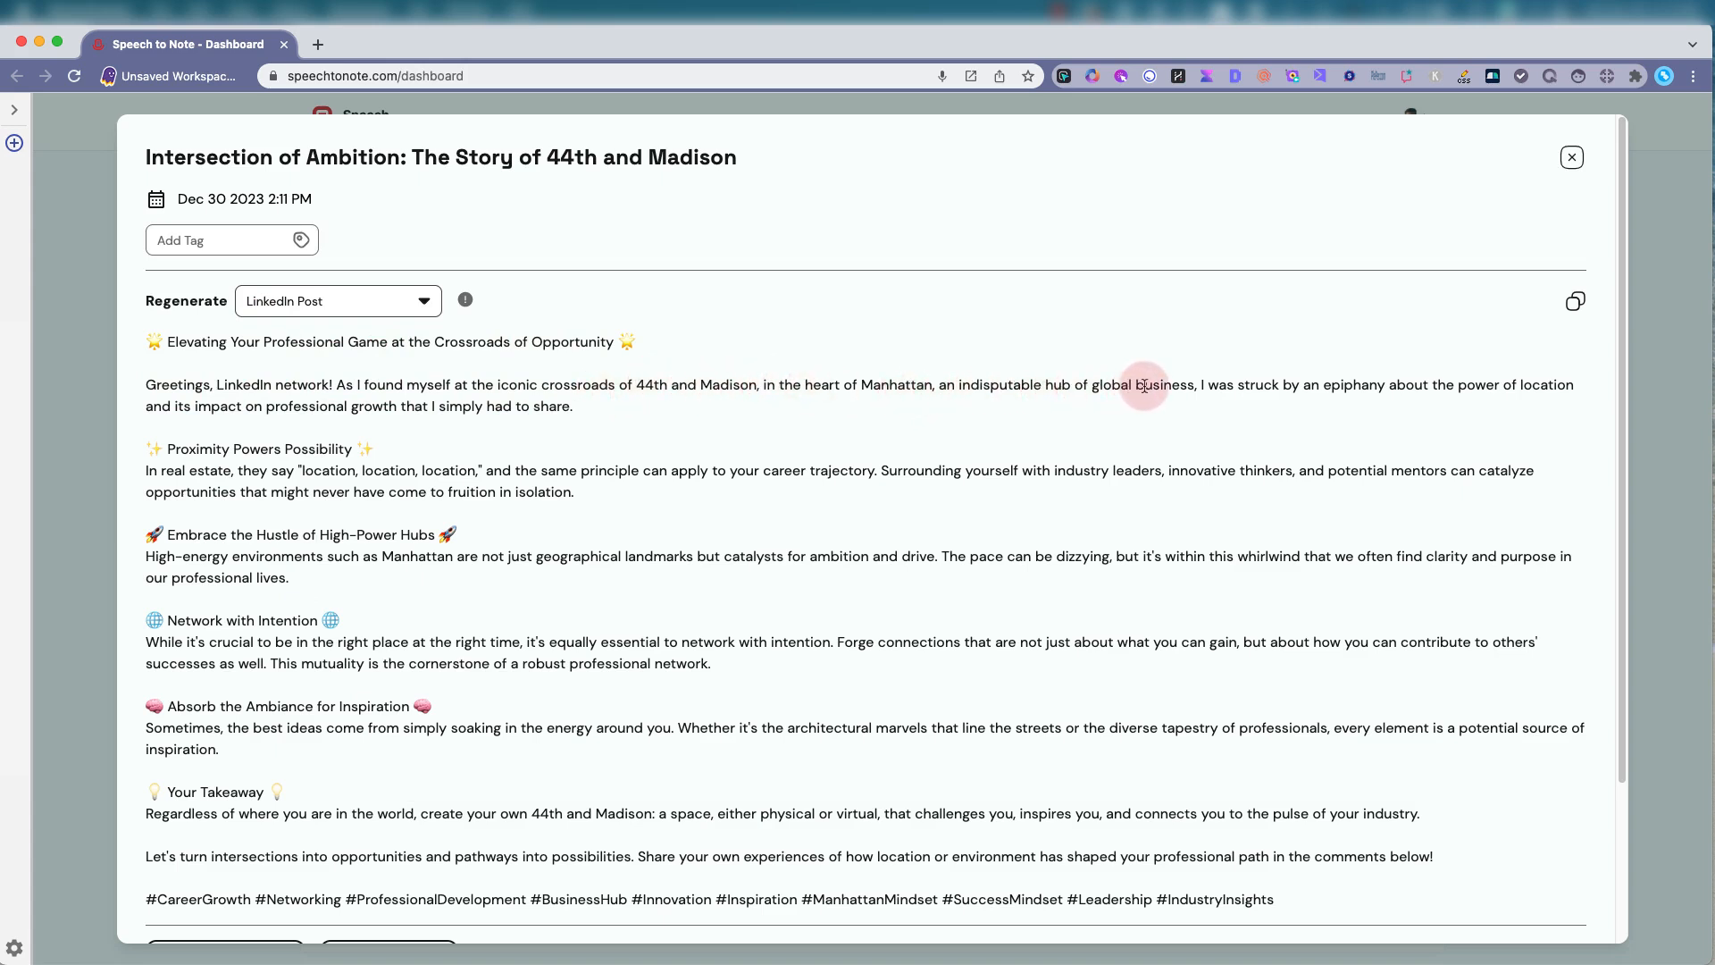
mouse_move(1403, 377)
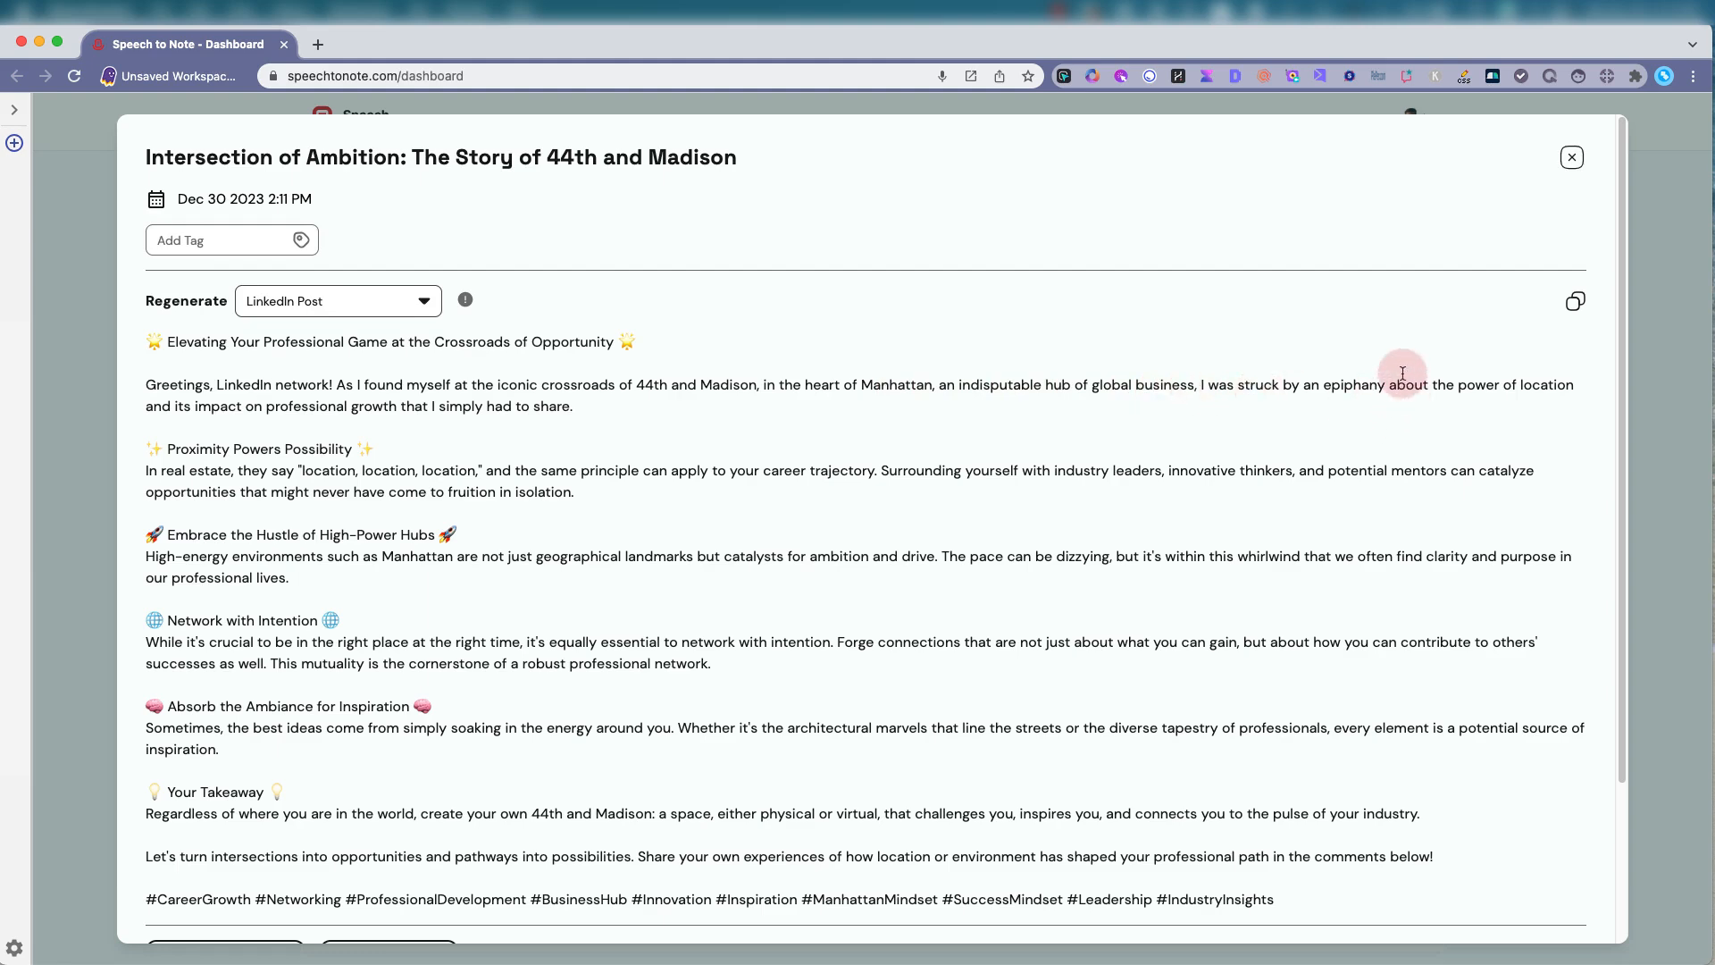
mouse_move(218, 435)
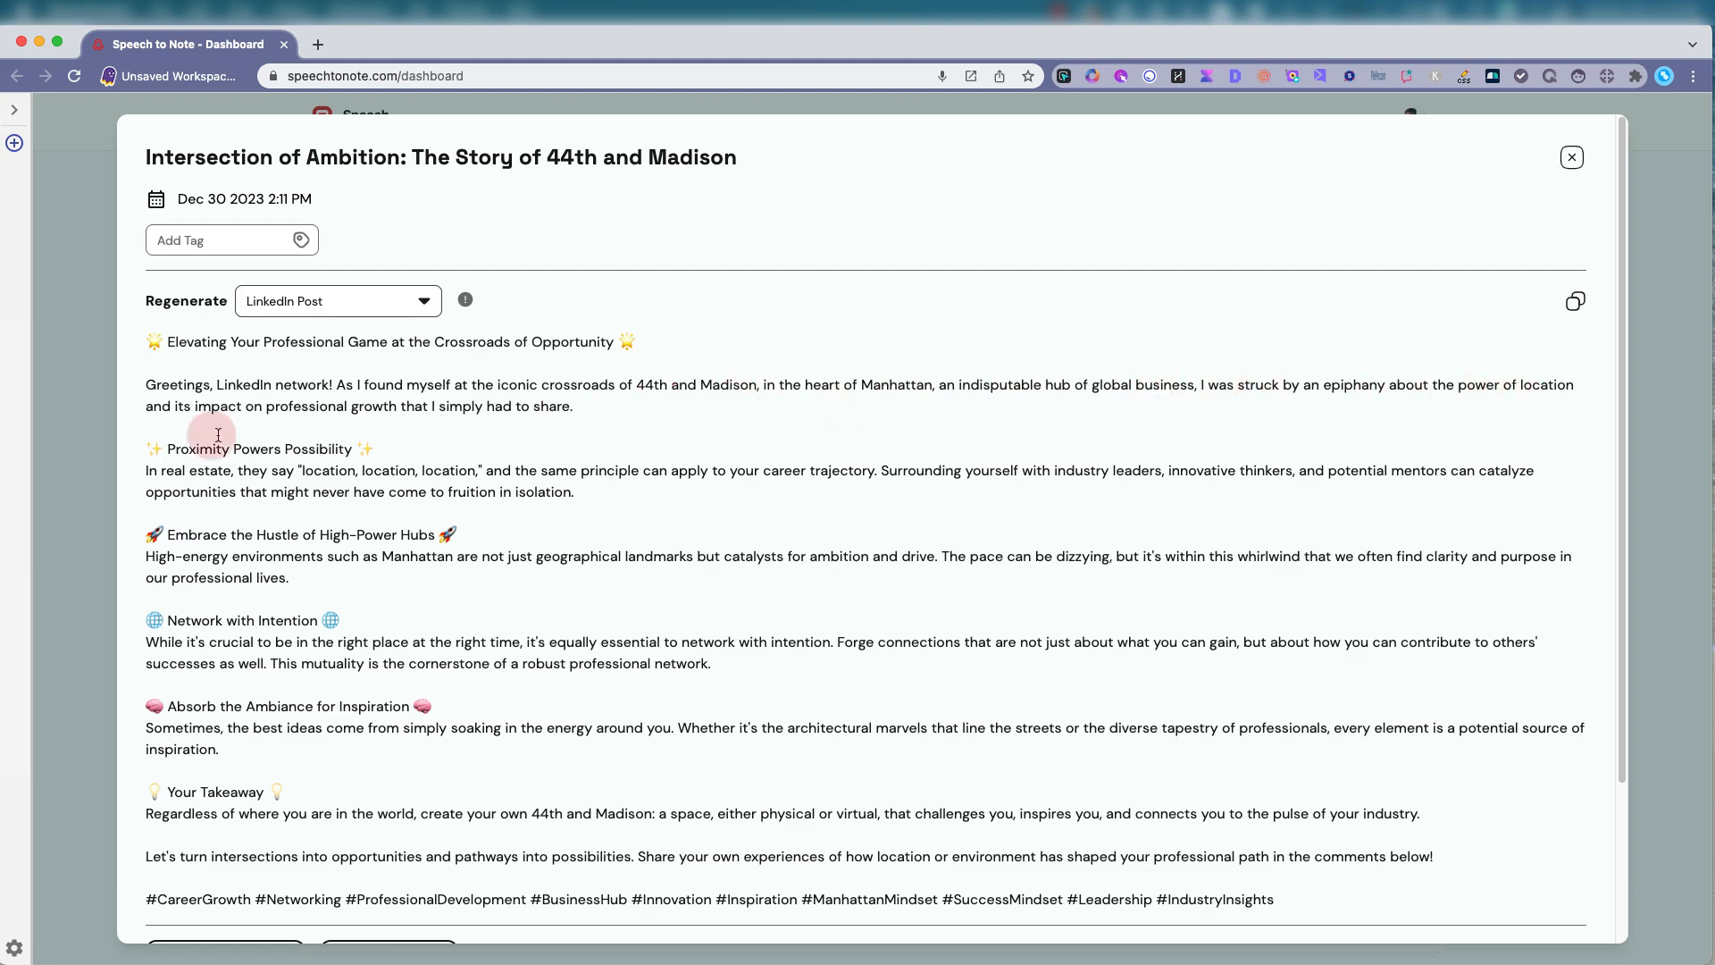
scroll("down", 3)
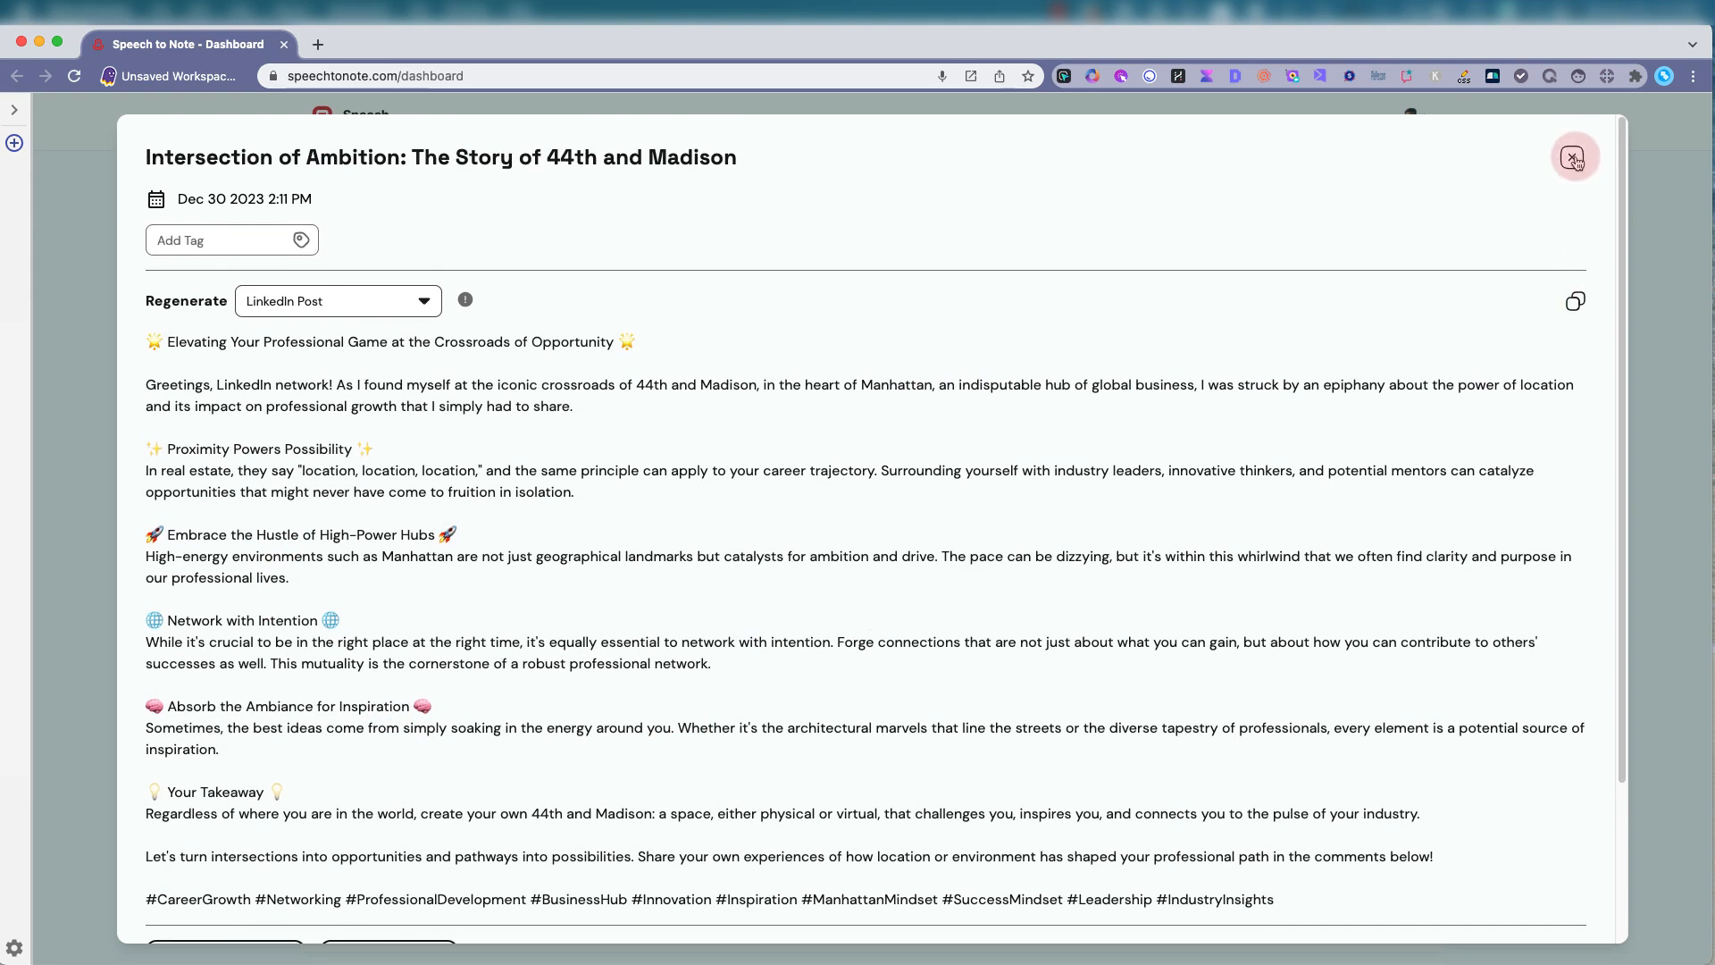
Close the LinkedIn Post note and start a third voice recording
left_click(1575, 157)
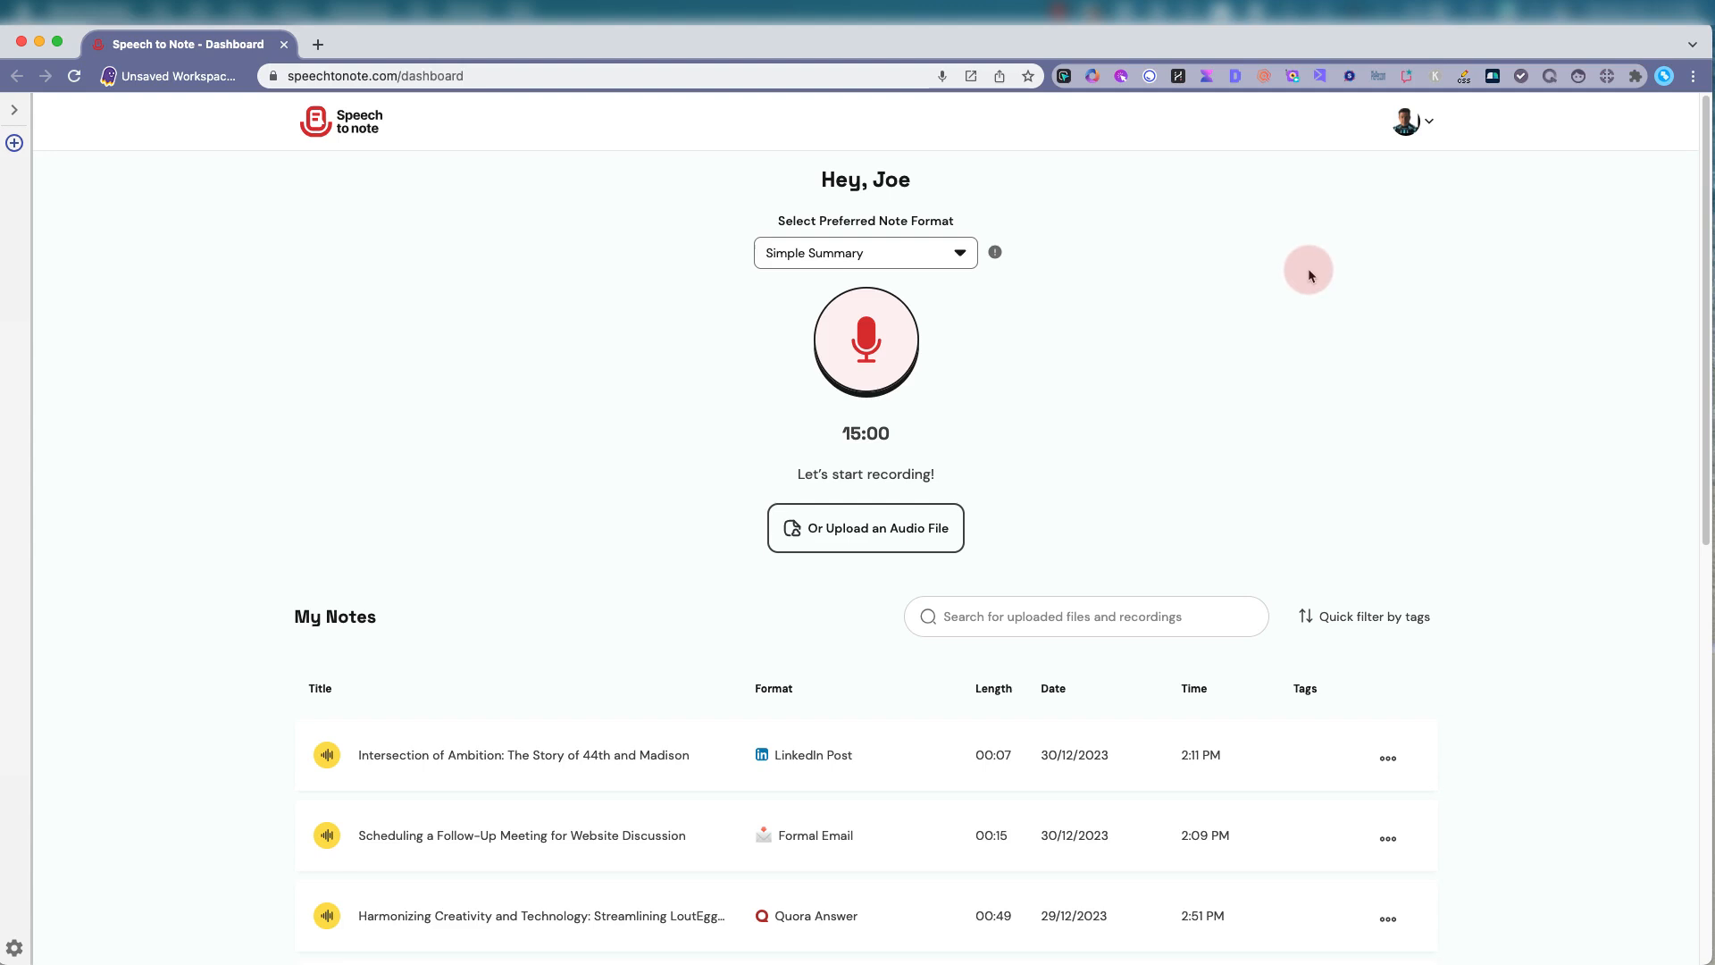
mouse_move(1105, 317)
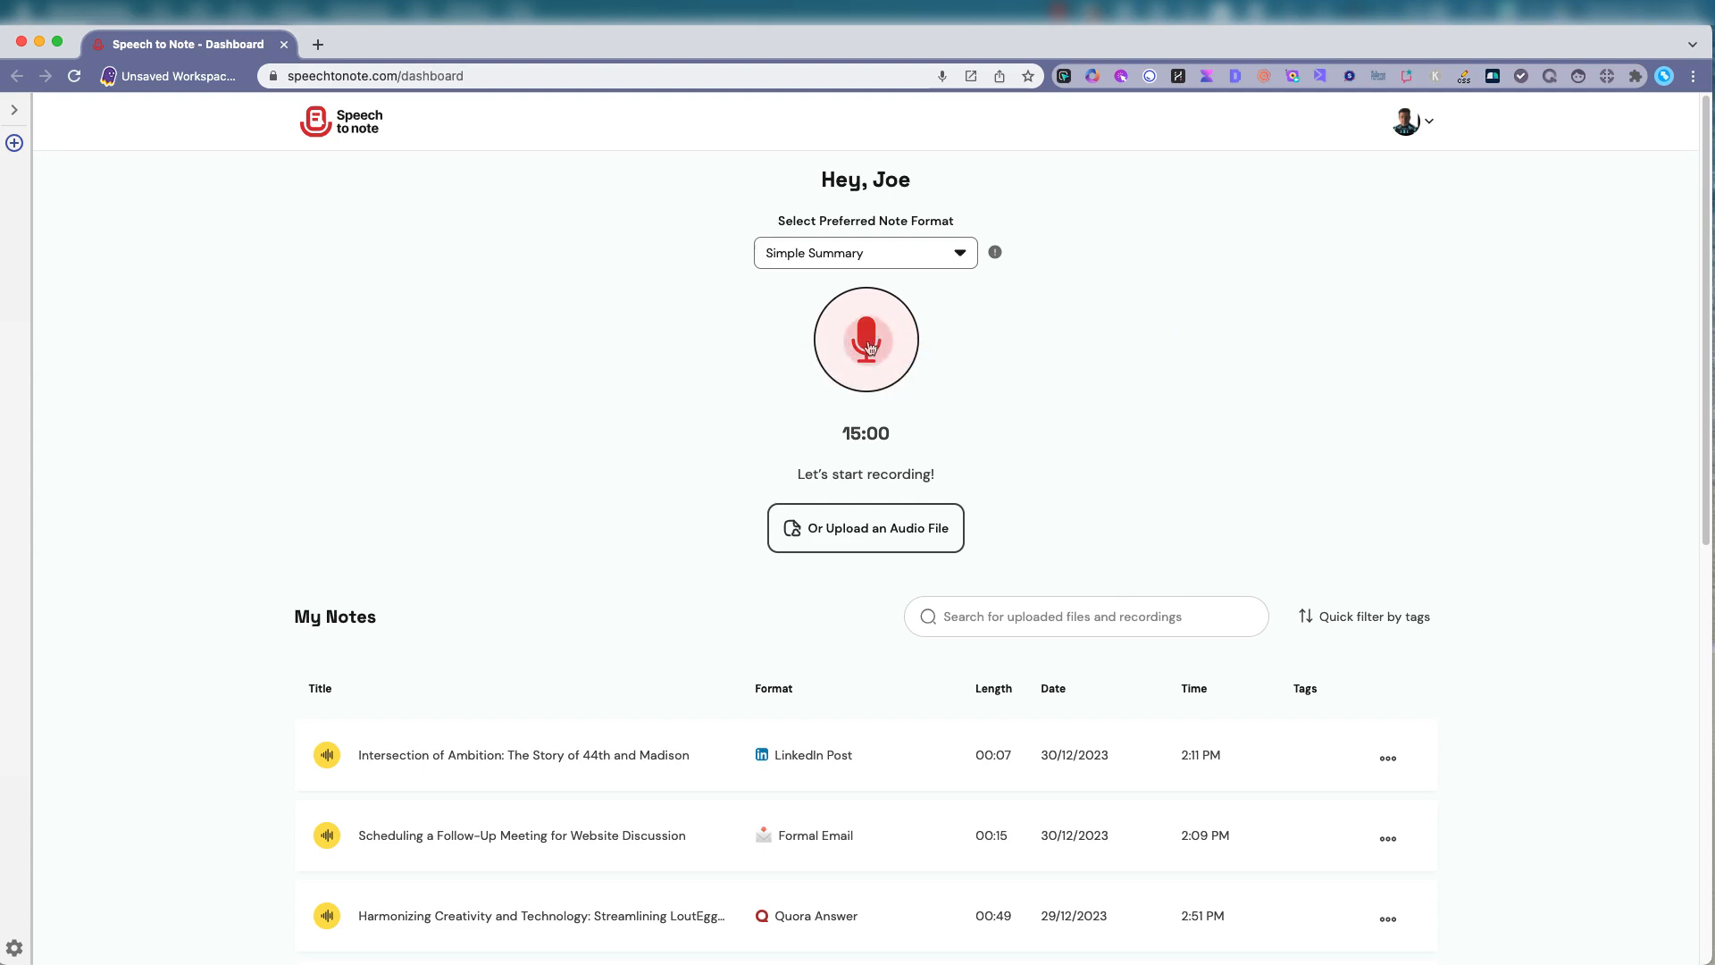
left_click(866, 339)
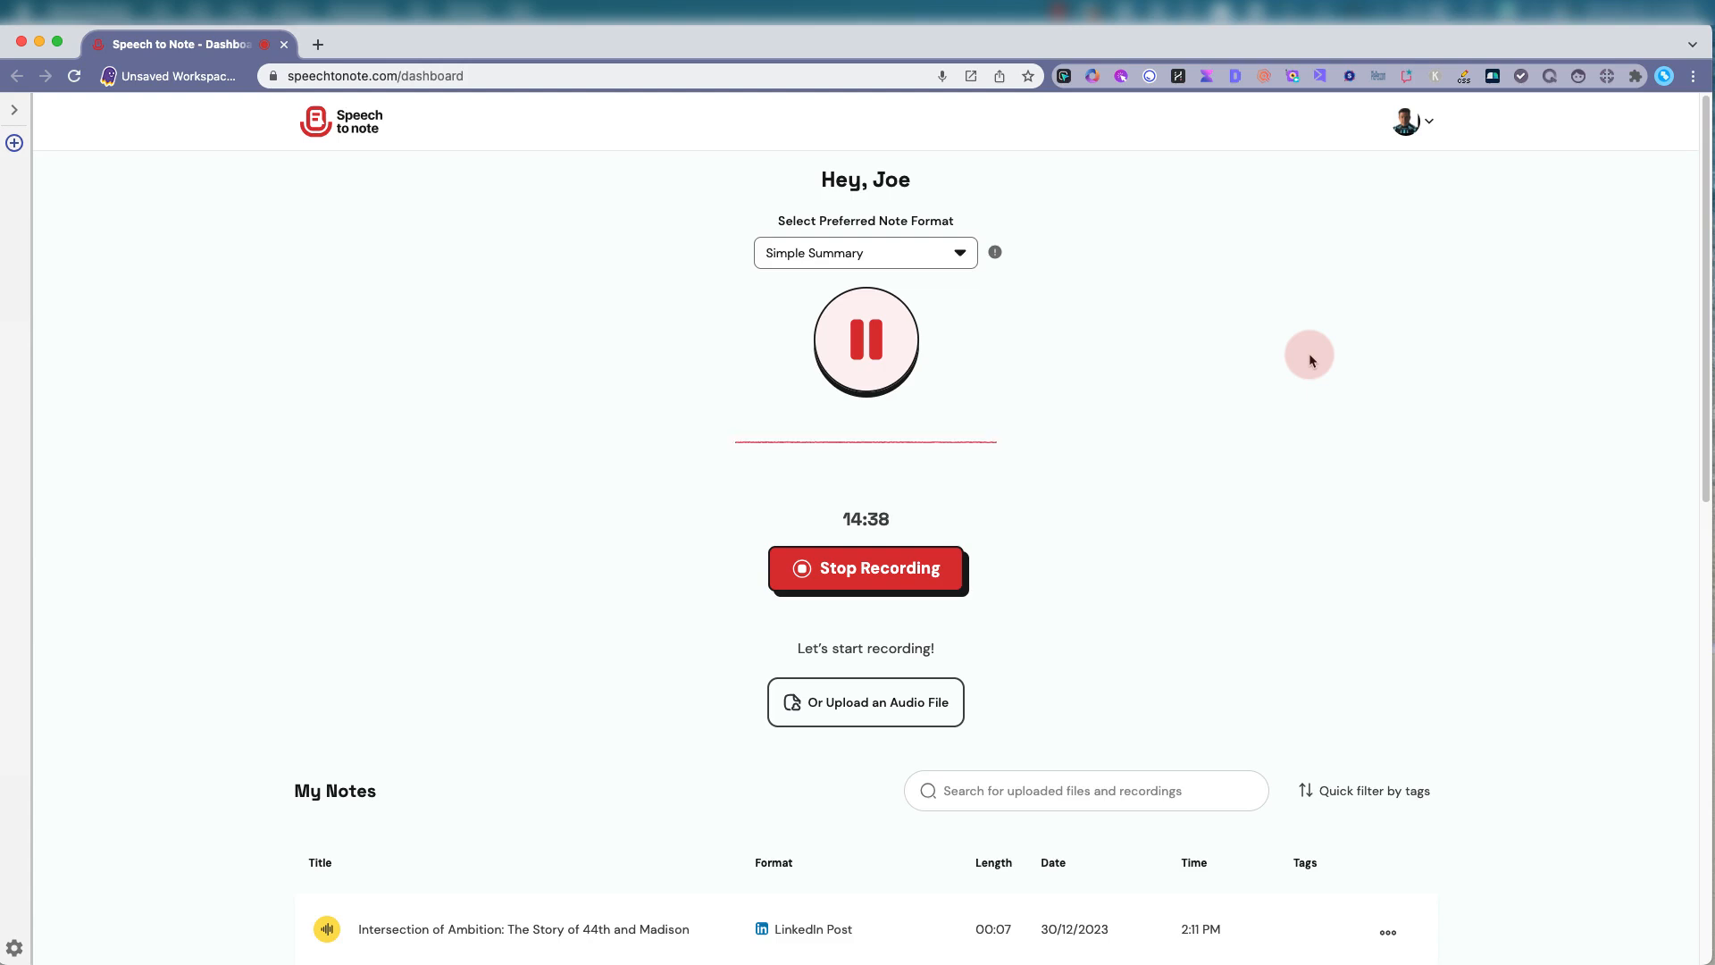
mouse_move(1009, 546)
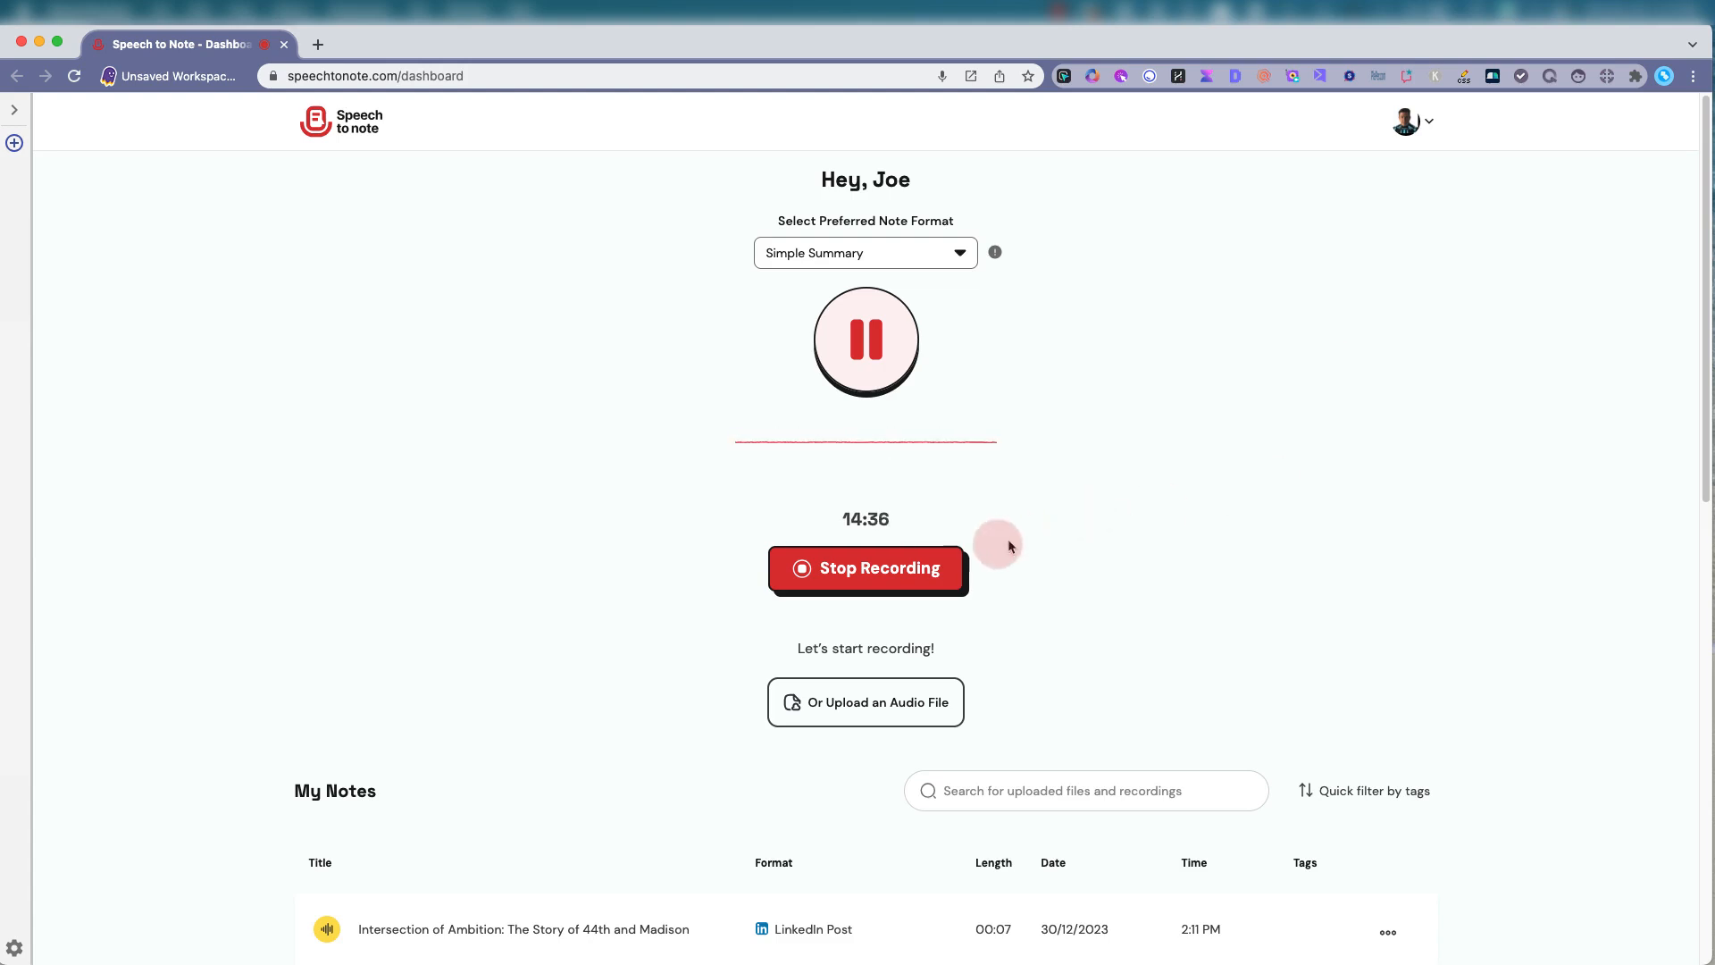
Stop the Steve-on-Mars recording and regenerate its summary in the Humorous format
left_click(864, 568)
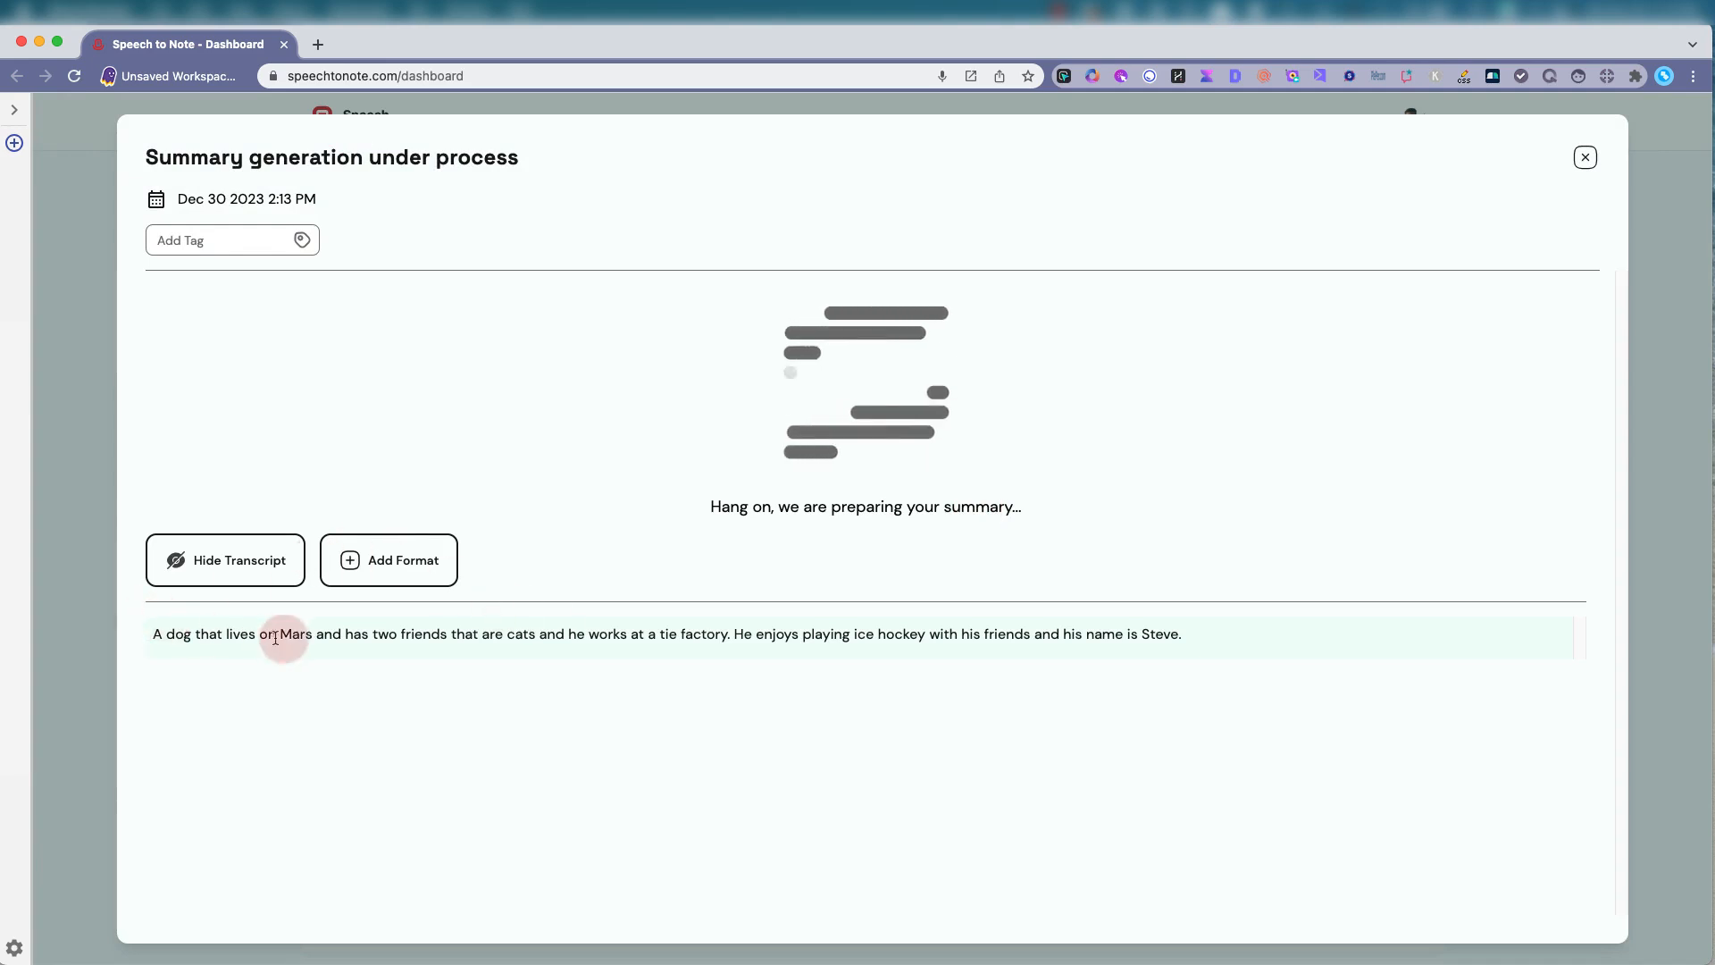
mouse_move(1252, 642)
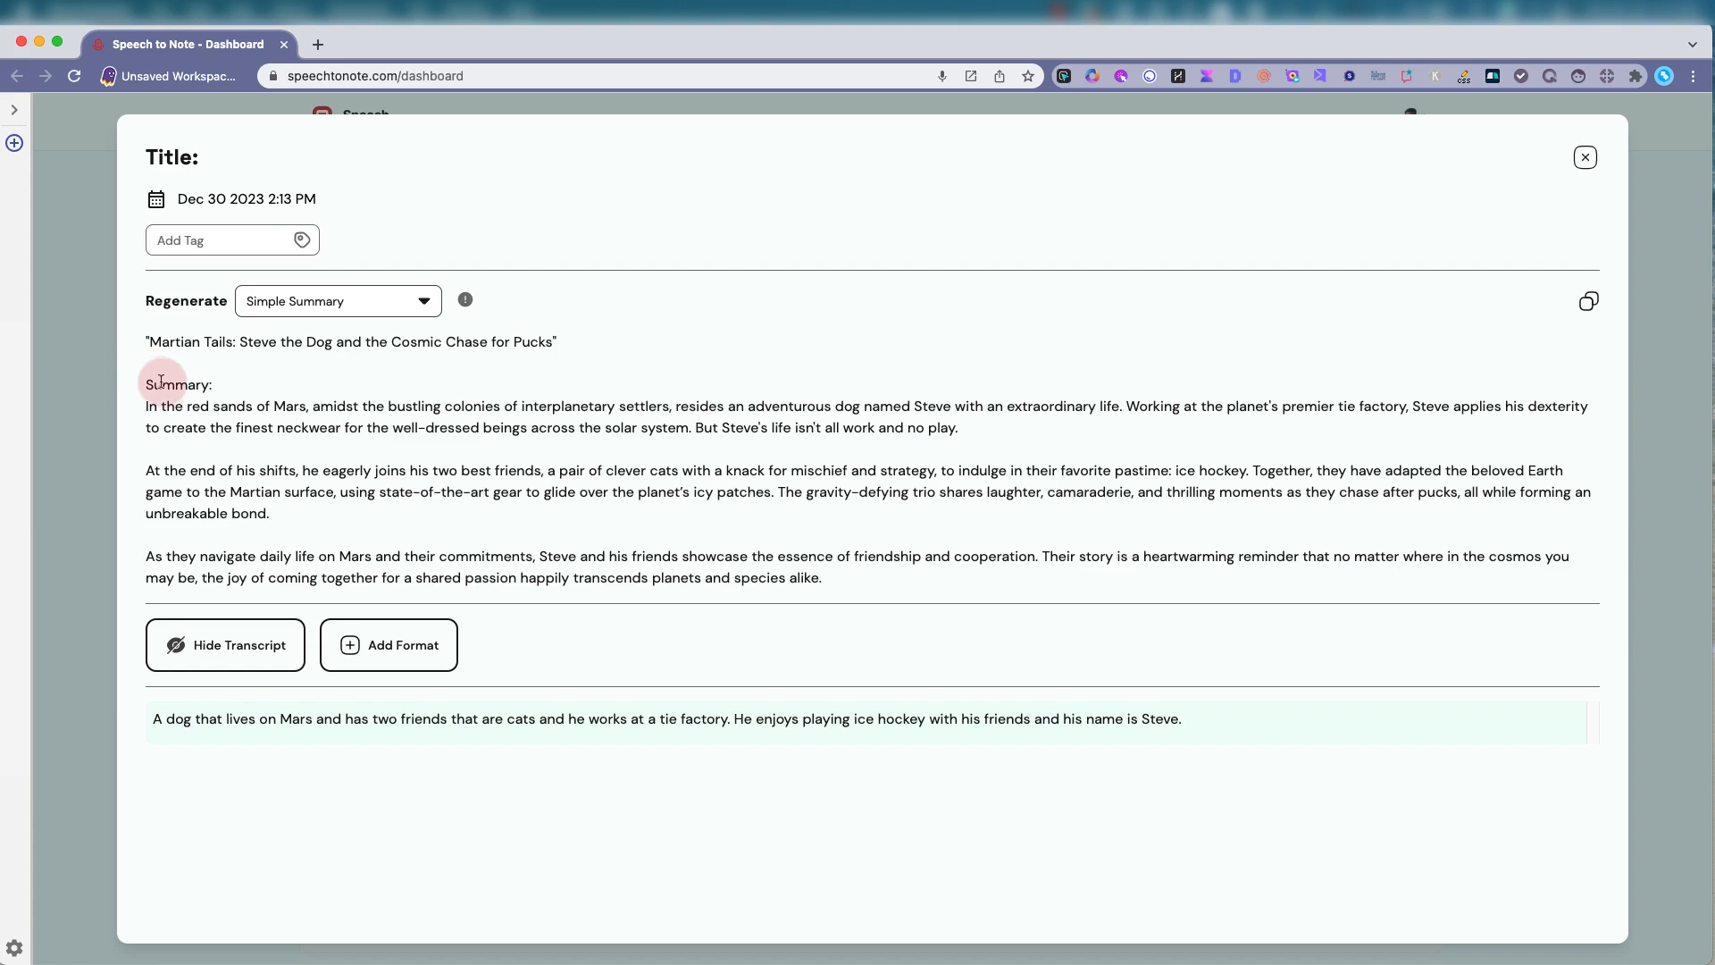
mouse_move(888, 408)
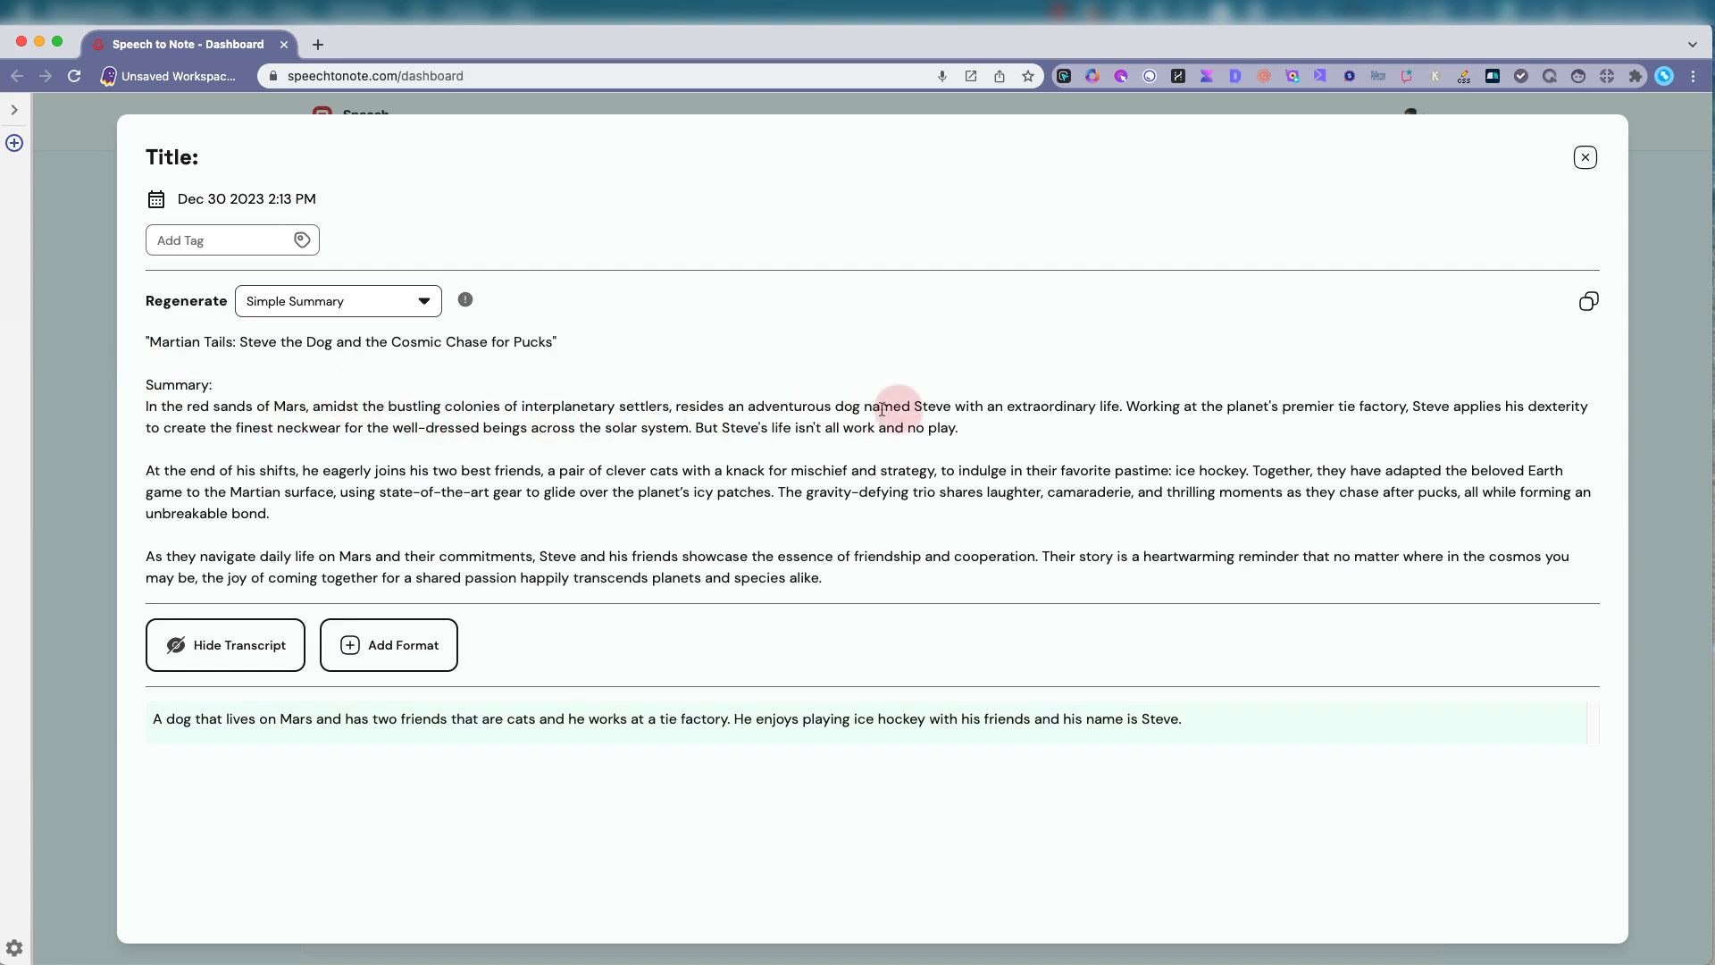
mouse_move(1132, 409)
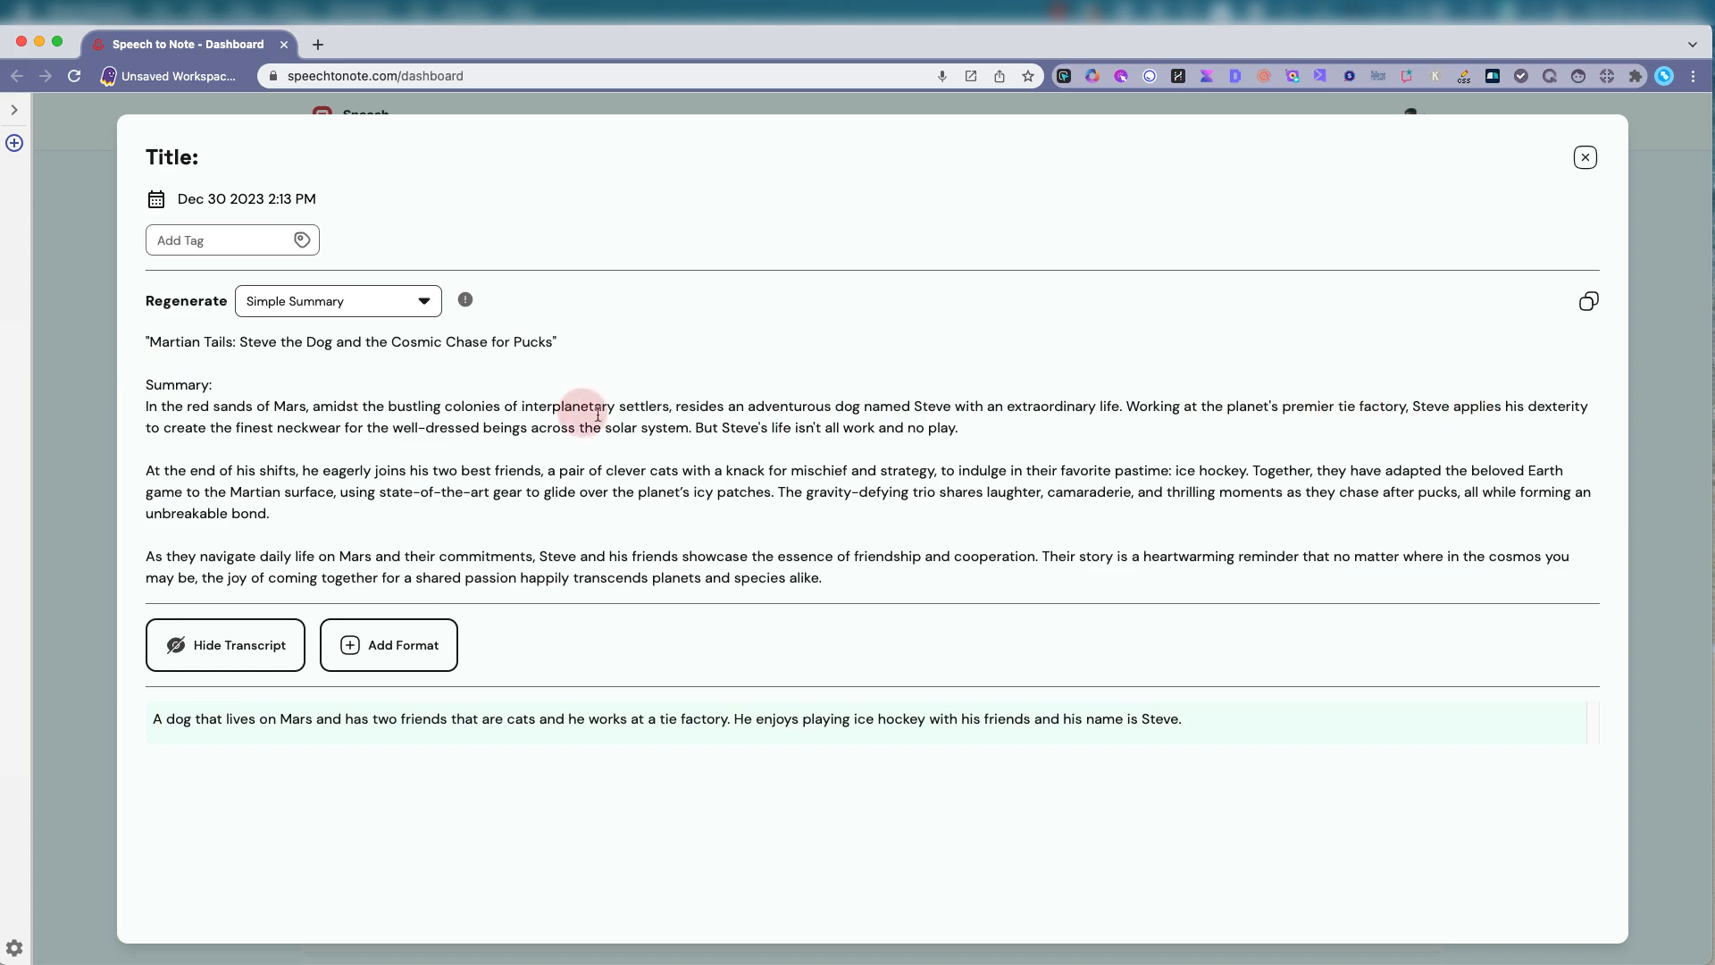
mouse_move(902, 477)
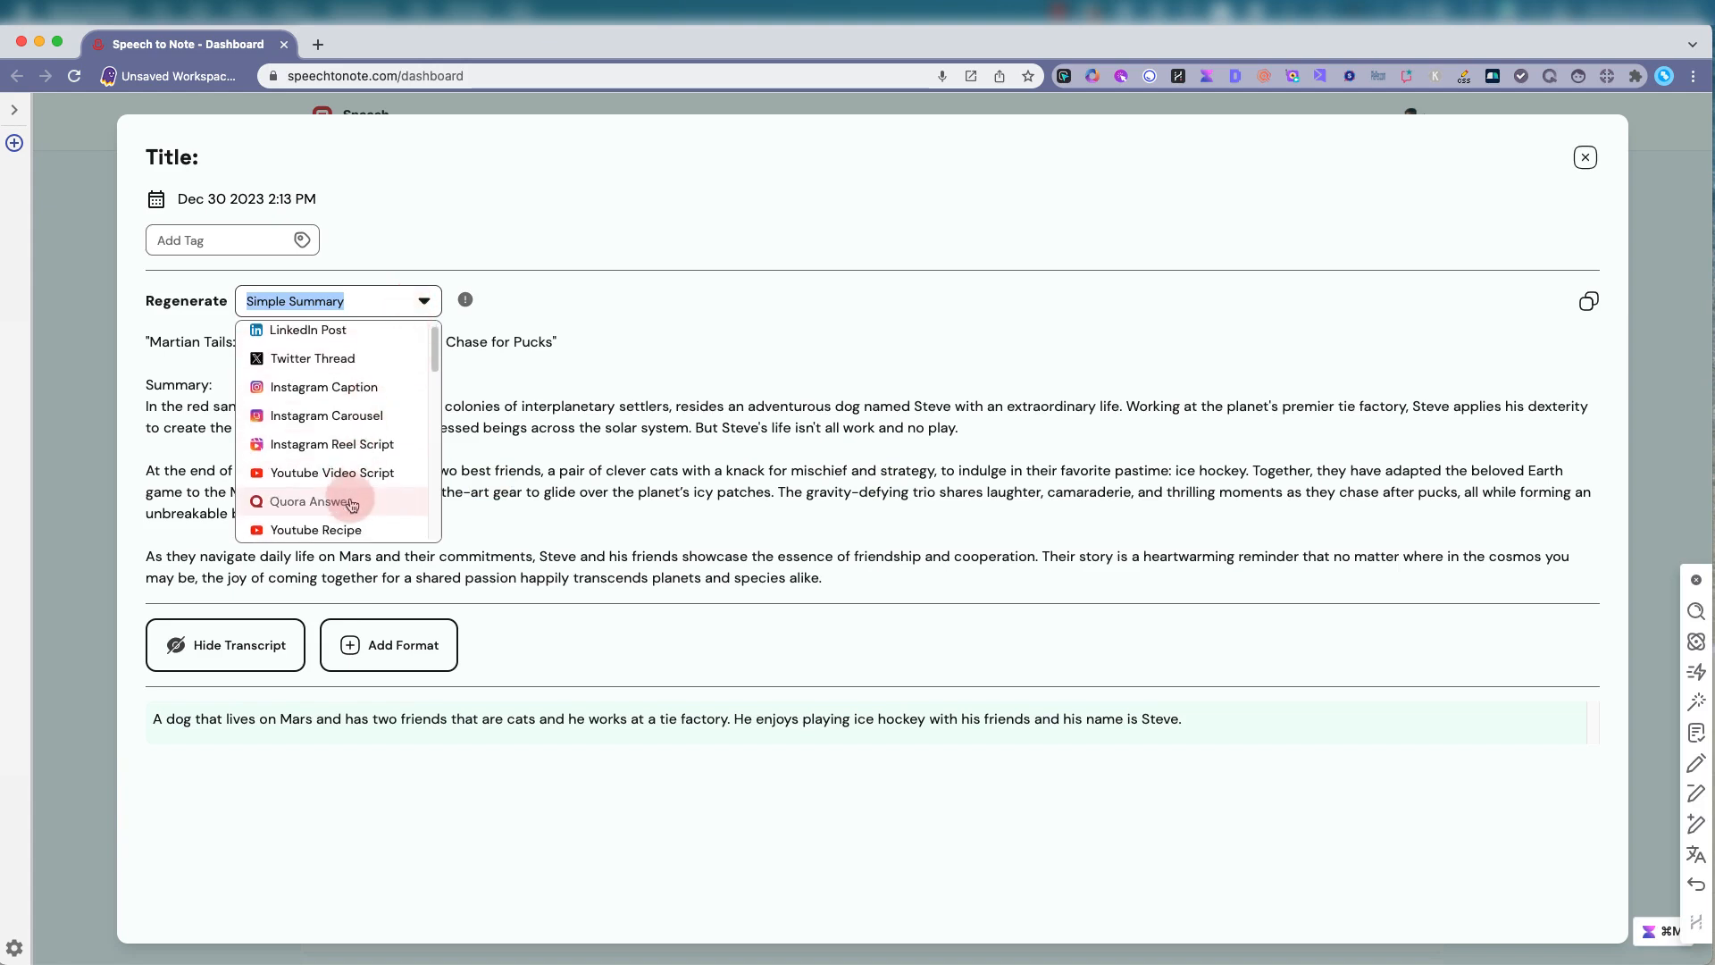
scroll("down", 3)
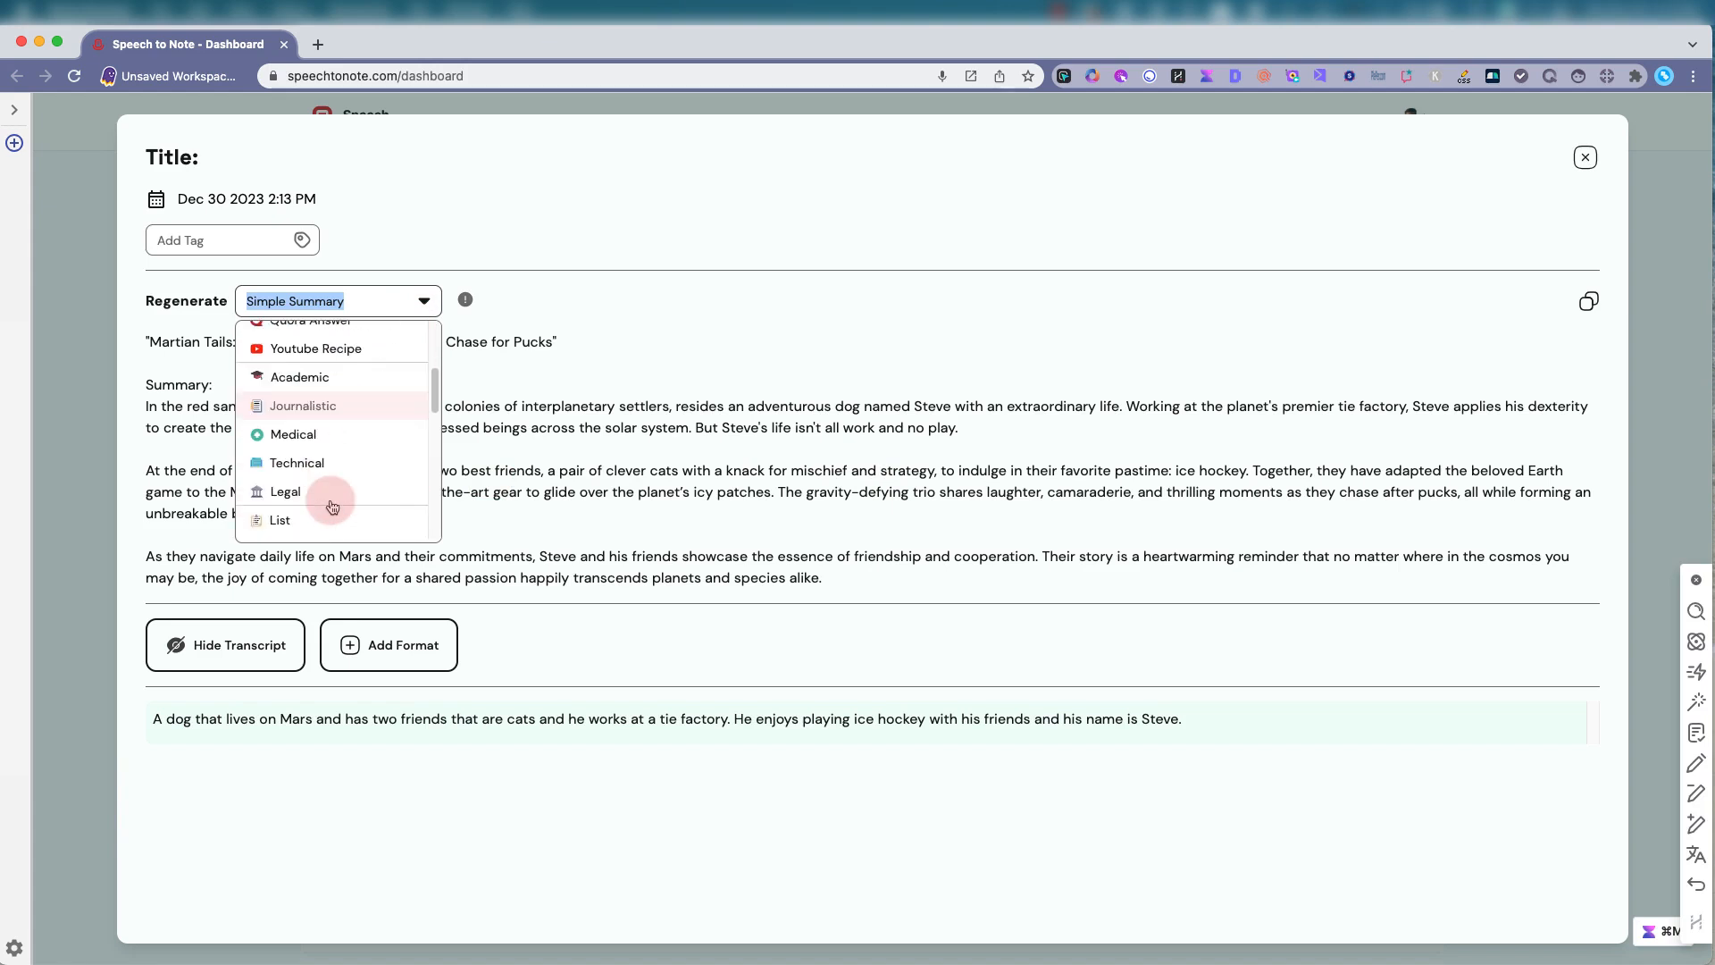
scroll("down", 3)
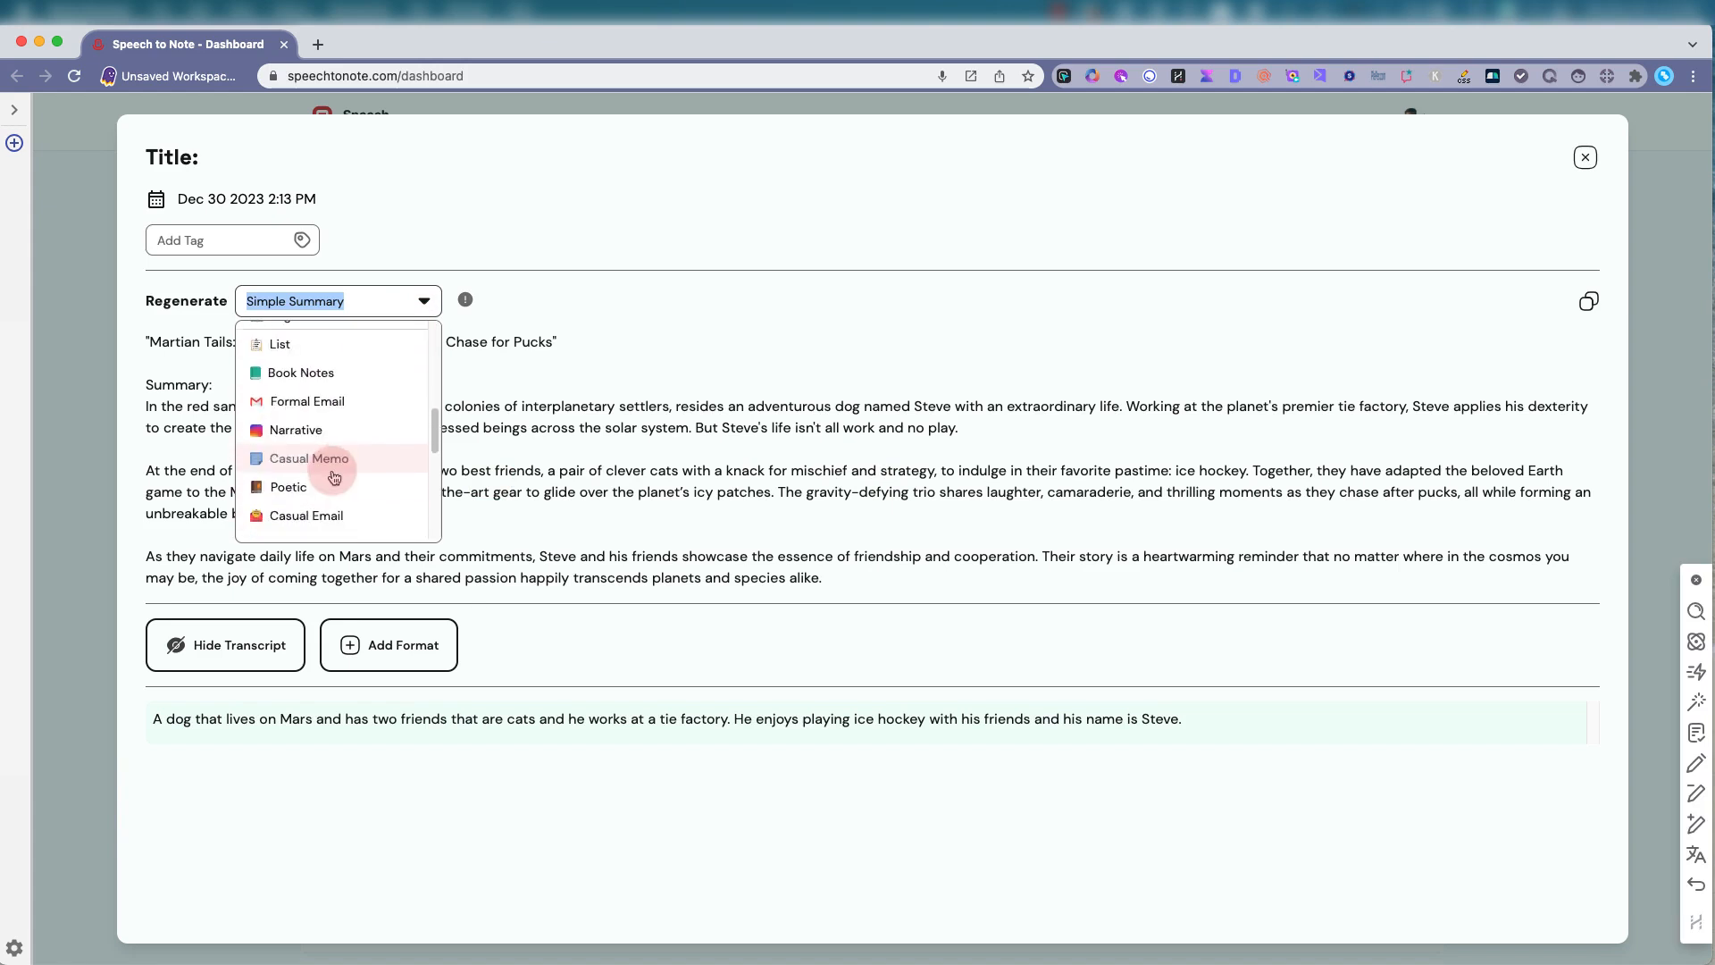
scroll("down", 3)
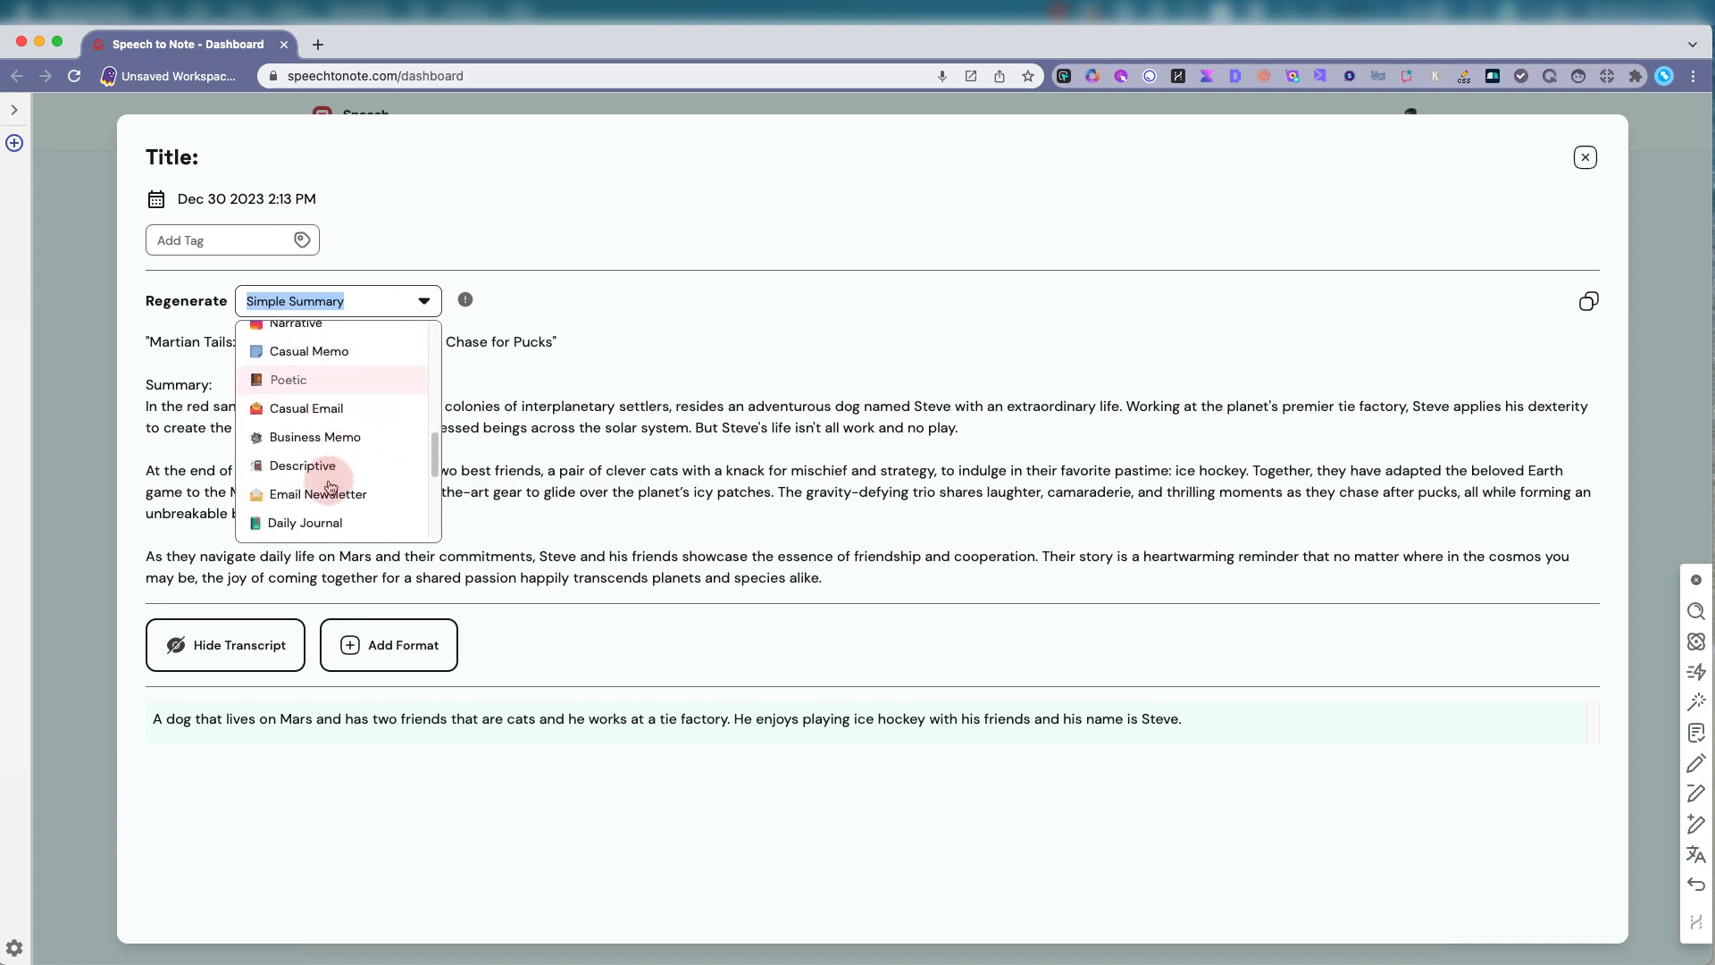
scroll("down", 3)
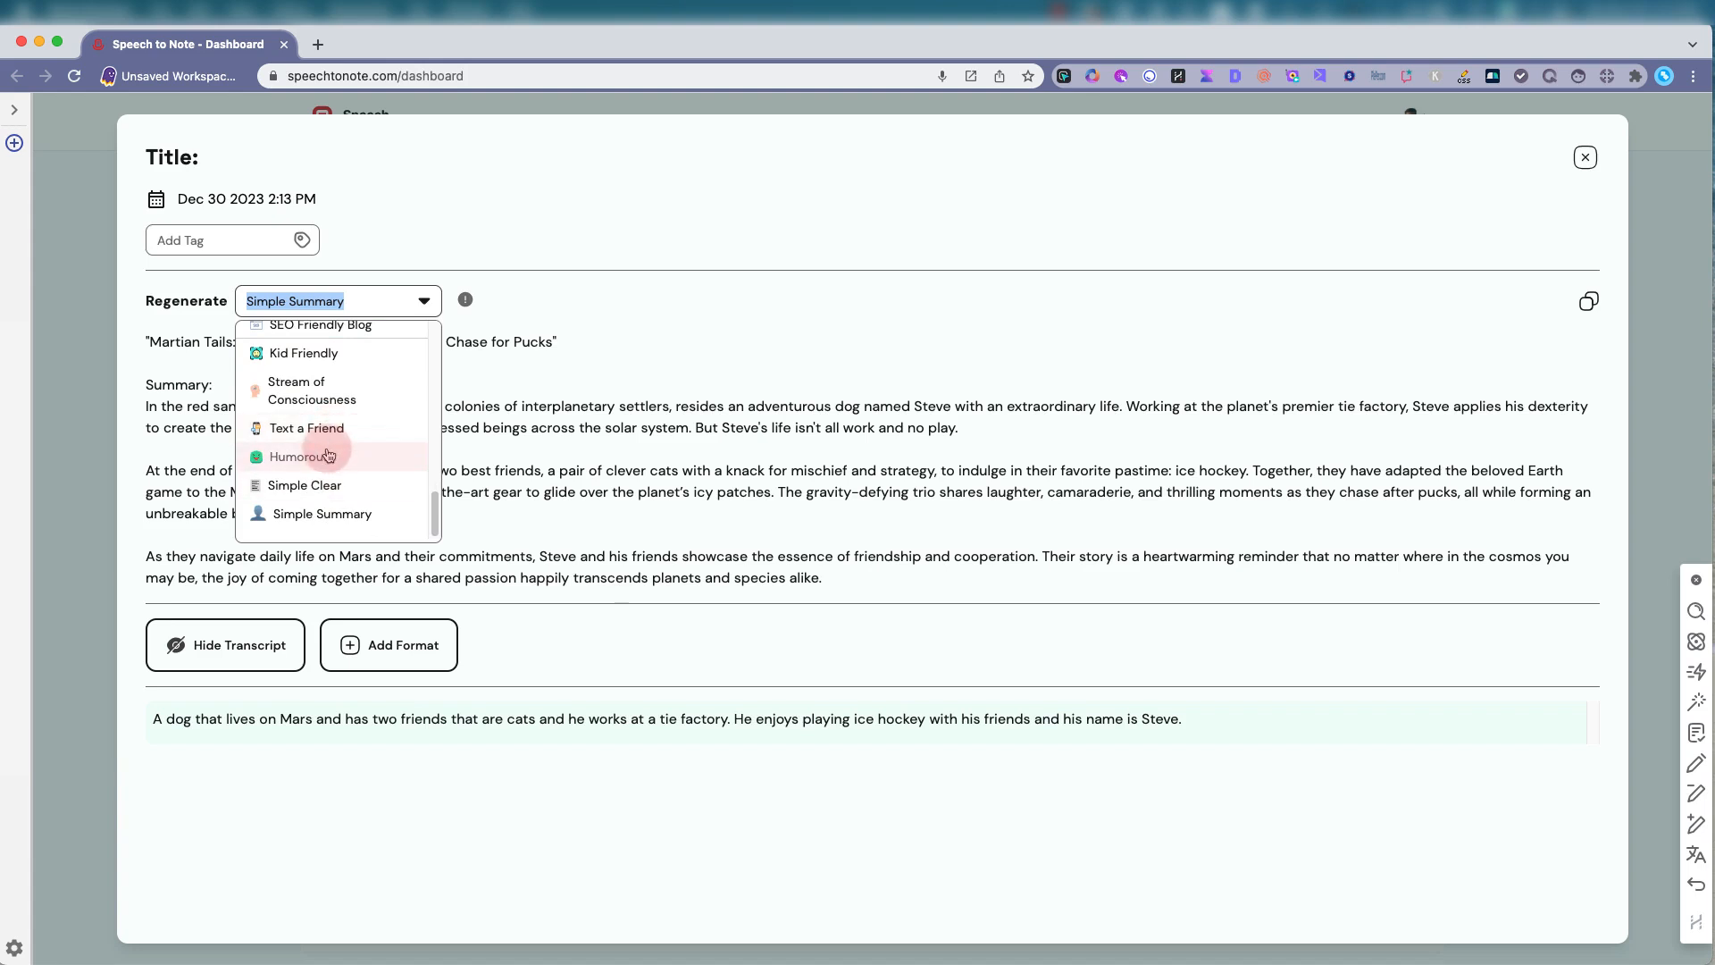
left_click(297, 456)
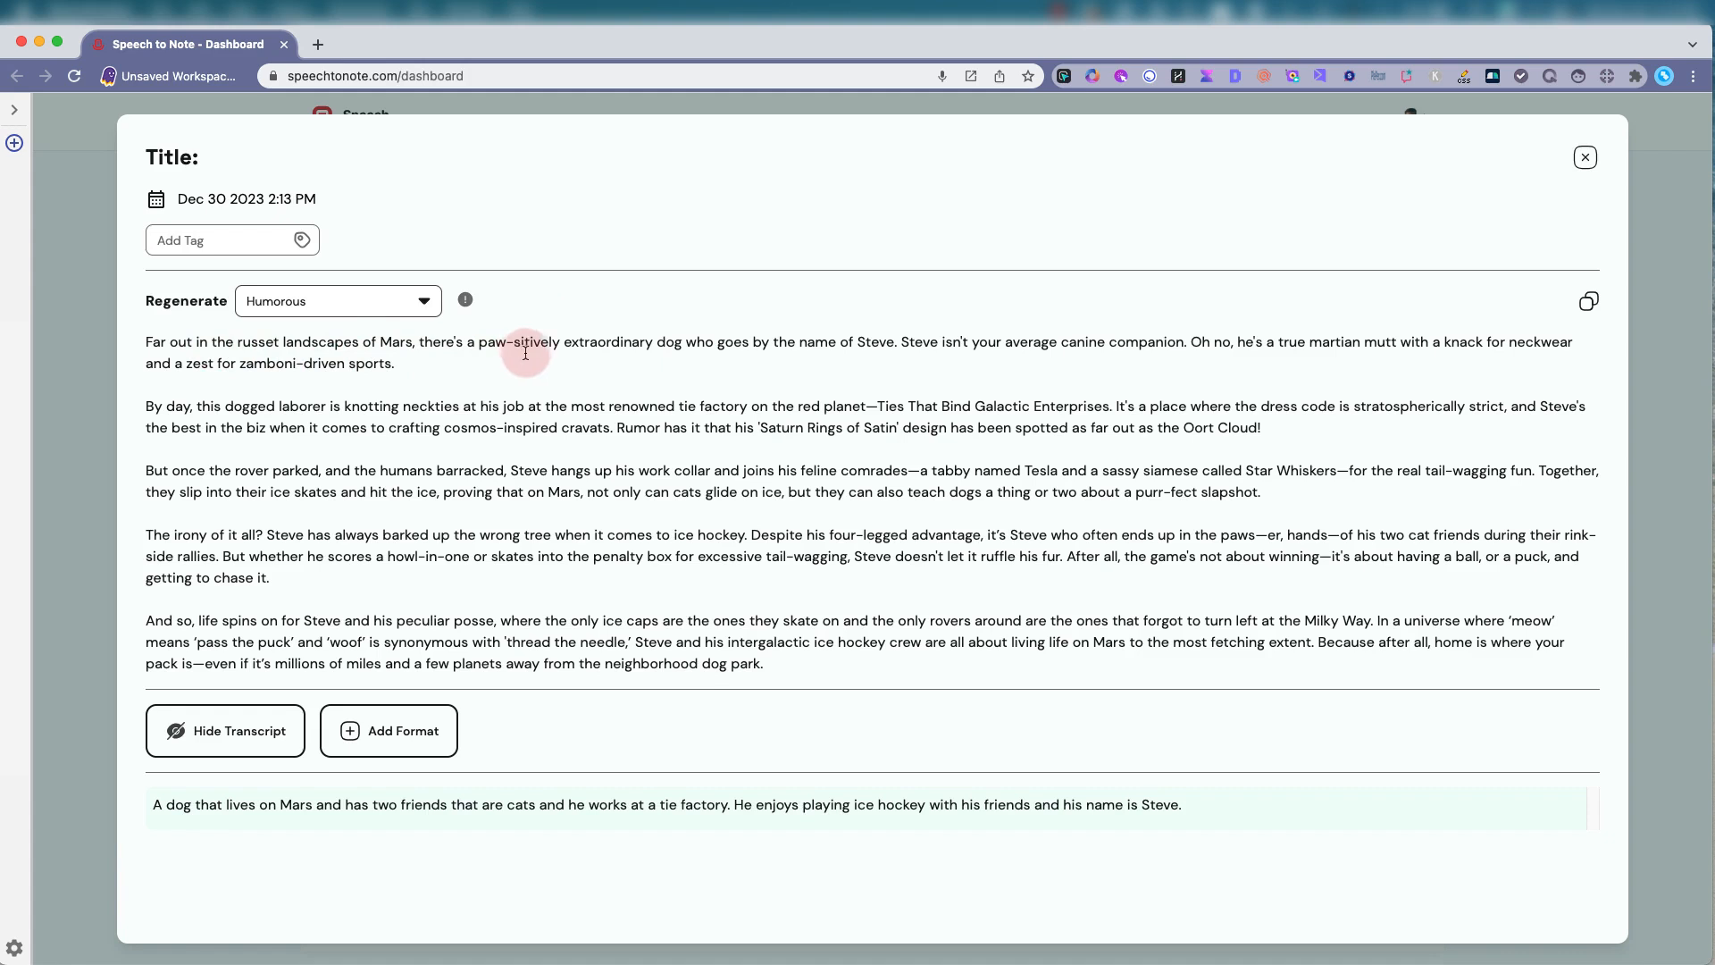
mouse_move(939, 353)
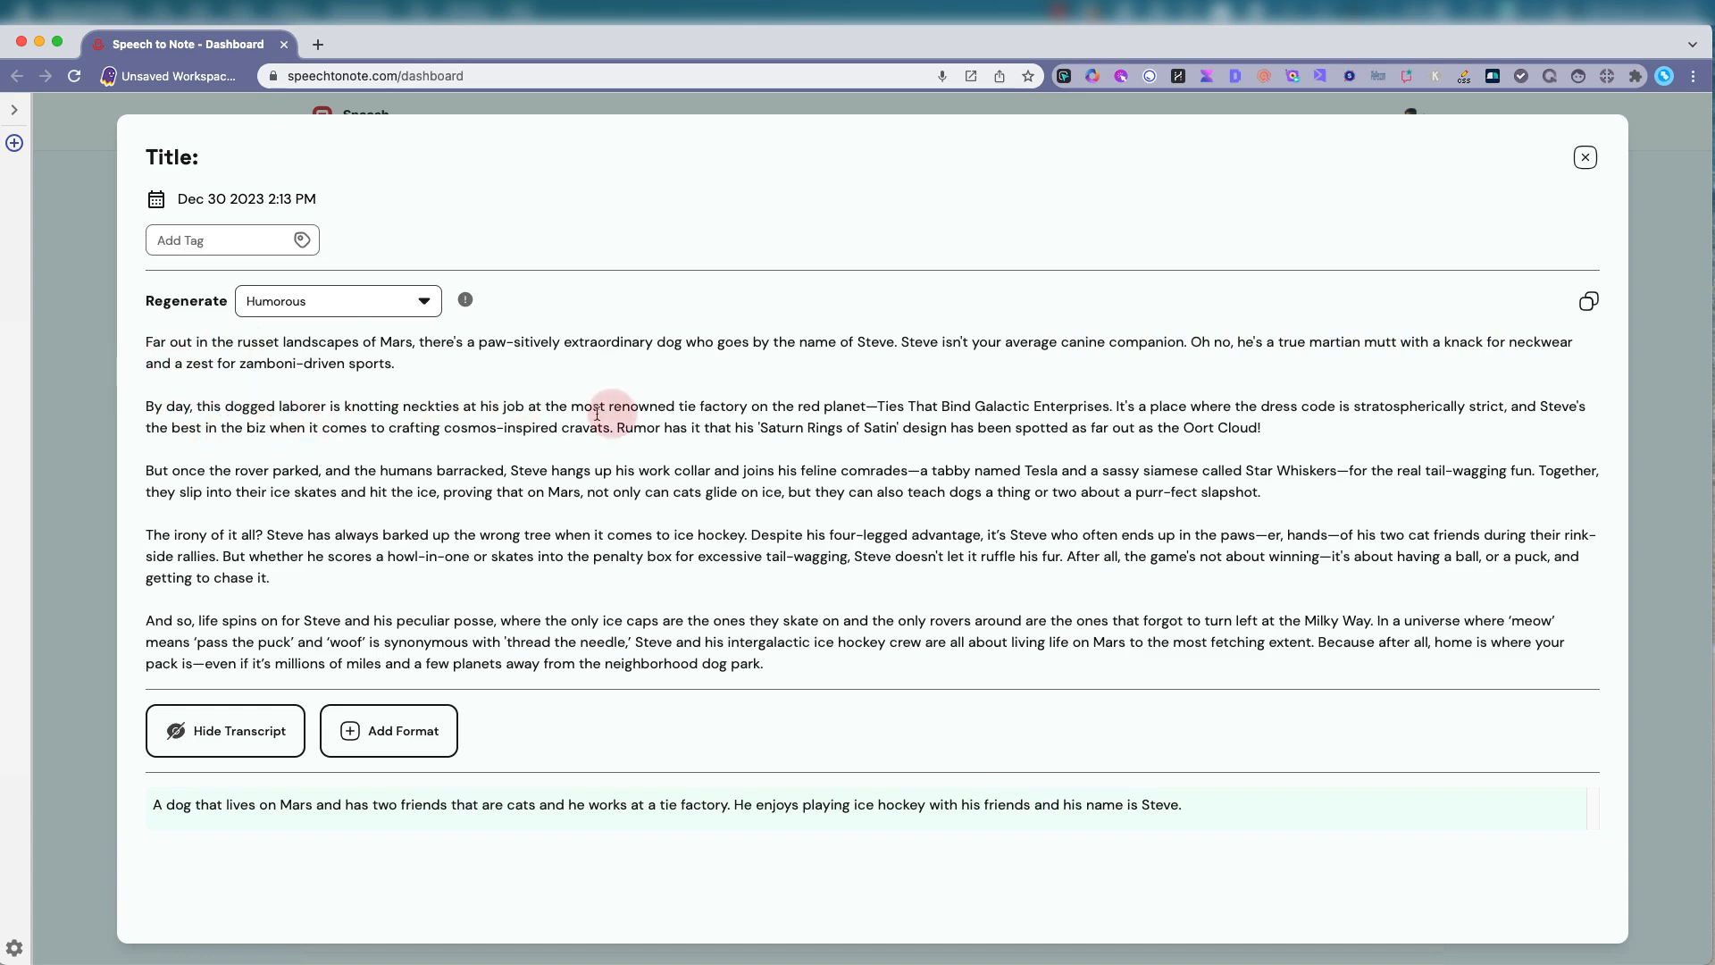
mouse_move(1168, 420)
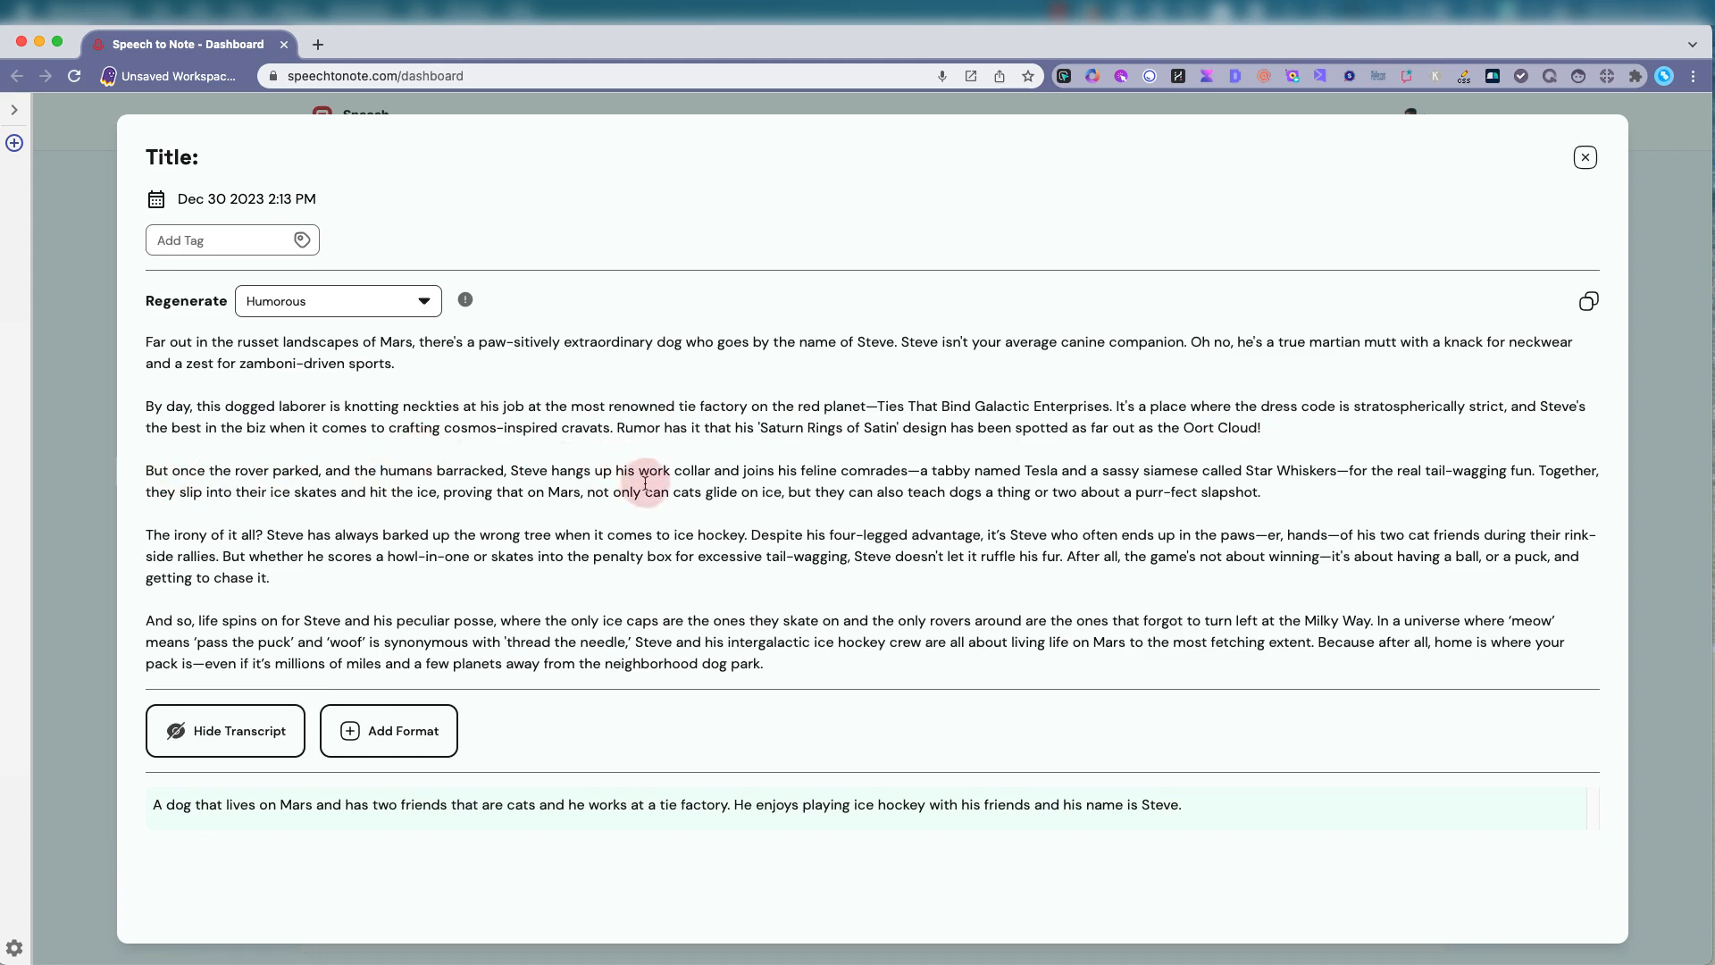
mouse_move(966, 585)
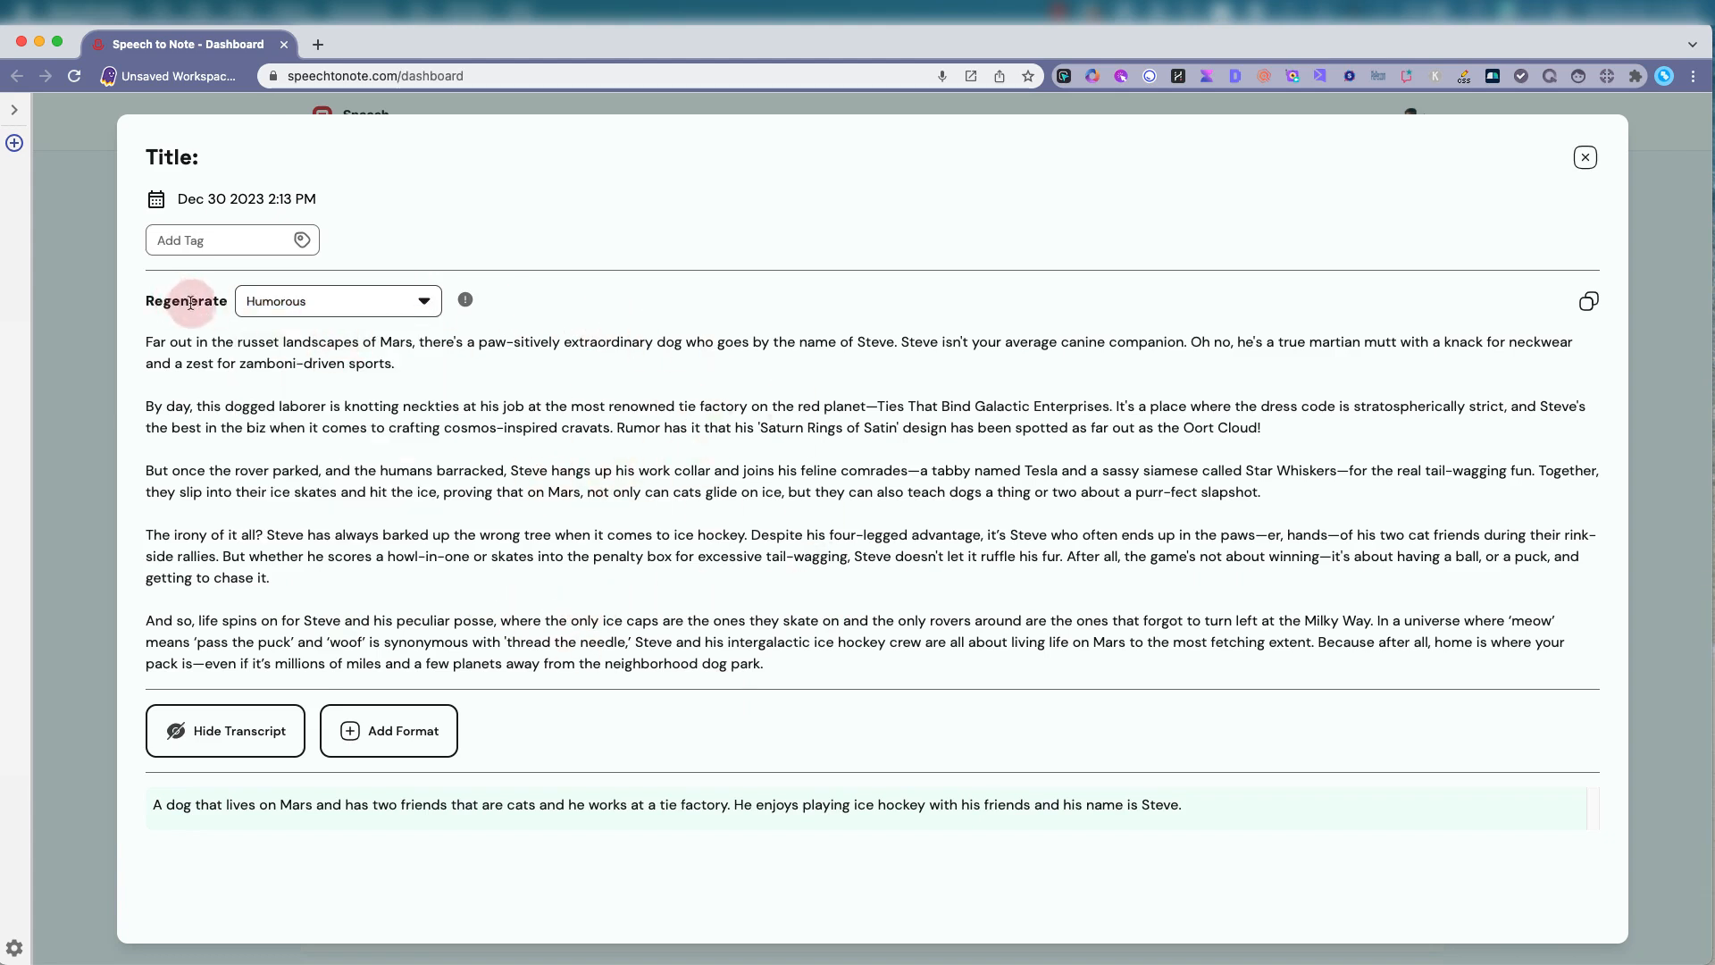
mouse_move(1406, 242)
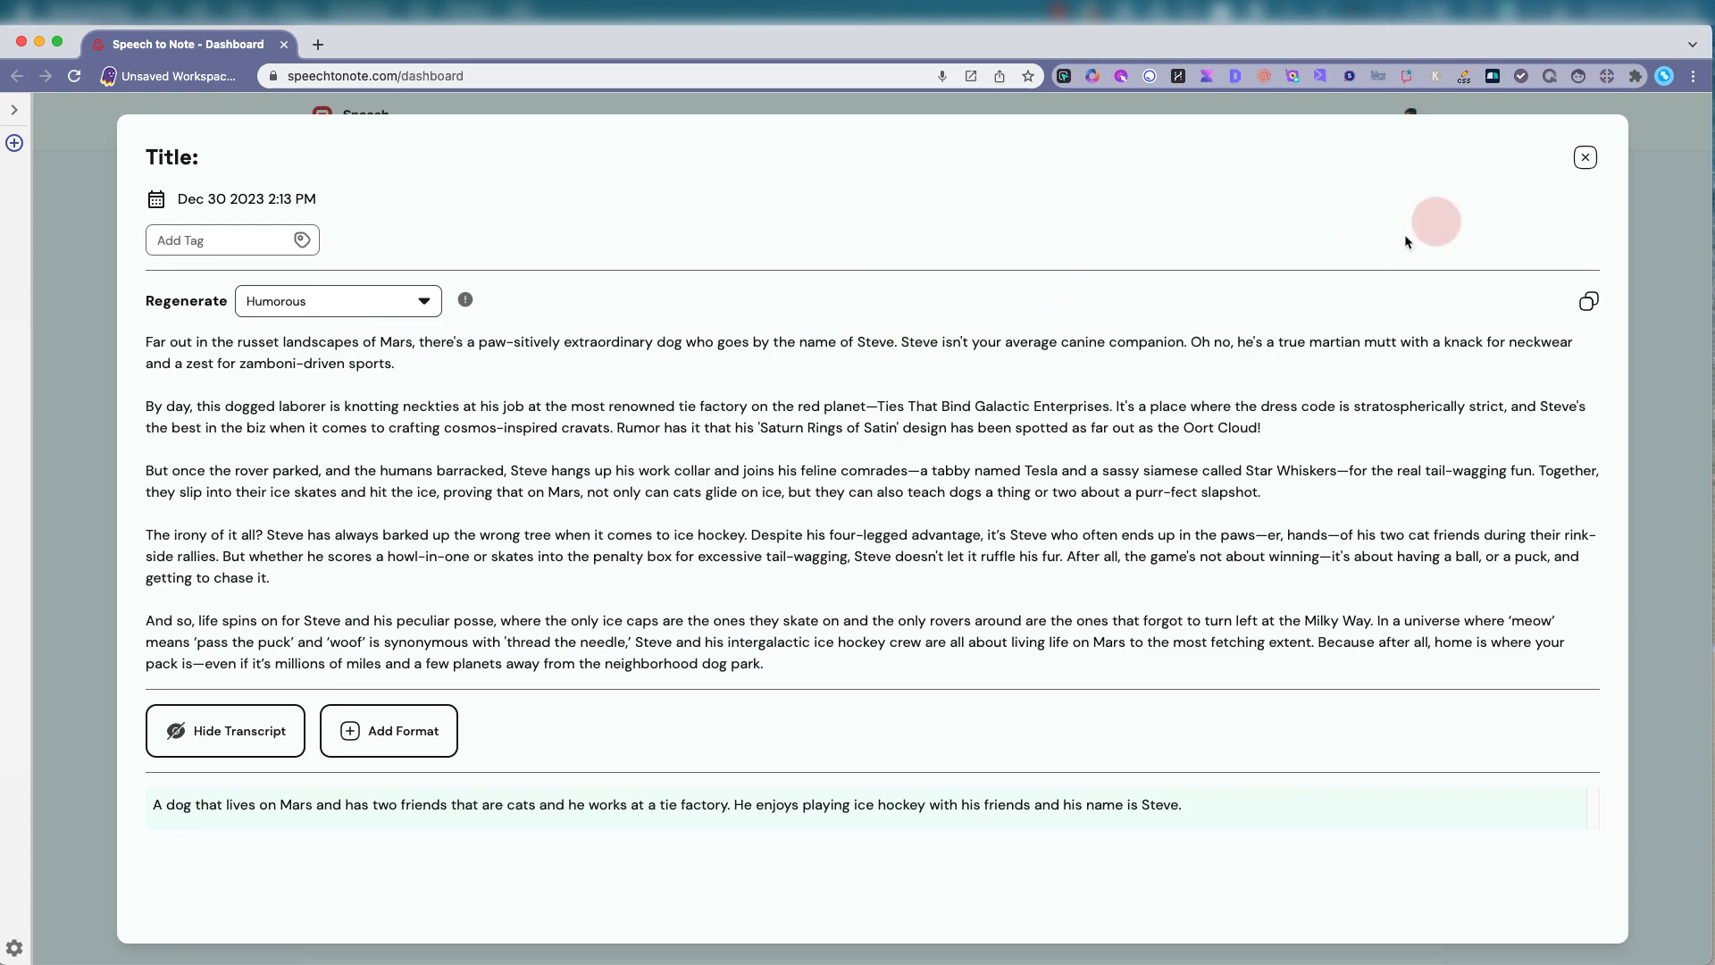
Close the humorous Steve-on-Mars story note
left_click(1584, 157)
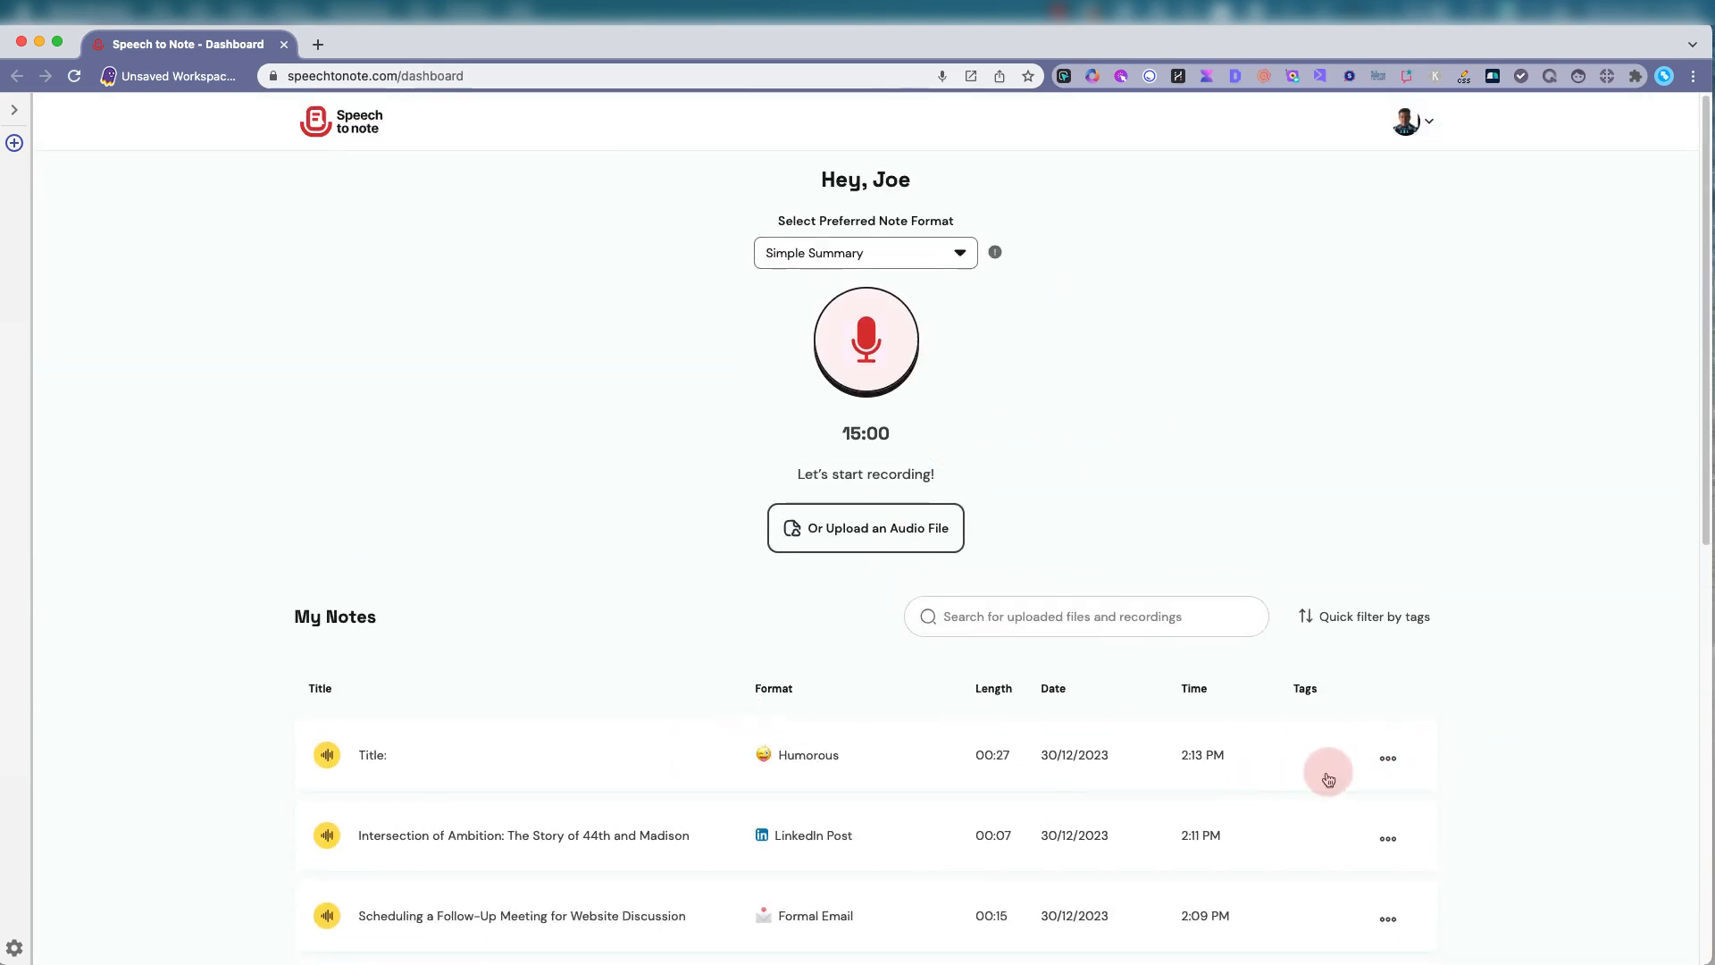
mouse_move(1287, 535)
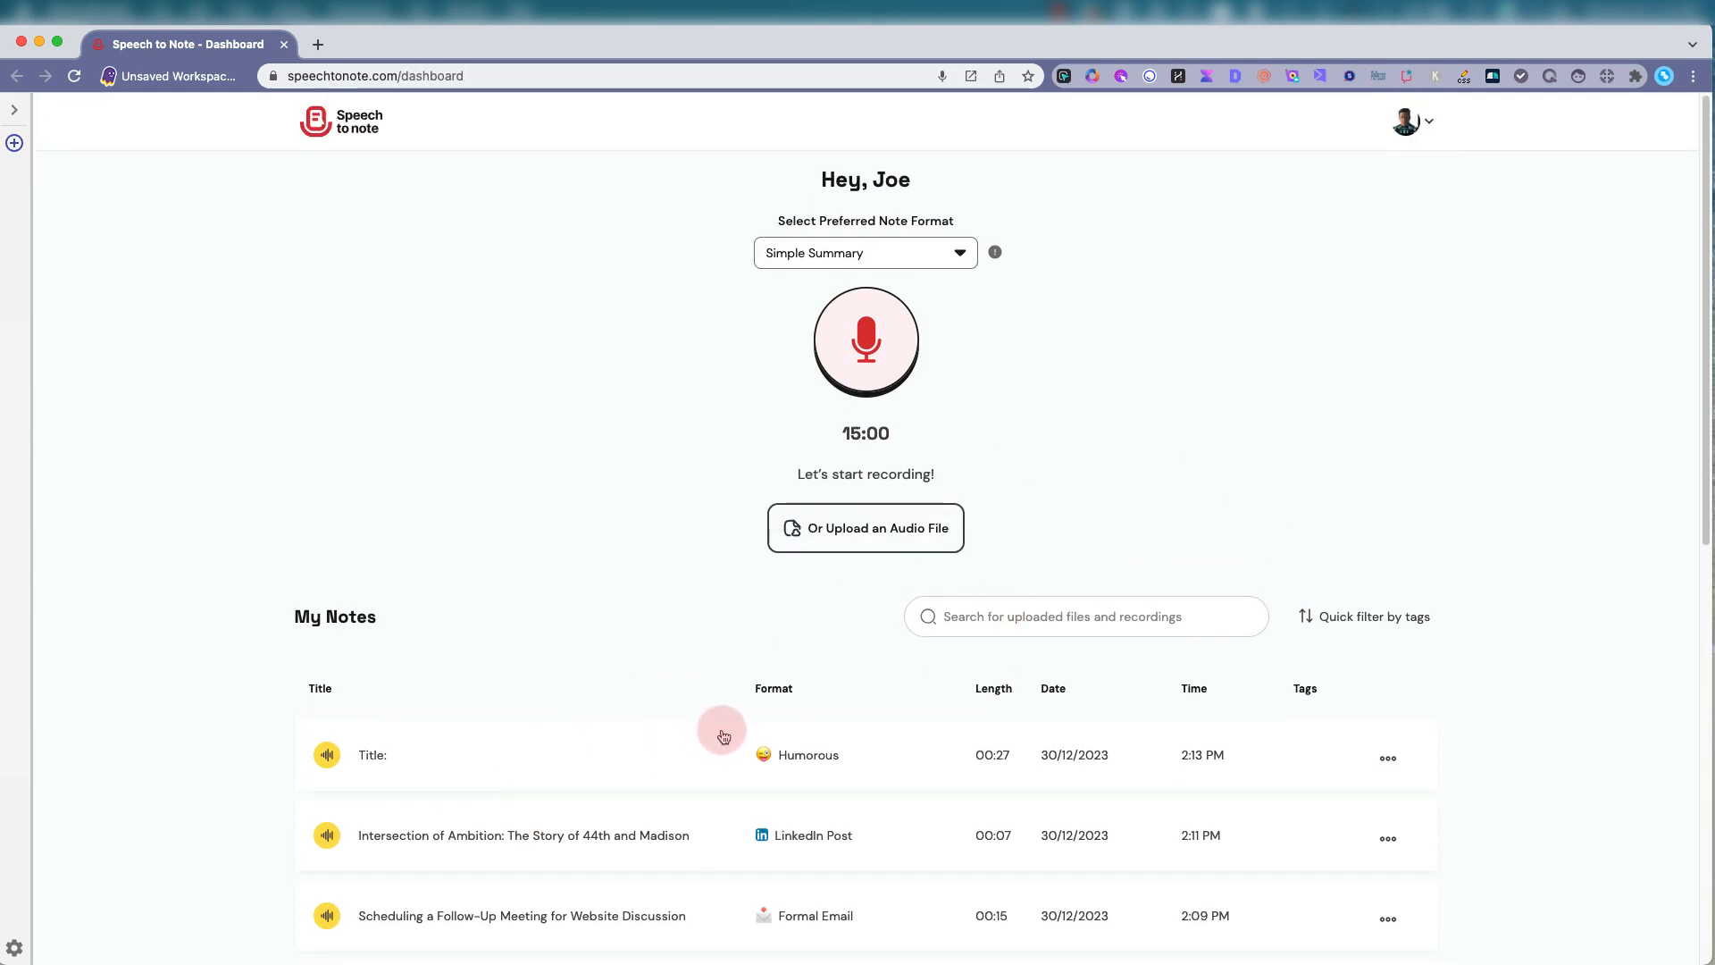
mouse_move(1184, 343)
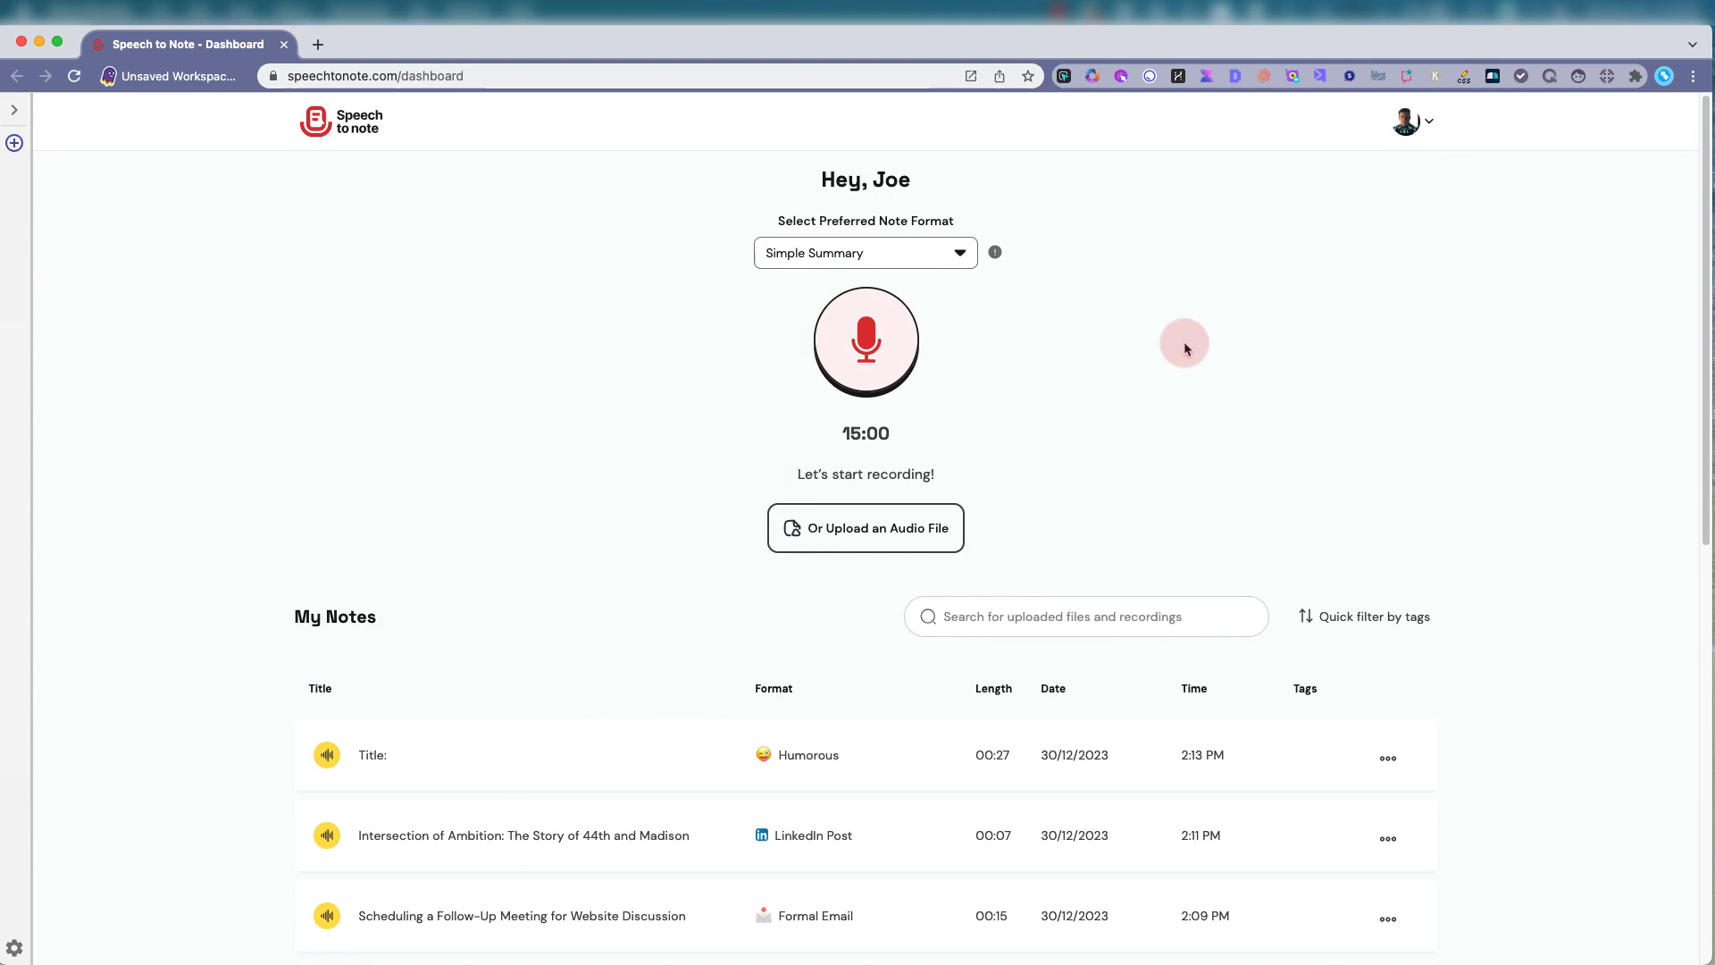
mouse_move(1188, 354)
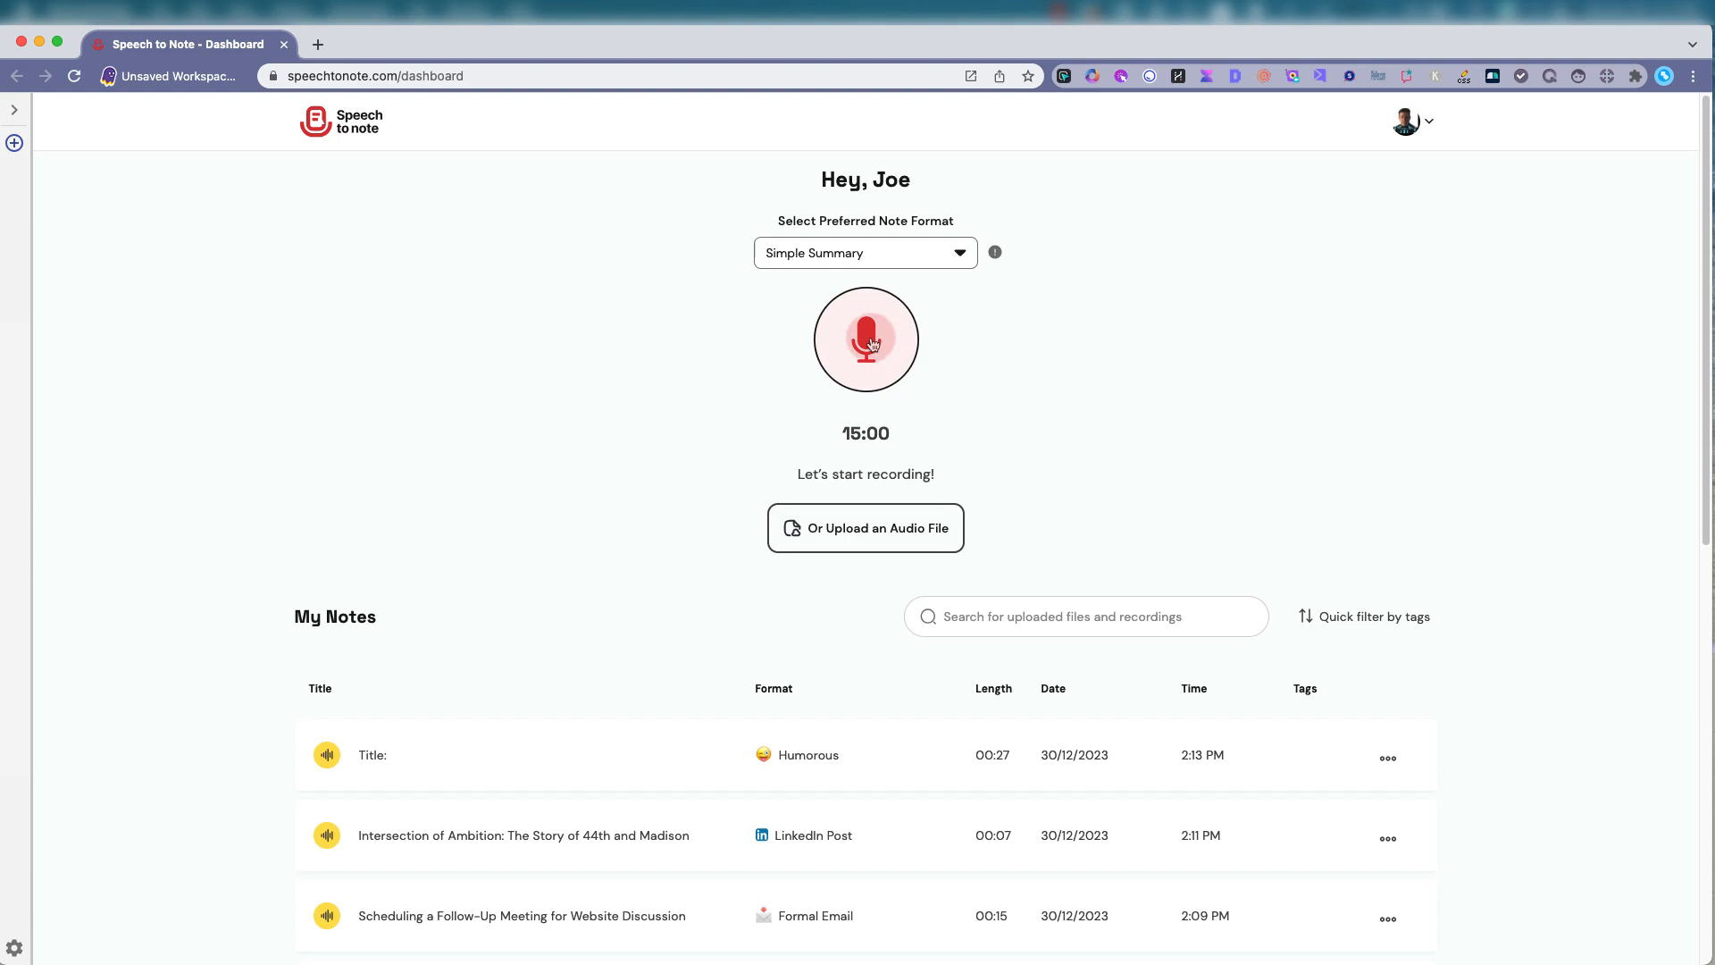
Record a voice note on New York's 2024 trending hairstyles and open its Simple Summary
left_click(864, 340)
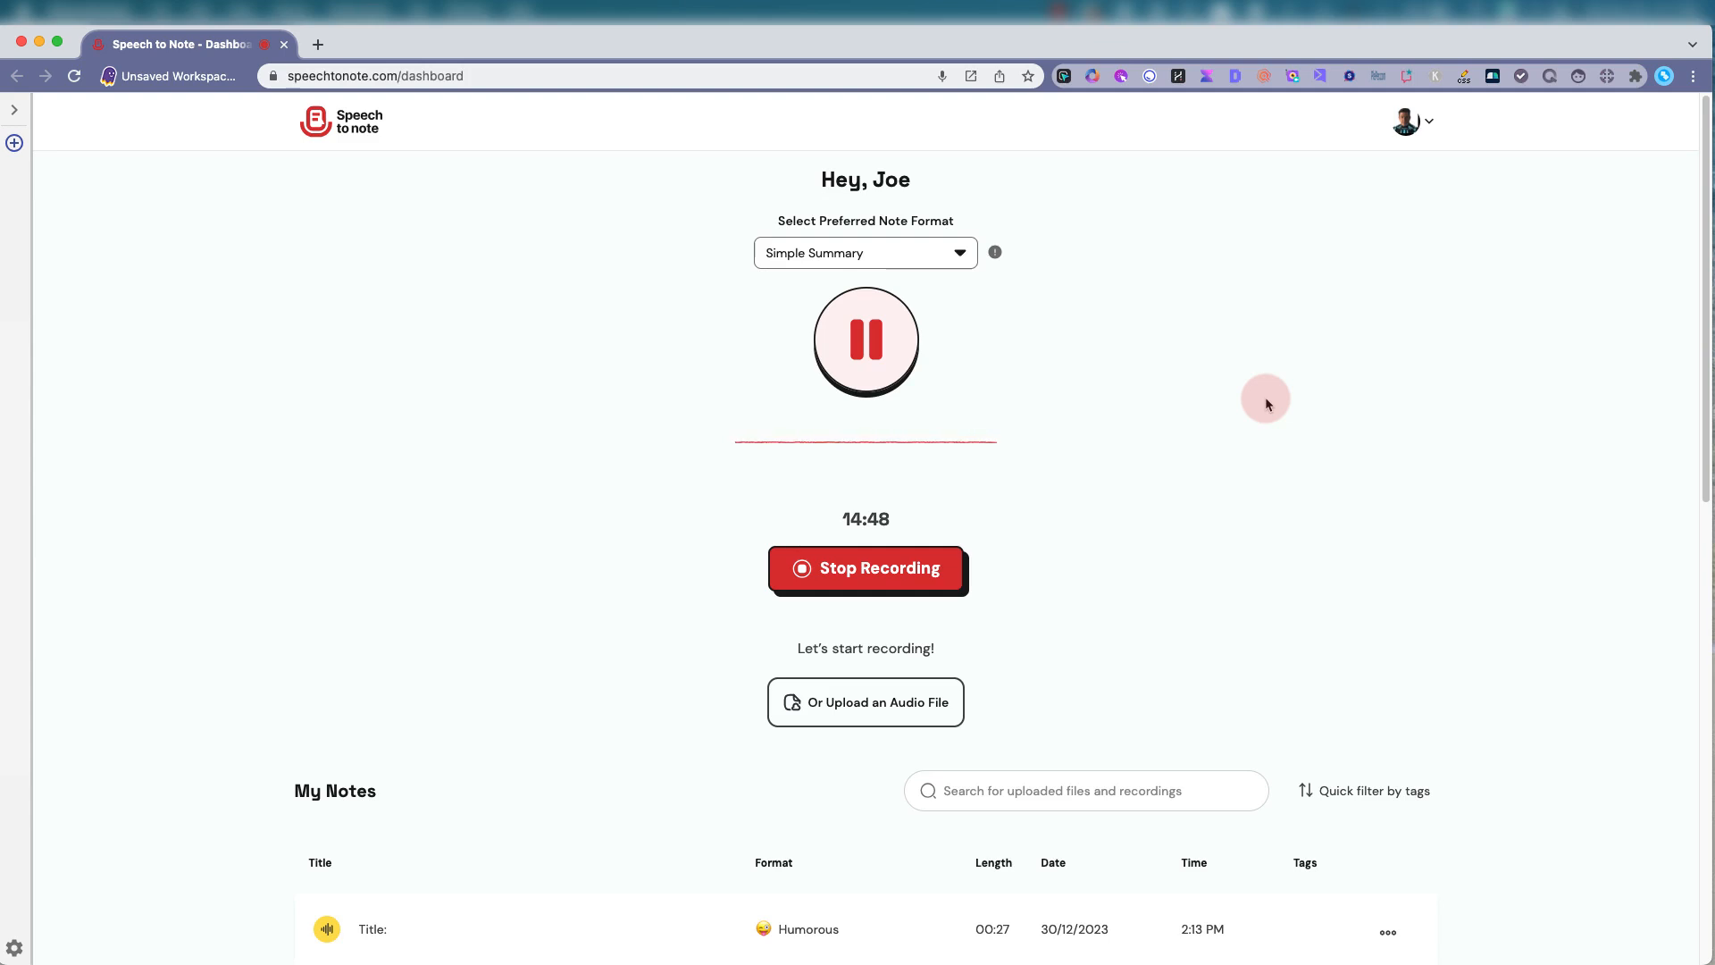
left_click(864, 568)
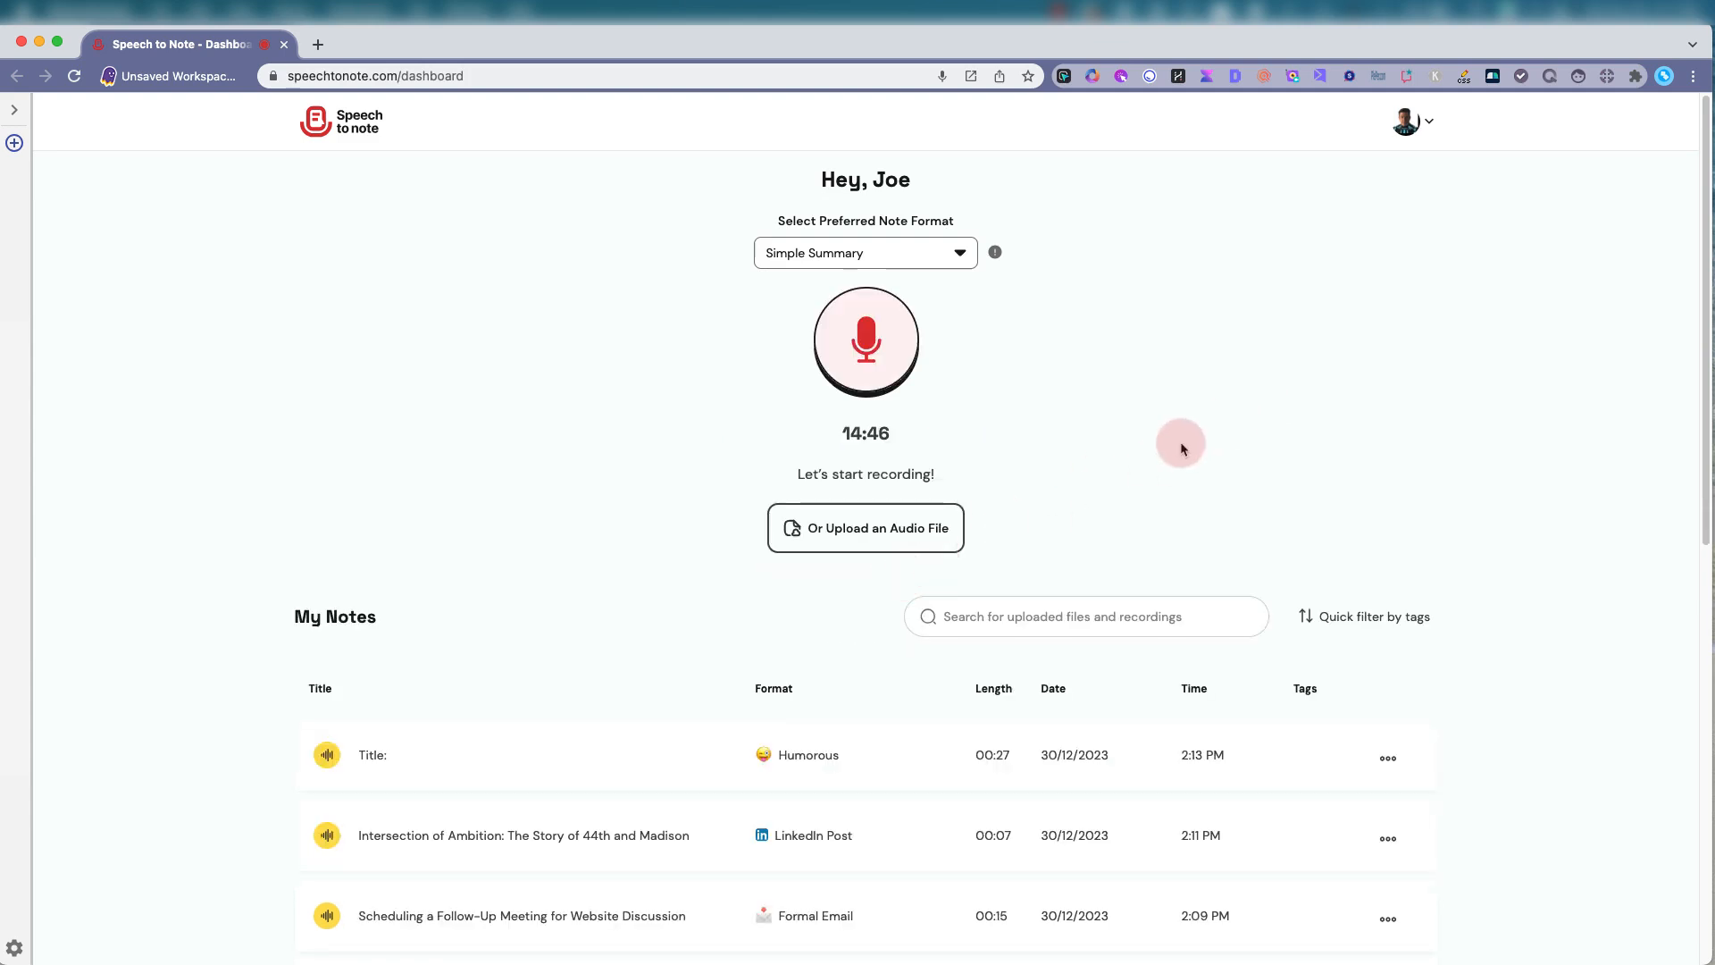
left_click(864, 340)
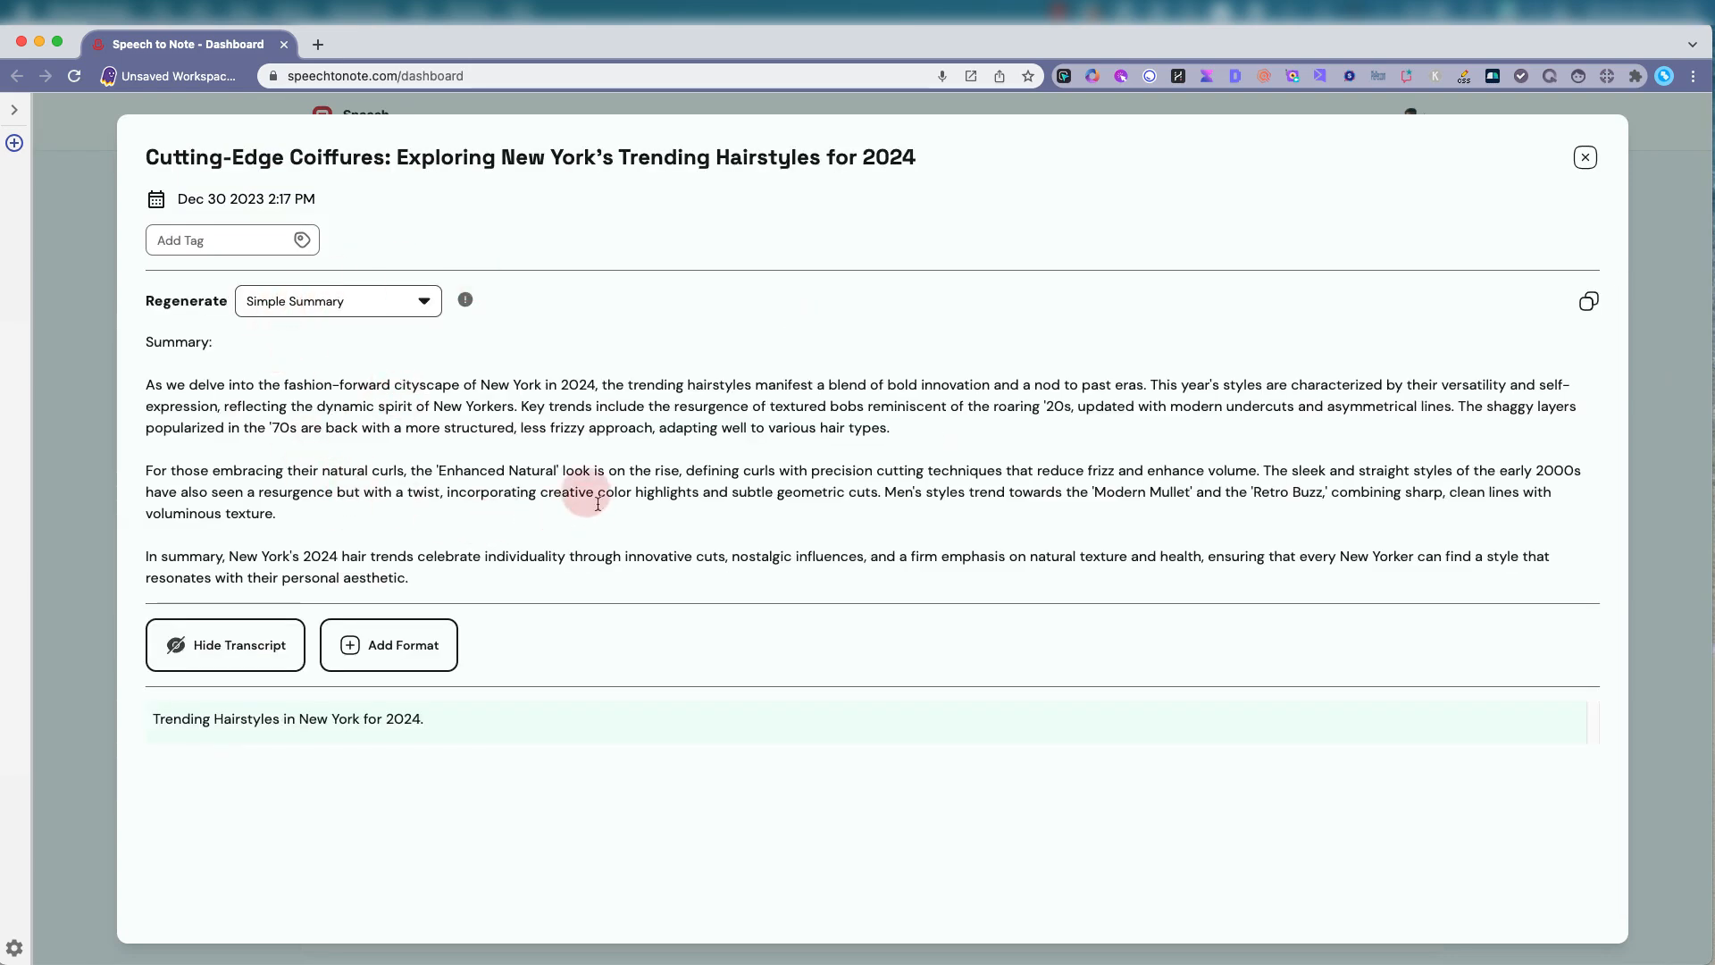
Regenerate the New York hairstyles note as a Journalistic piece and scroll through its six trends
left_click(424, 301)
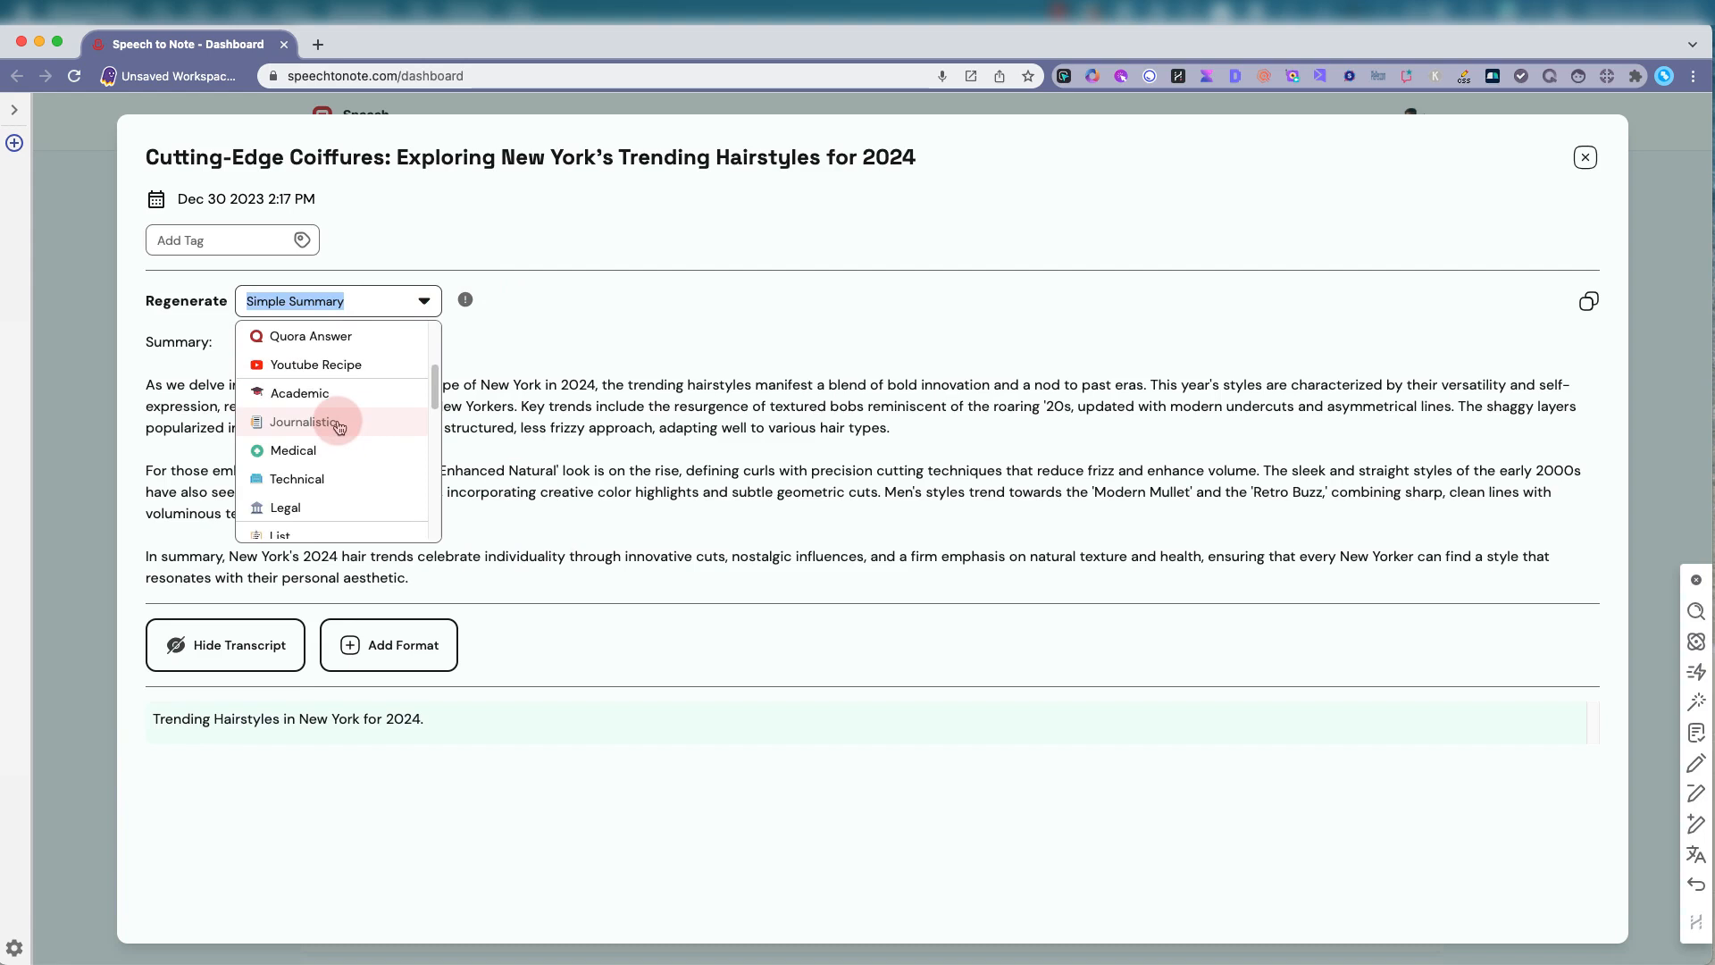
left_click(308, 421)
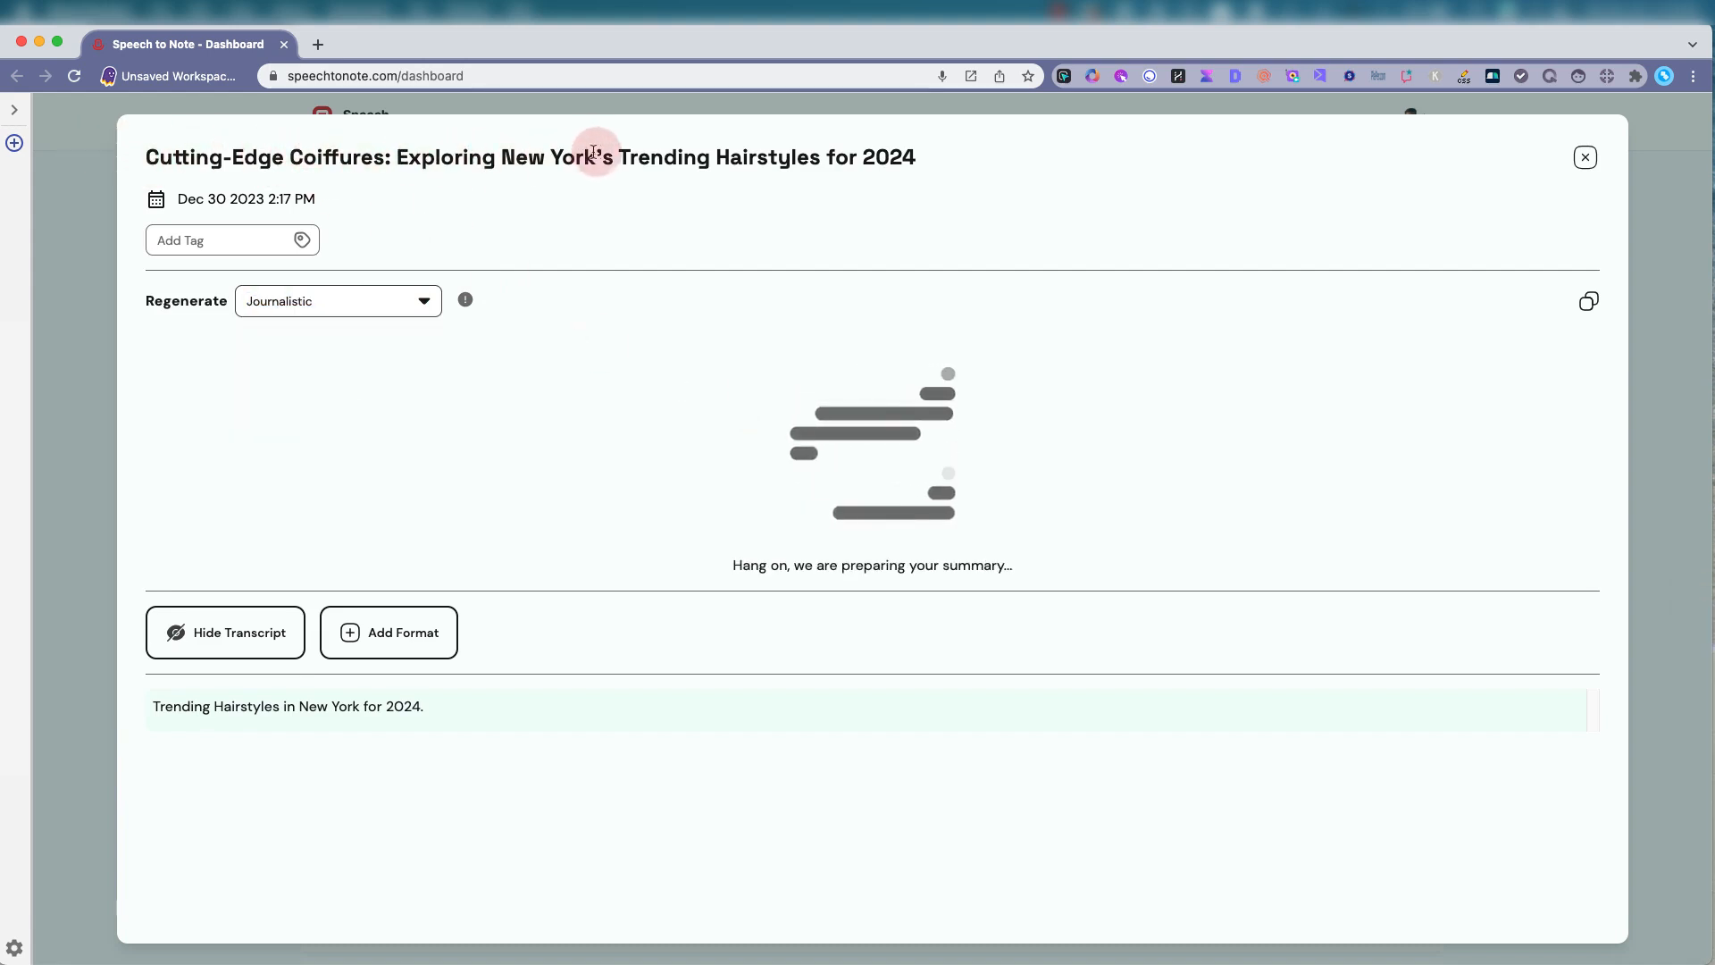
mouse_move(242, 131)
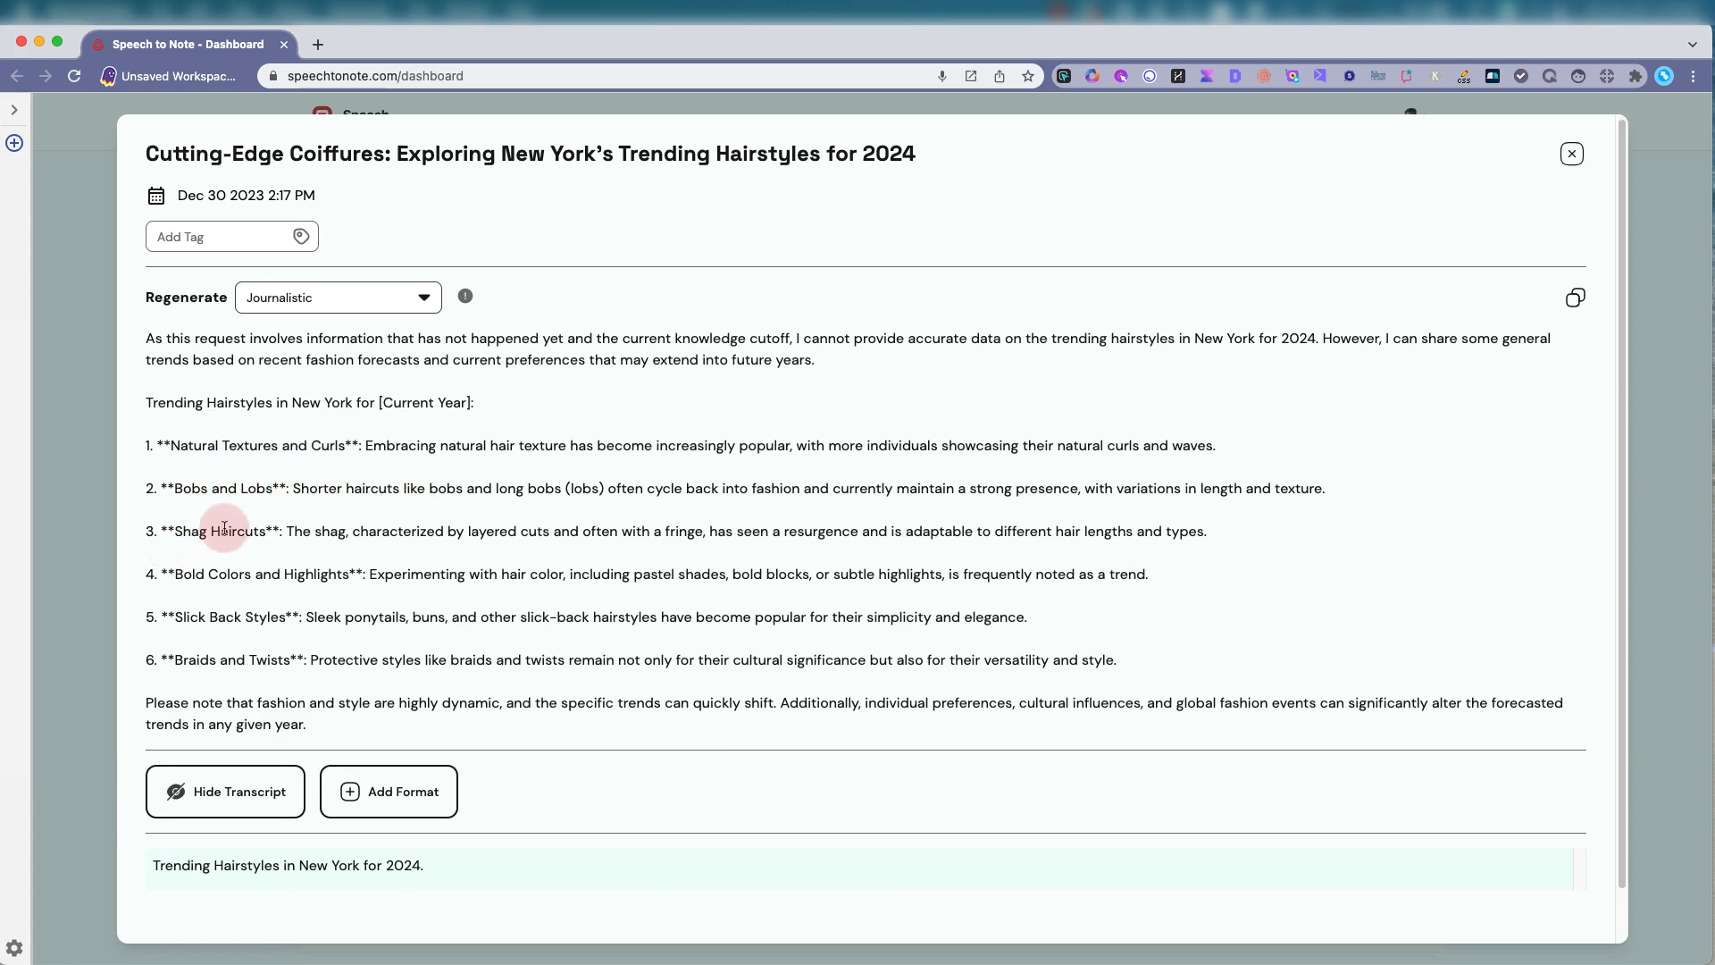
mouse_move(282, 591)
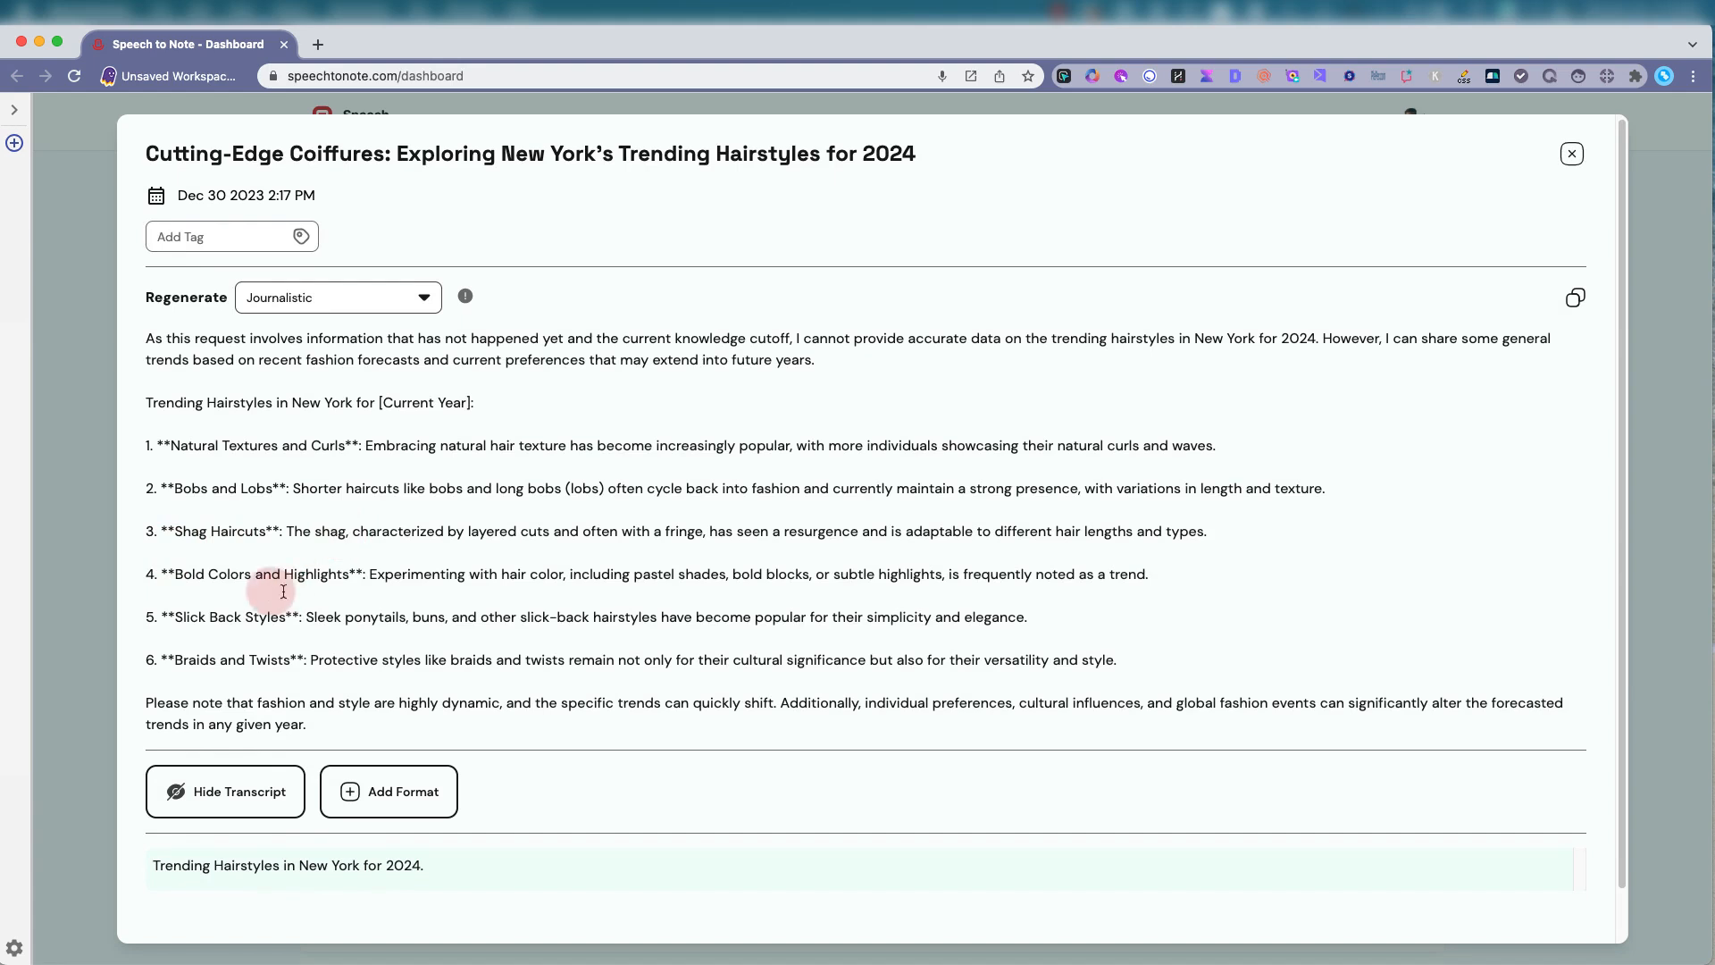
scroll("down", 3)
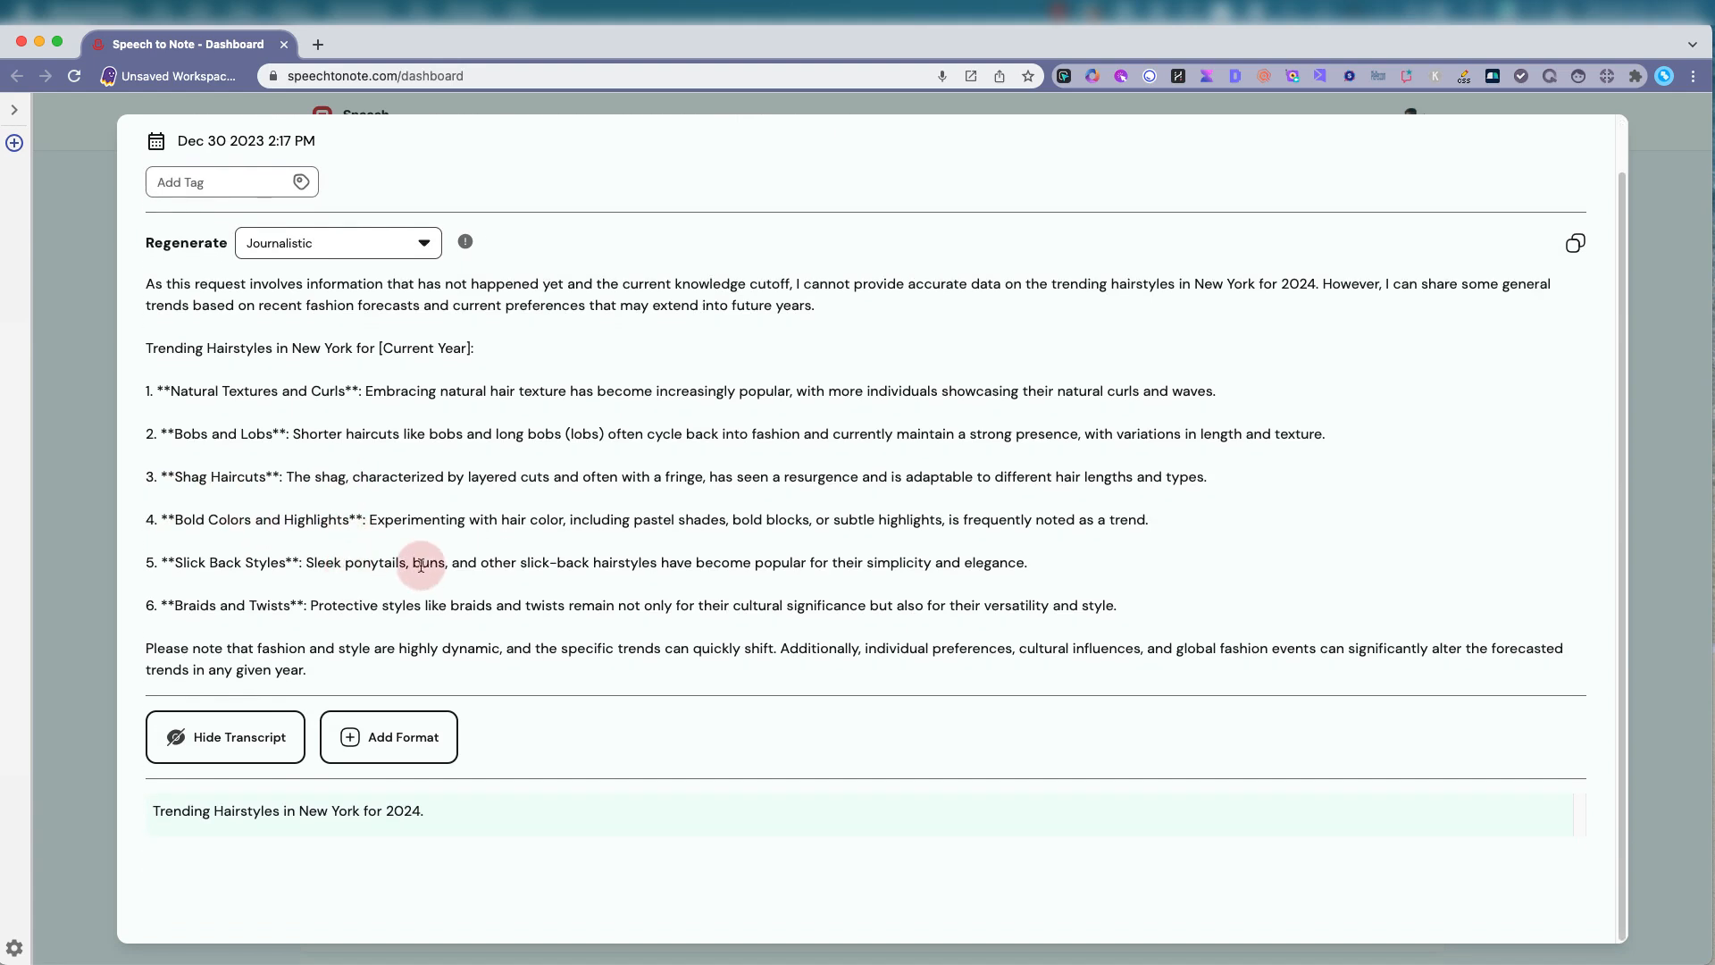
left_click(337, 242)
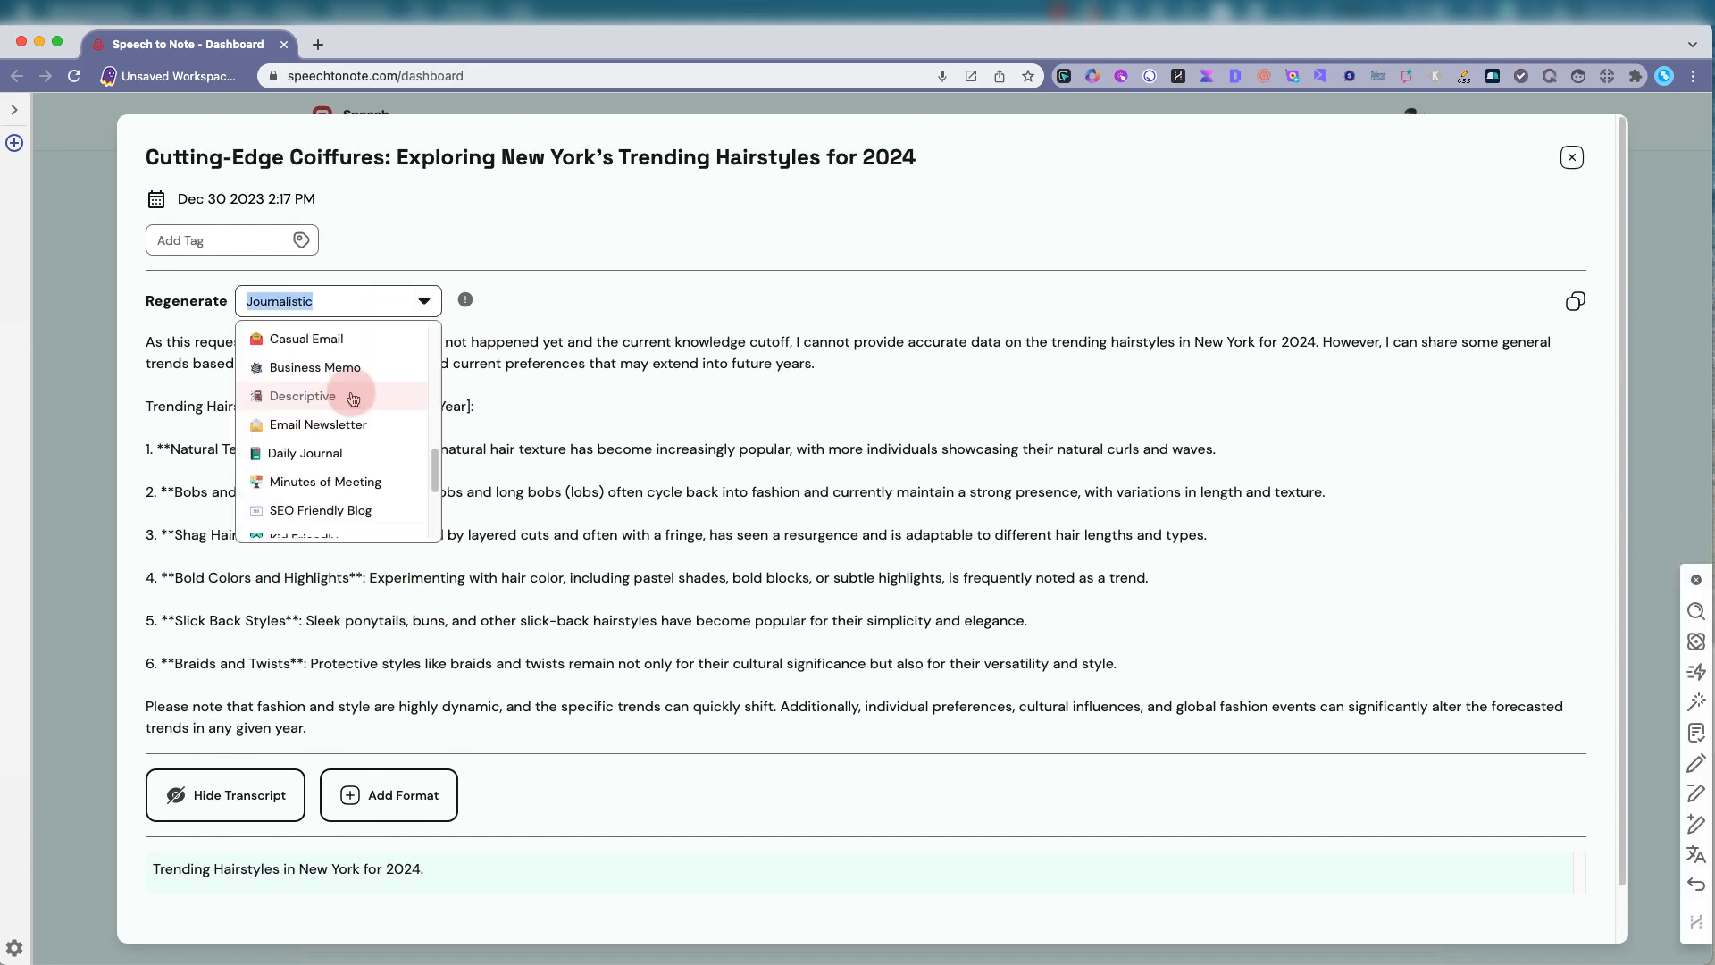
Choose Descriptive to portray styles like the Liquid Bob and Neon Braid Whisper
left_click(303, 396)
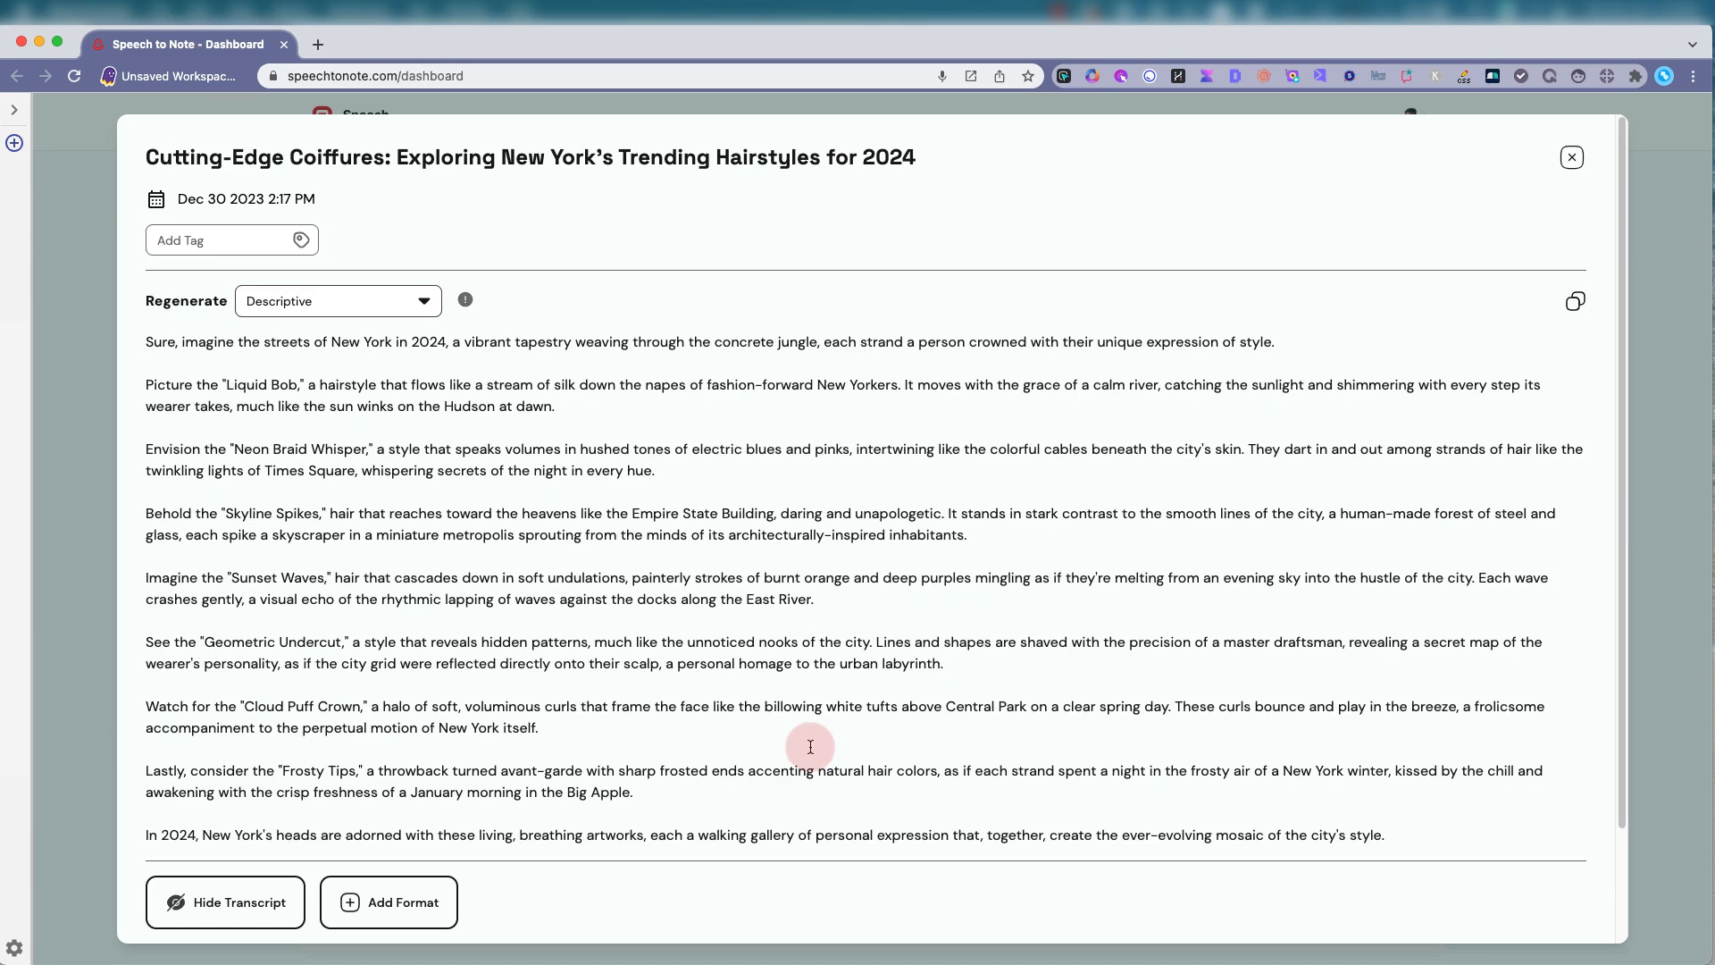
mouse_move(262, 341)
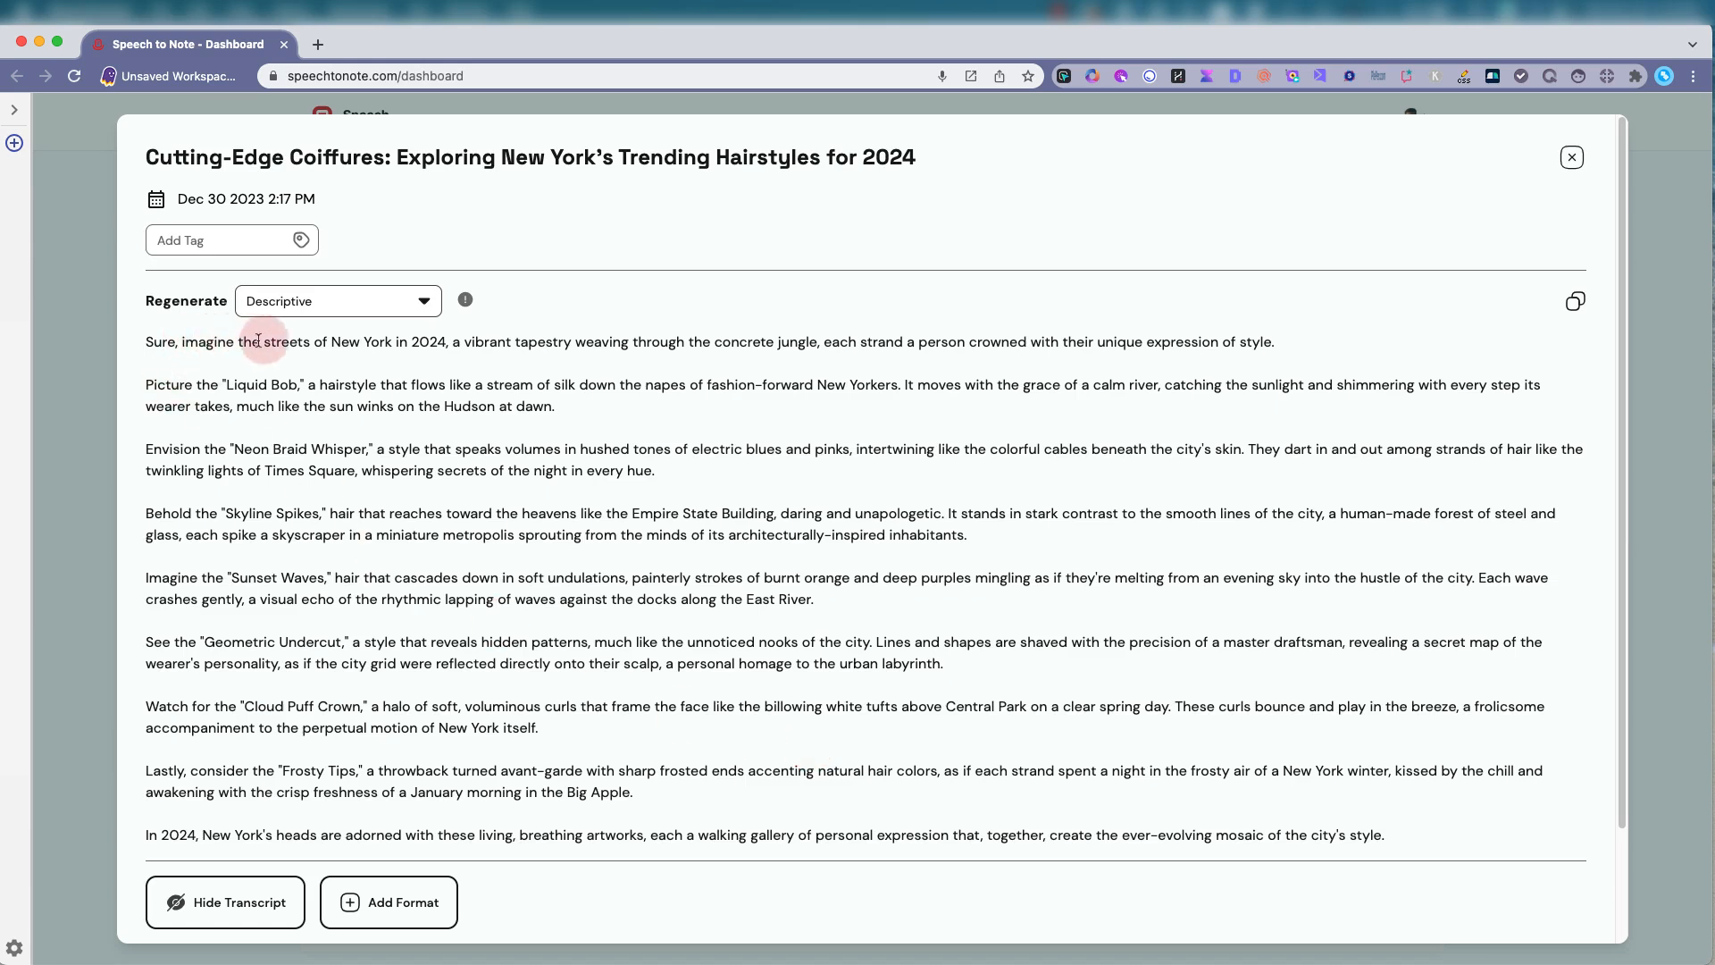
mouse_move(556, 348)
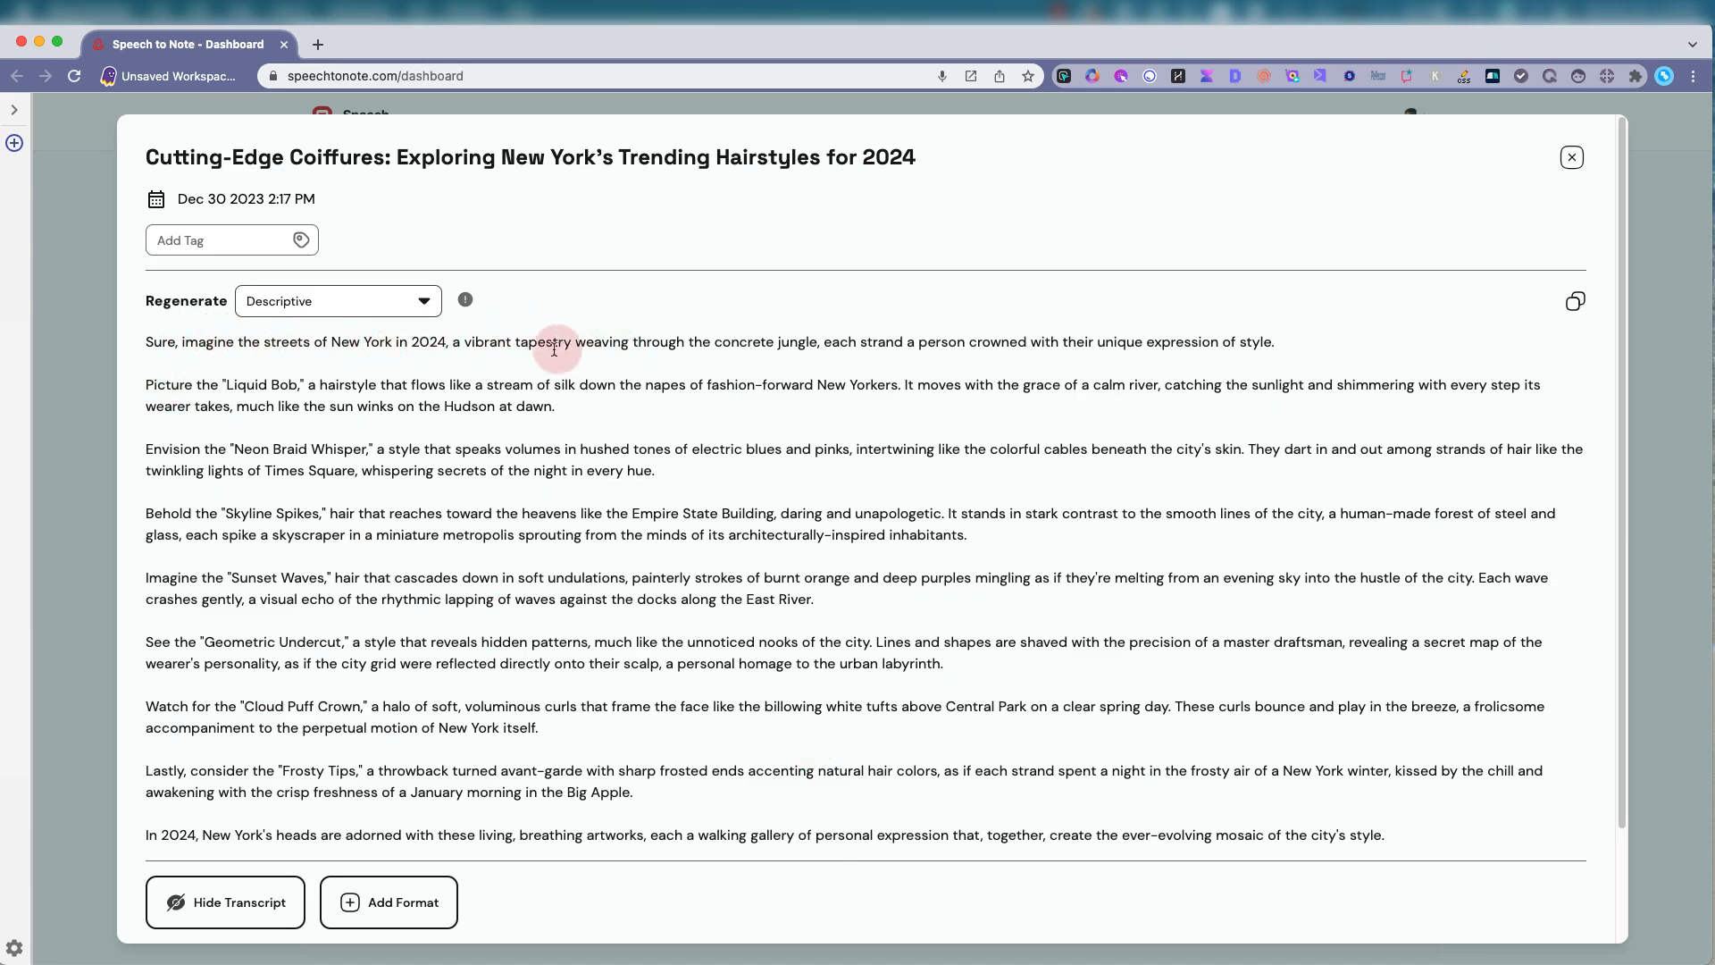
mouse_move(911, 340)
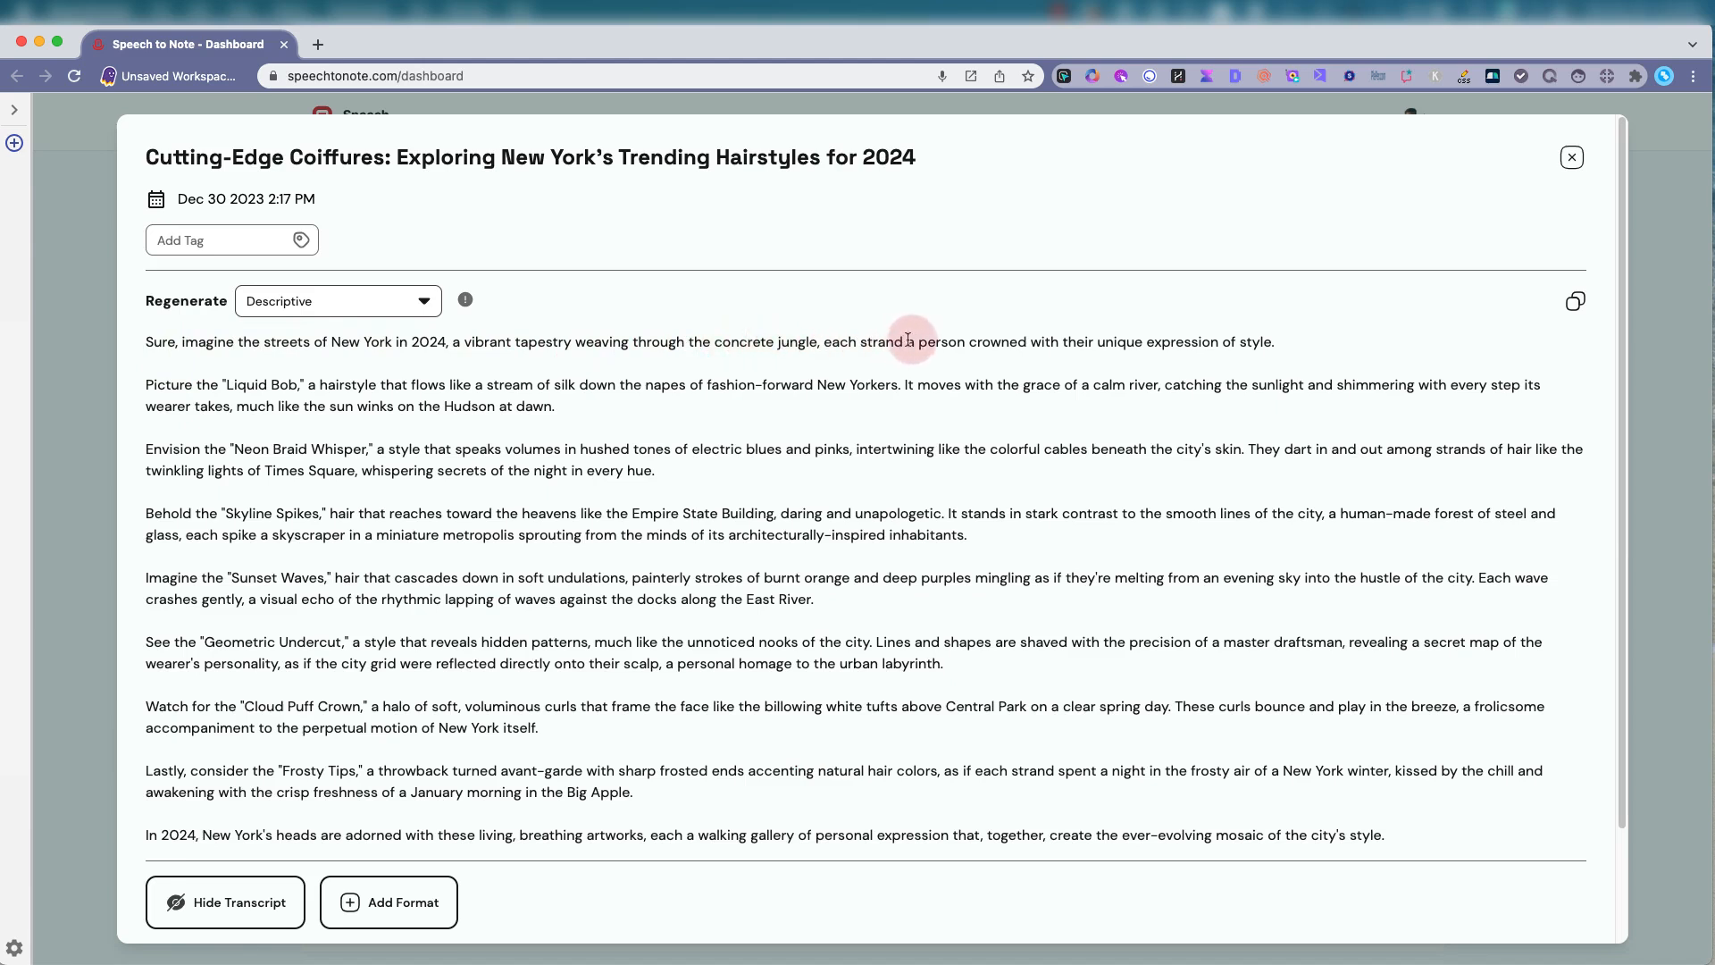
mouse_move(1010, 336)
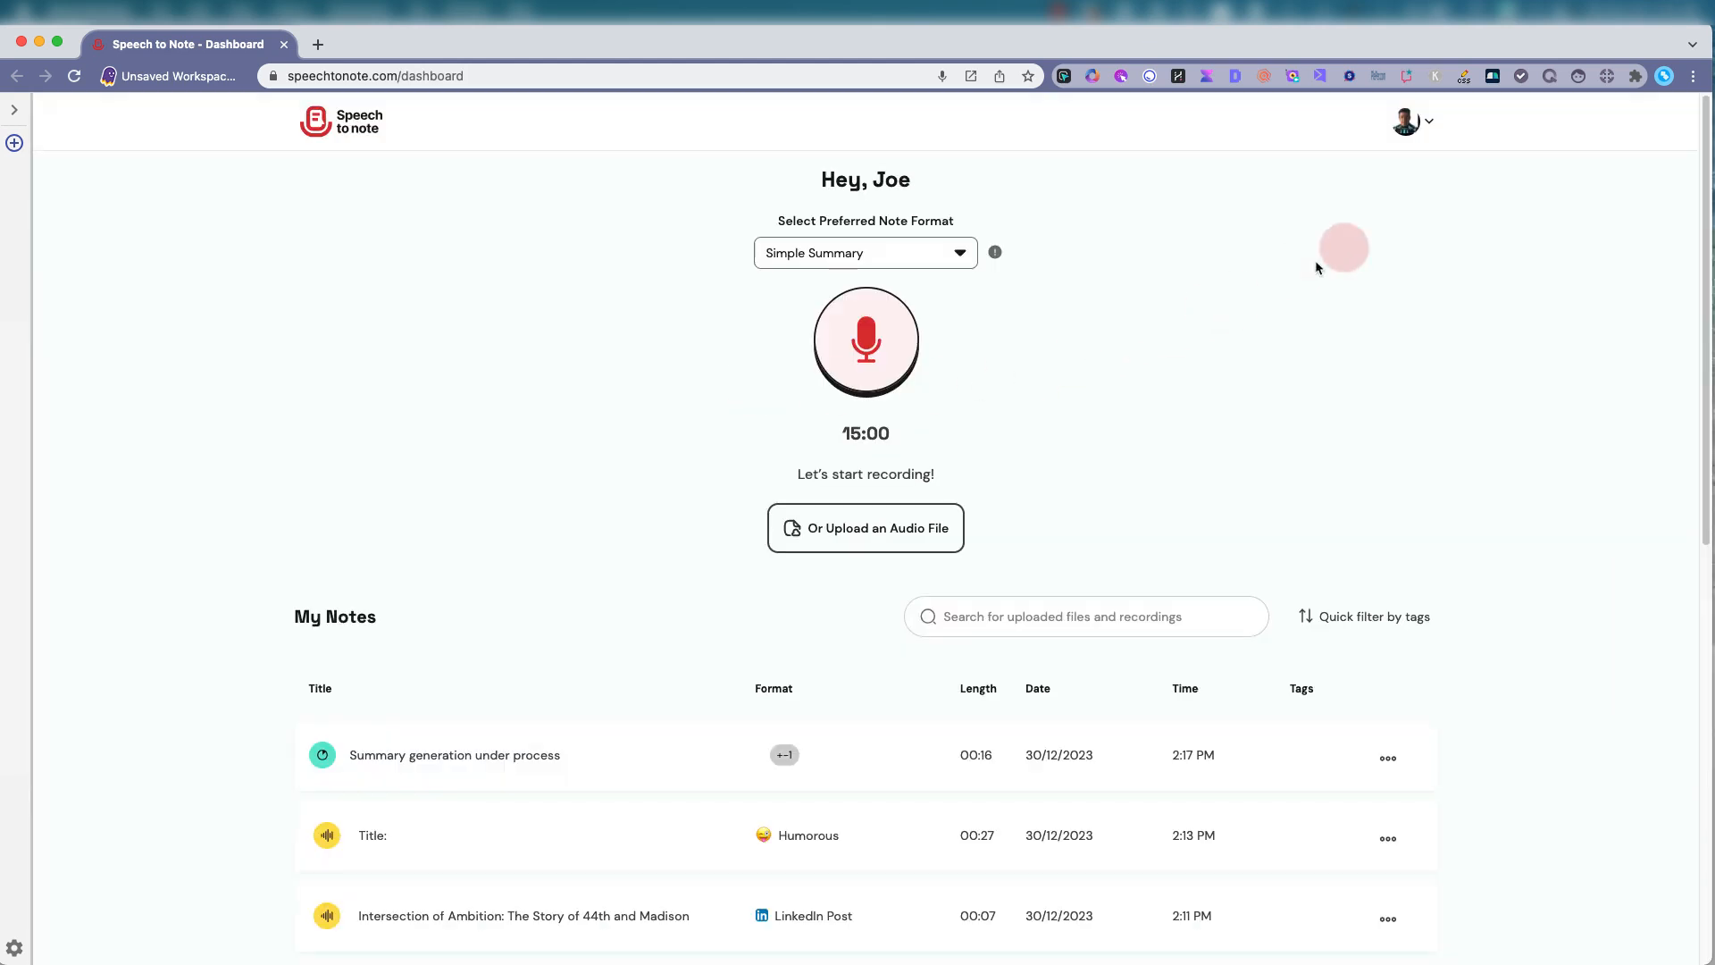
left_click(863, 253)
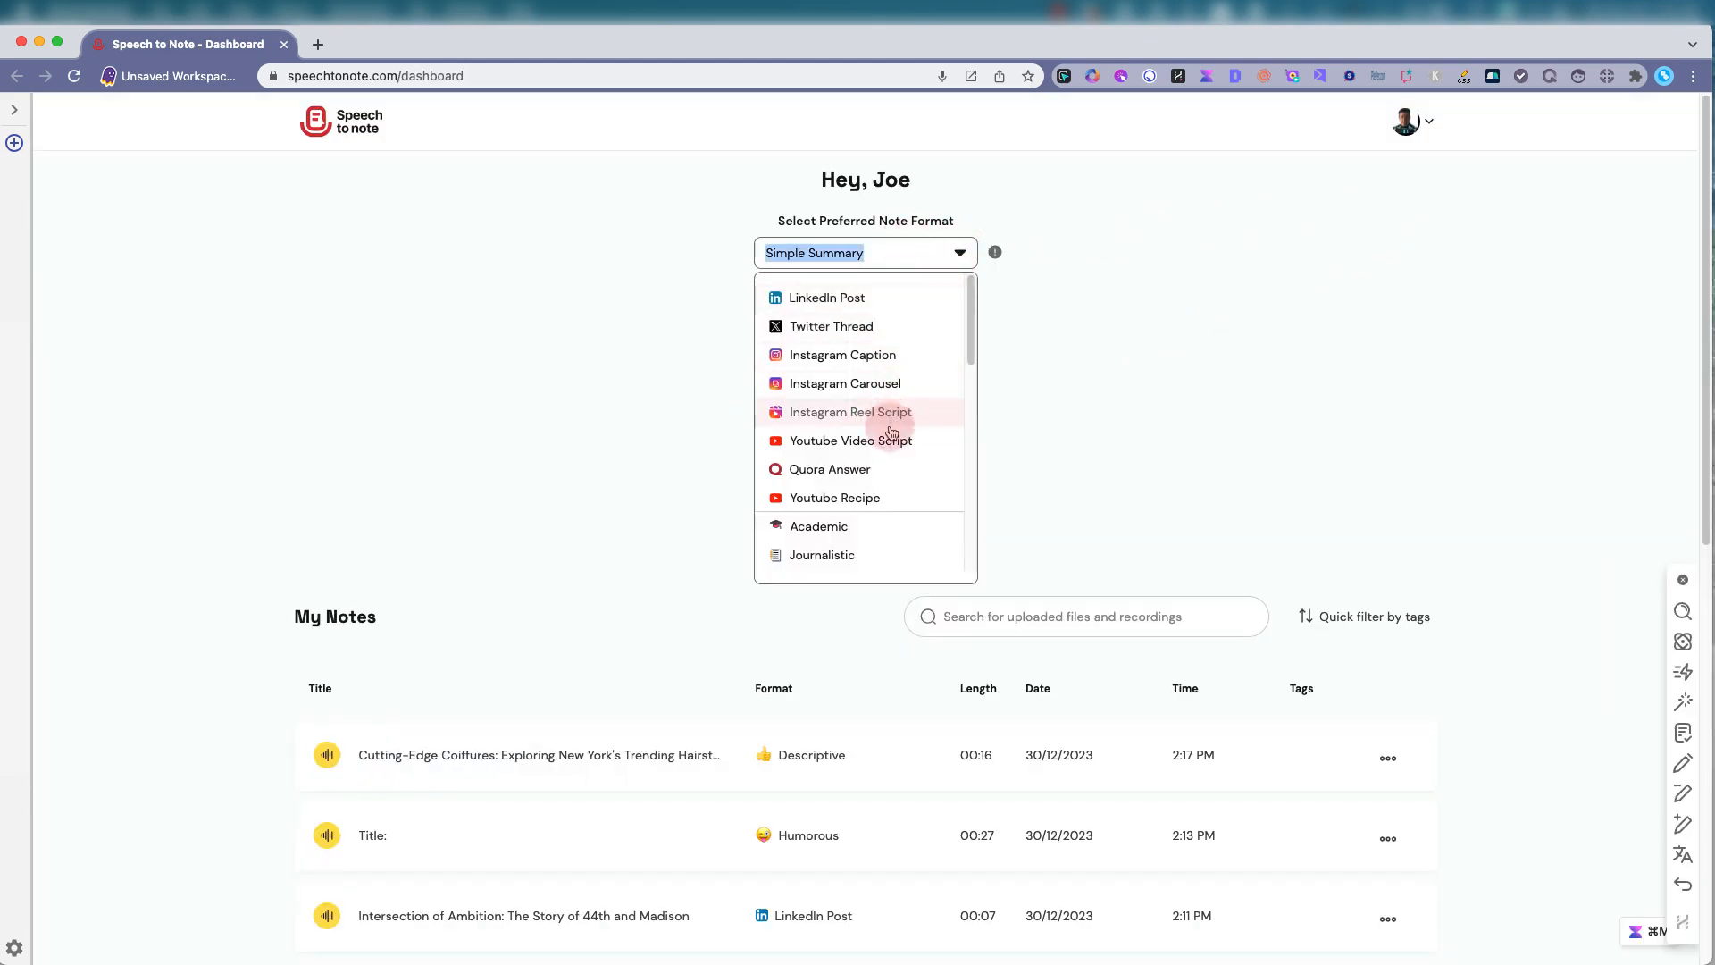
mouse_move(907, 359)
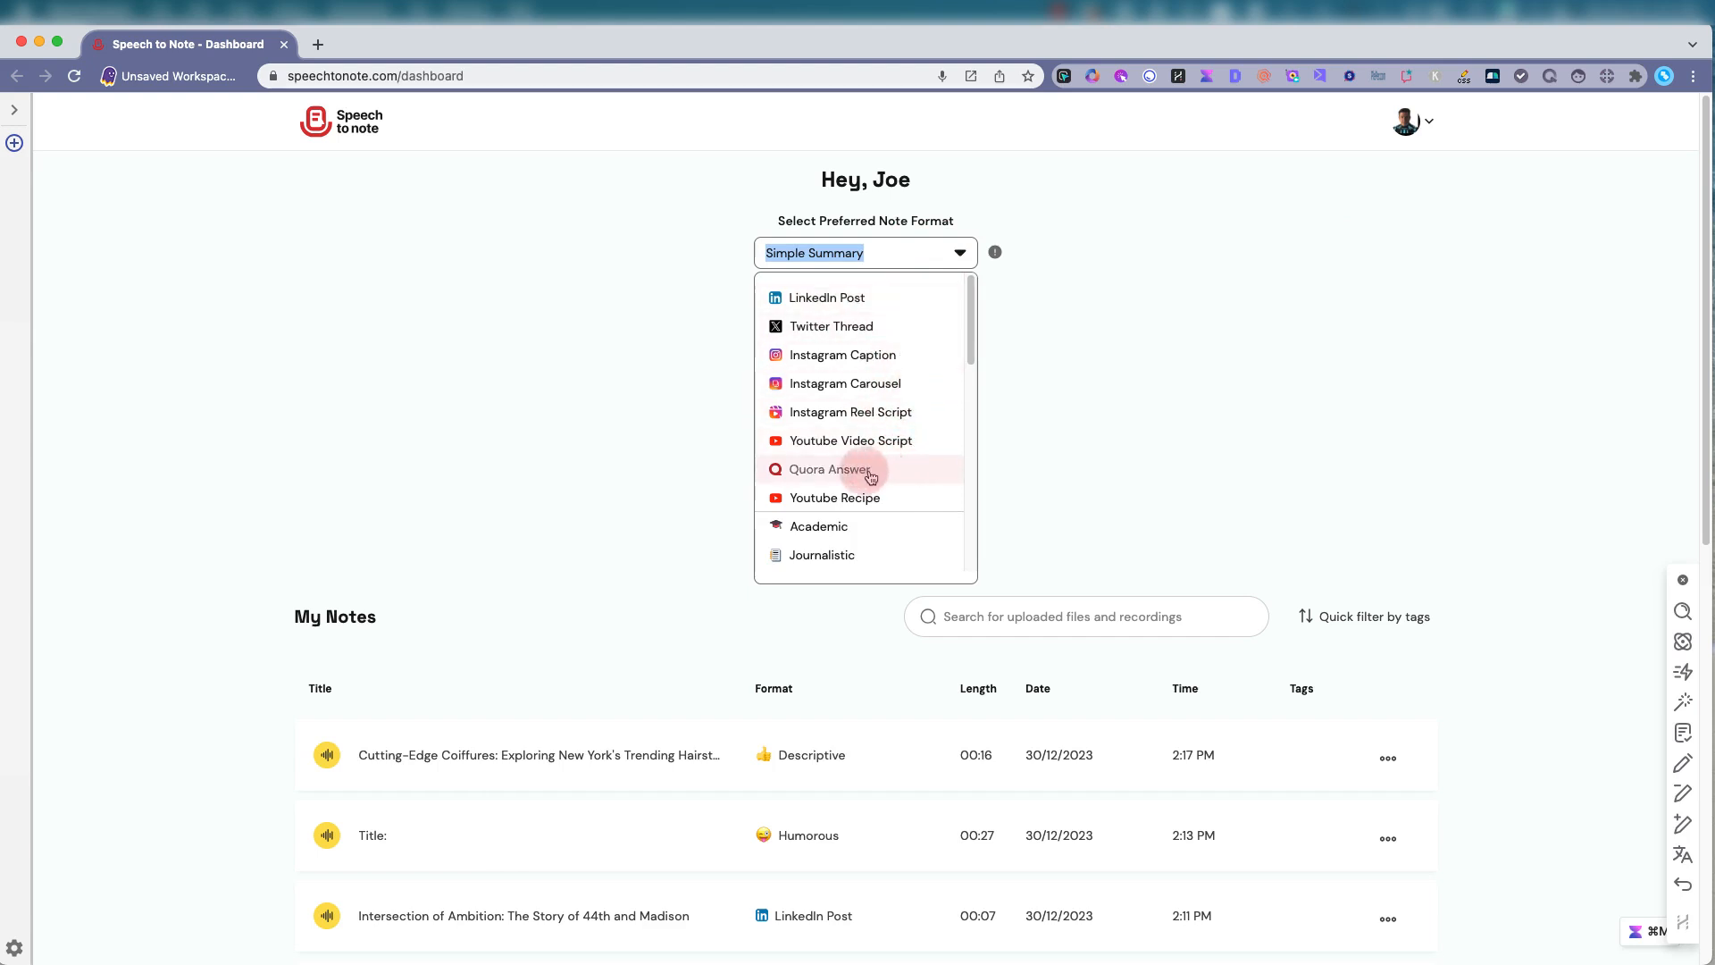
mouse_move(893, 497)
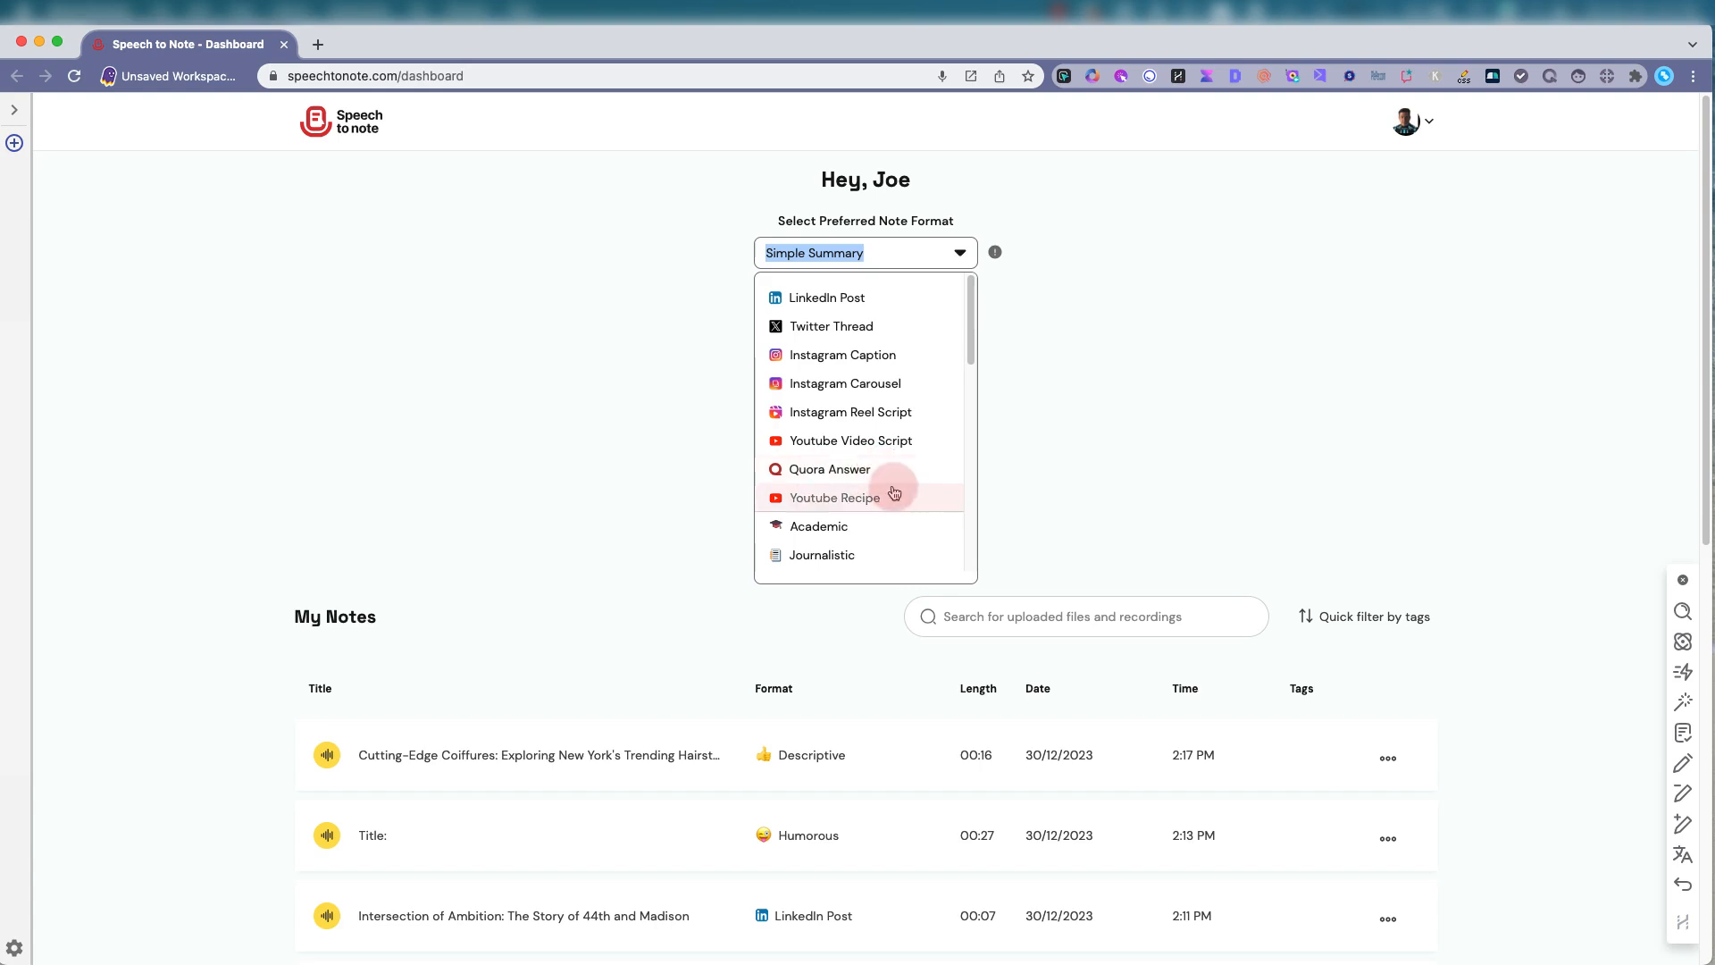
scroll("down", 3)
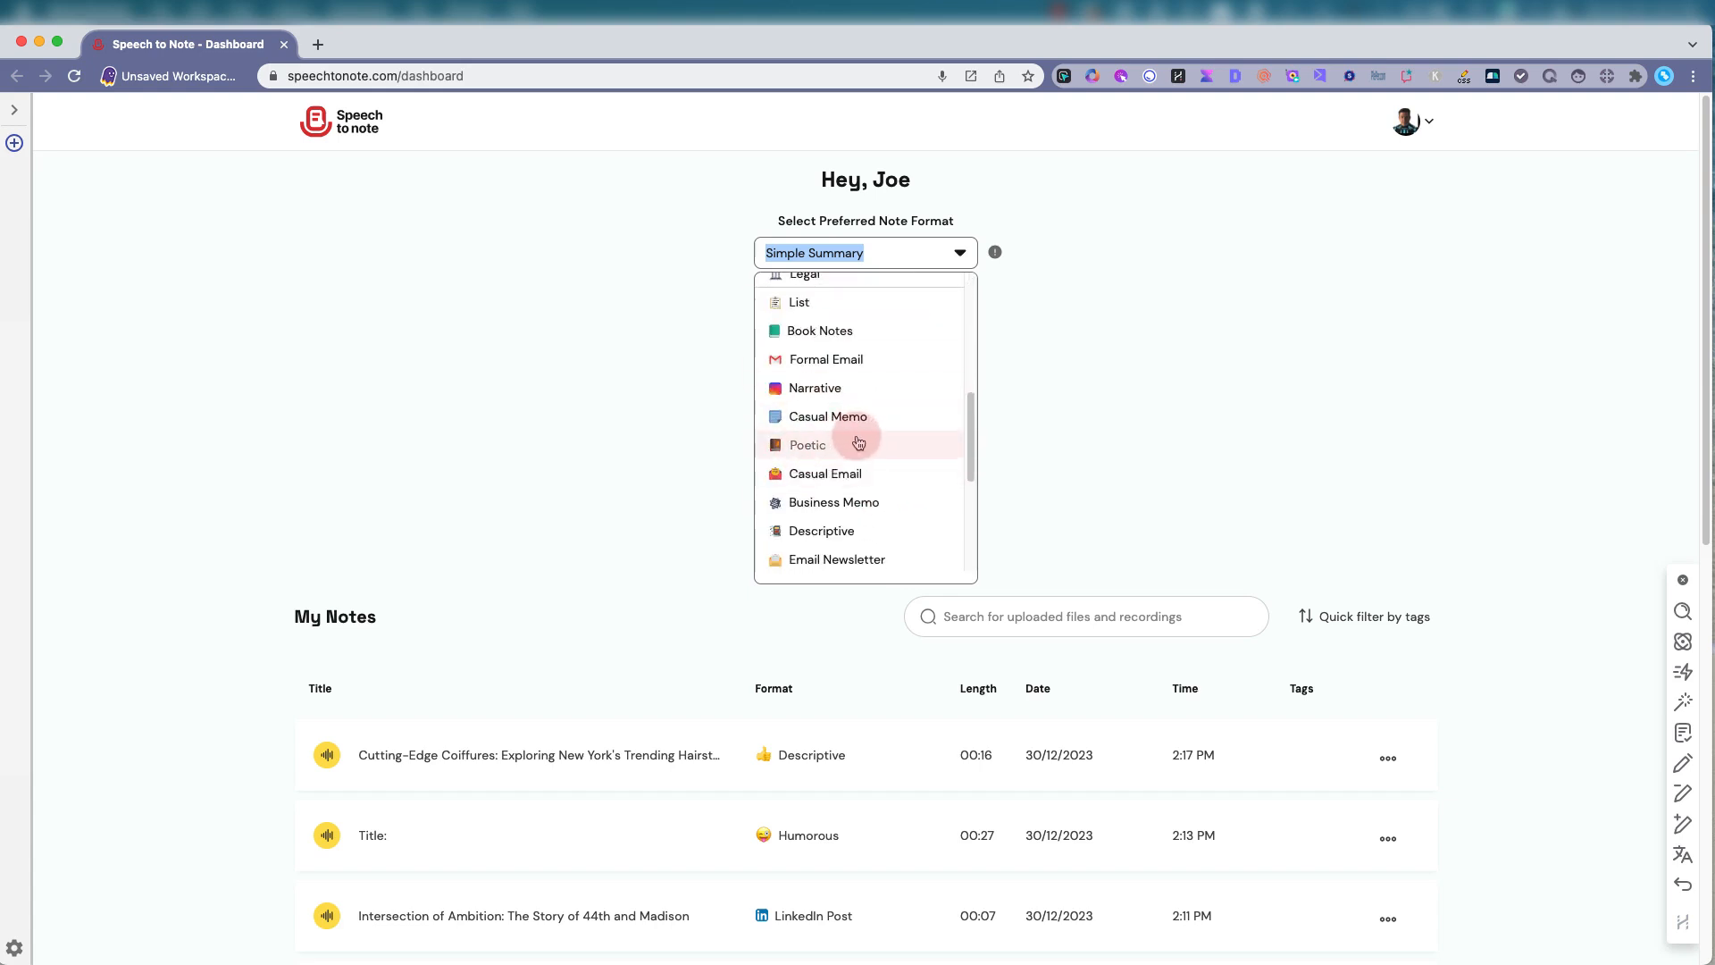
mouse_move(872, 461)
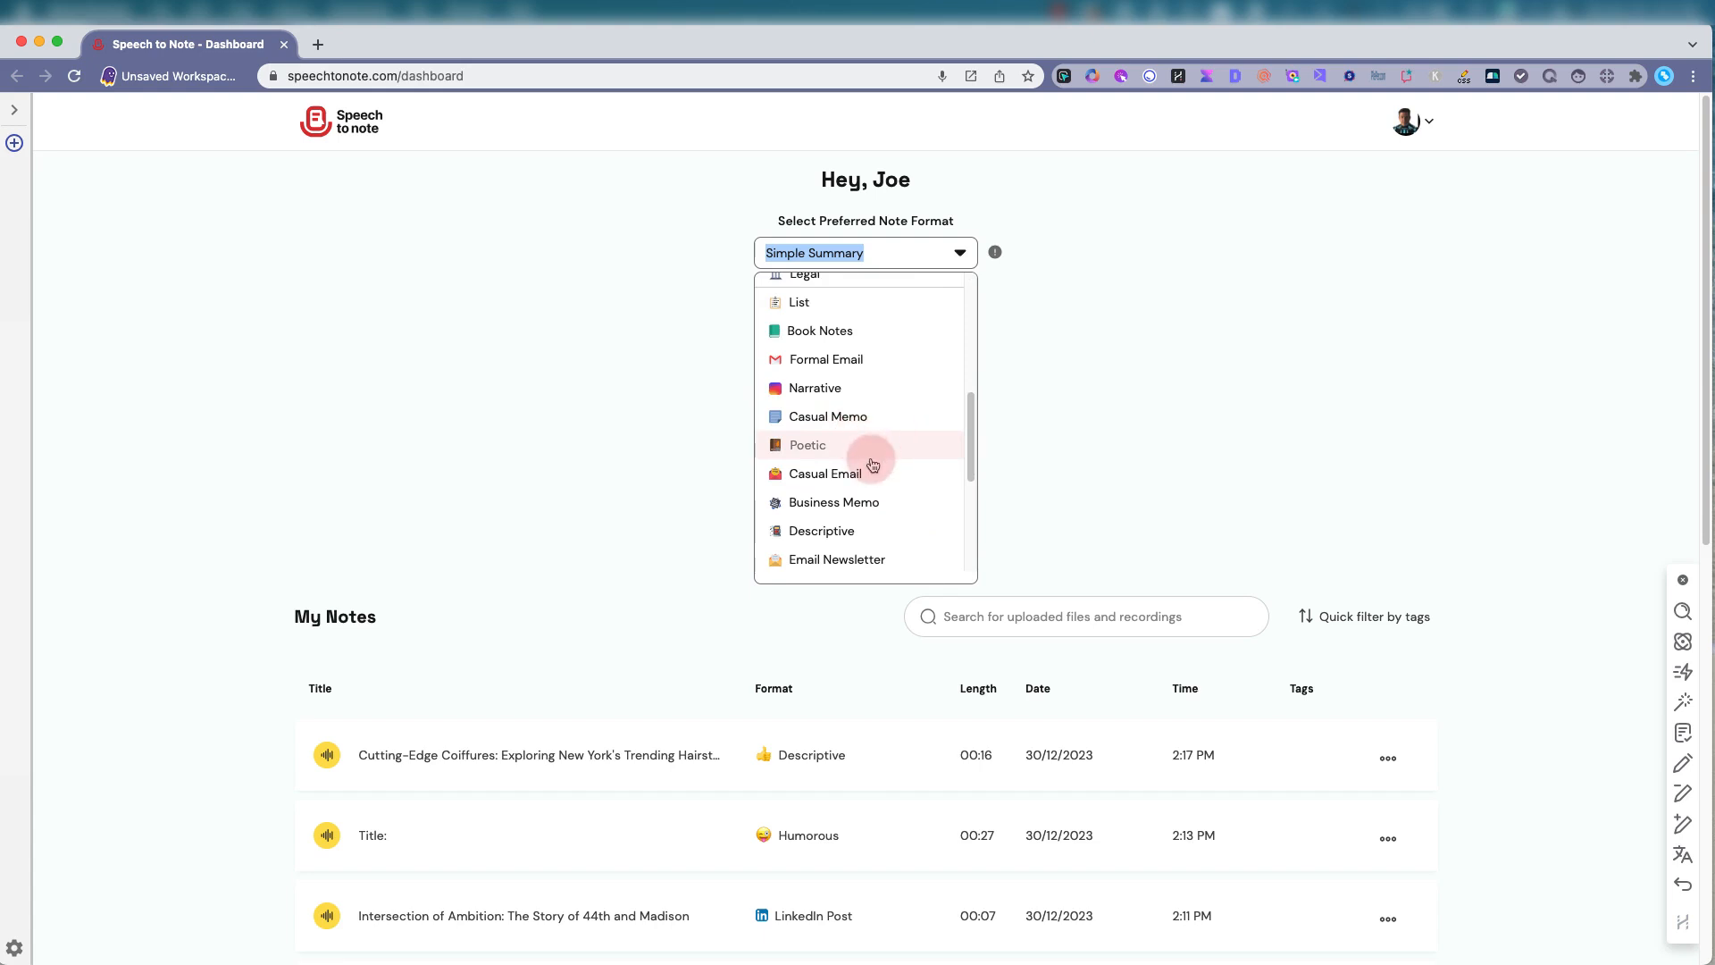
scroll("down", 3)
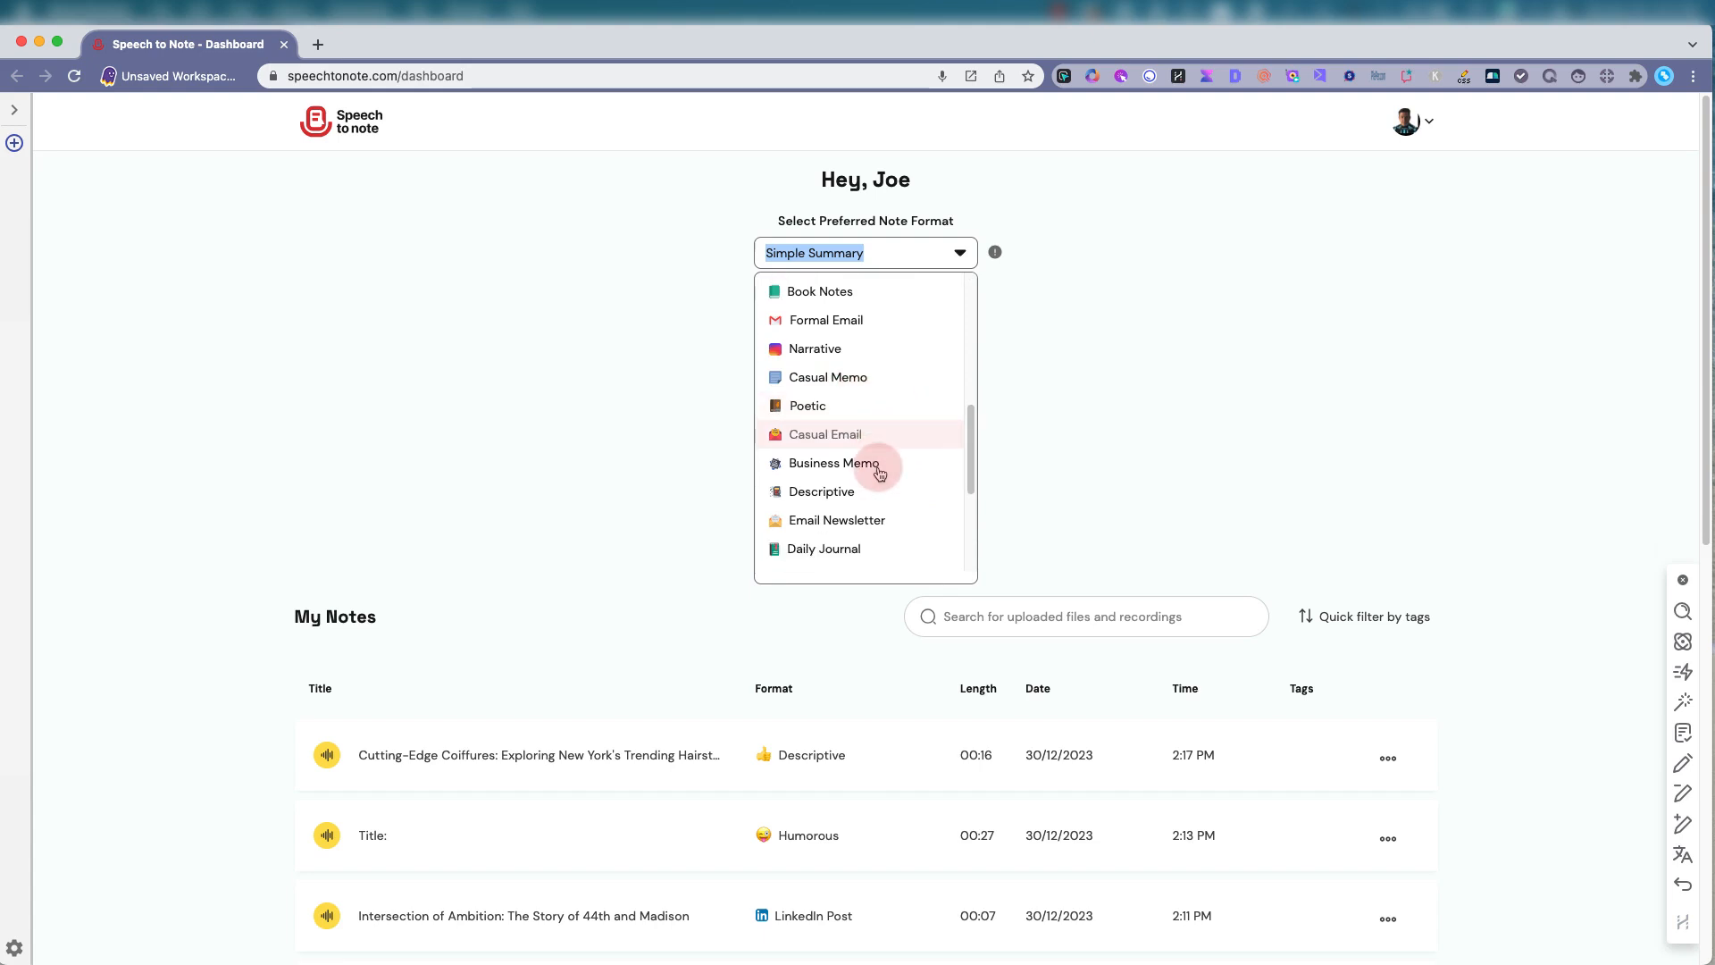
scroll("down", 3)
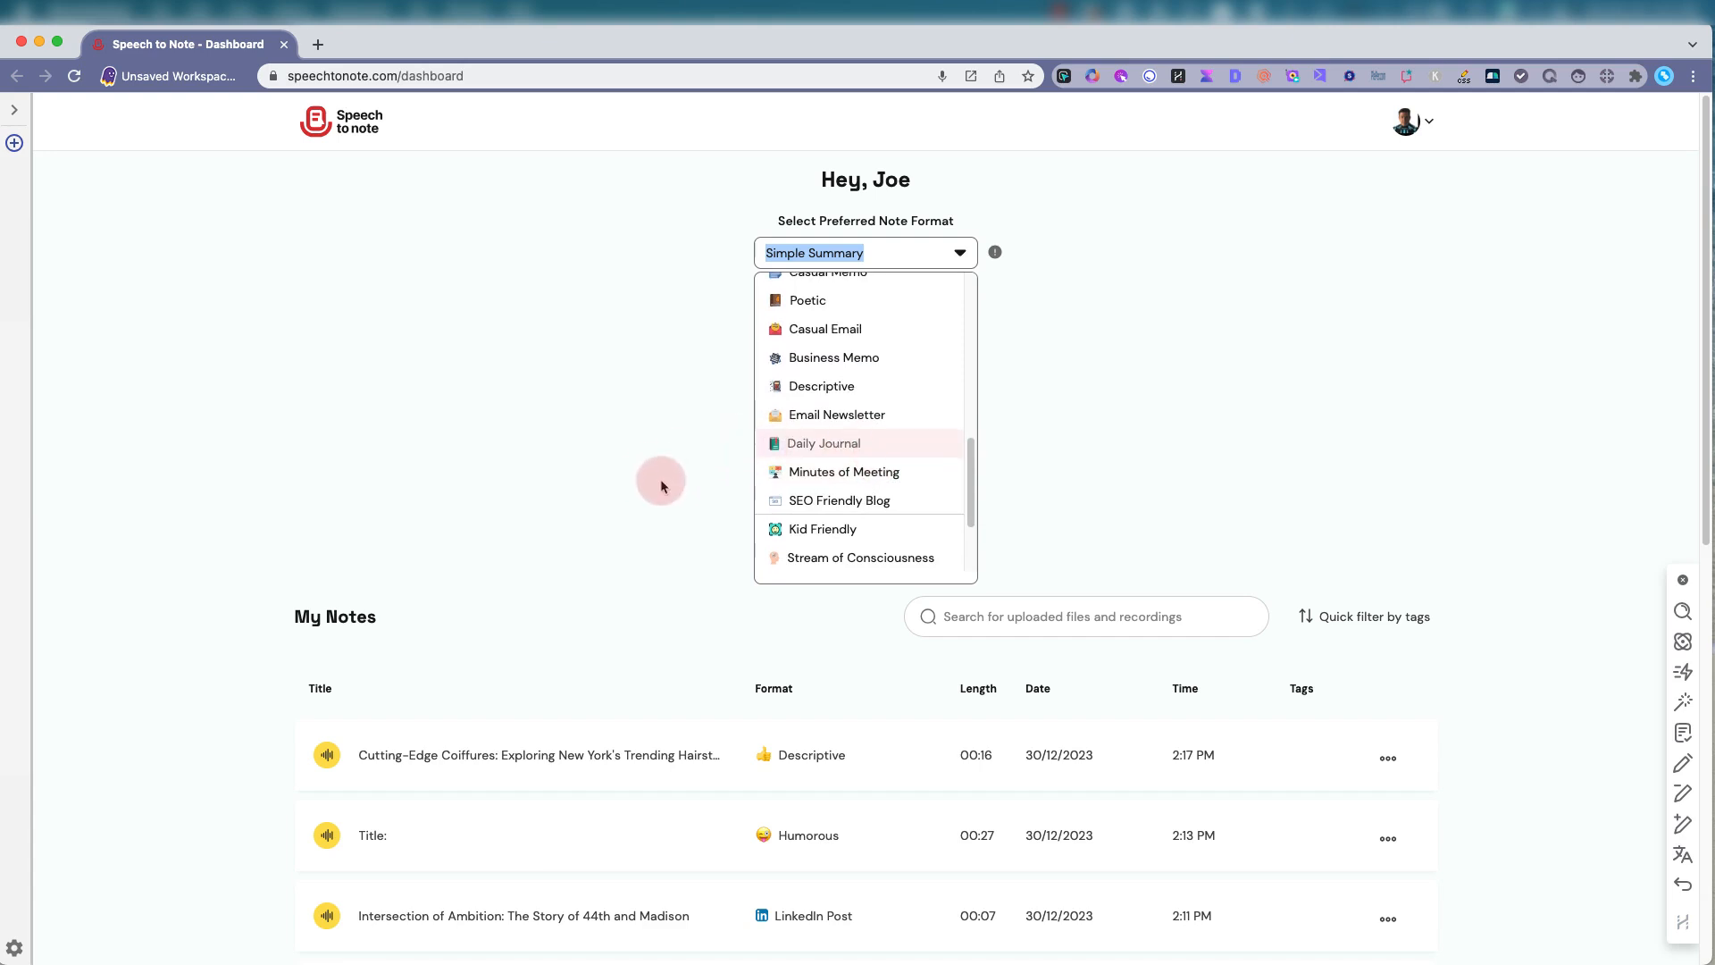
mouse_move(1167, 379)
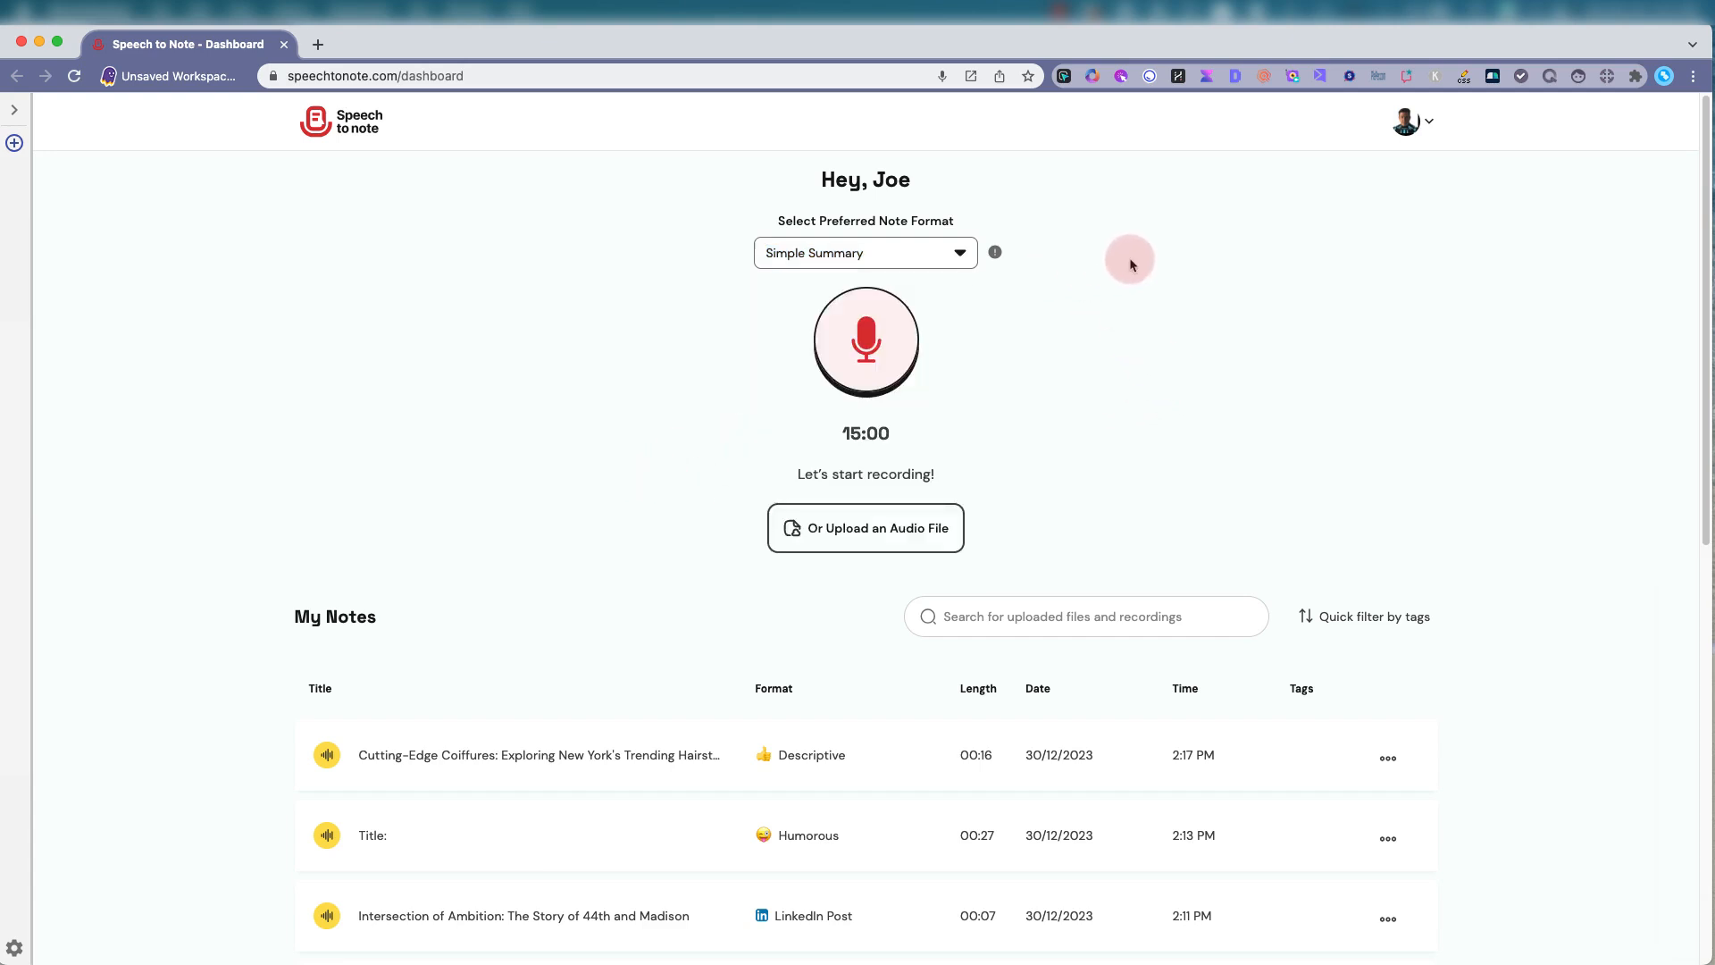
mouse_move(1232, 288)
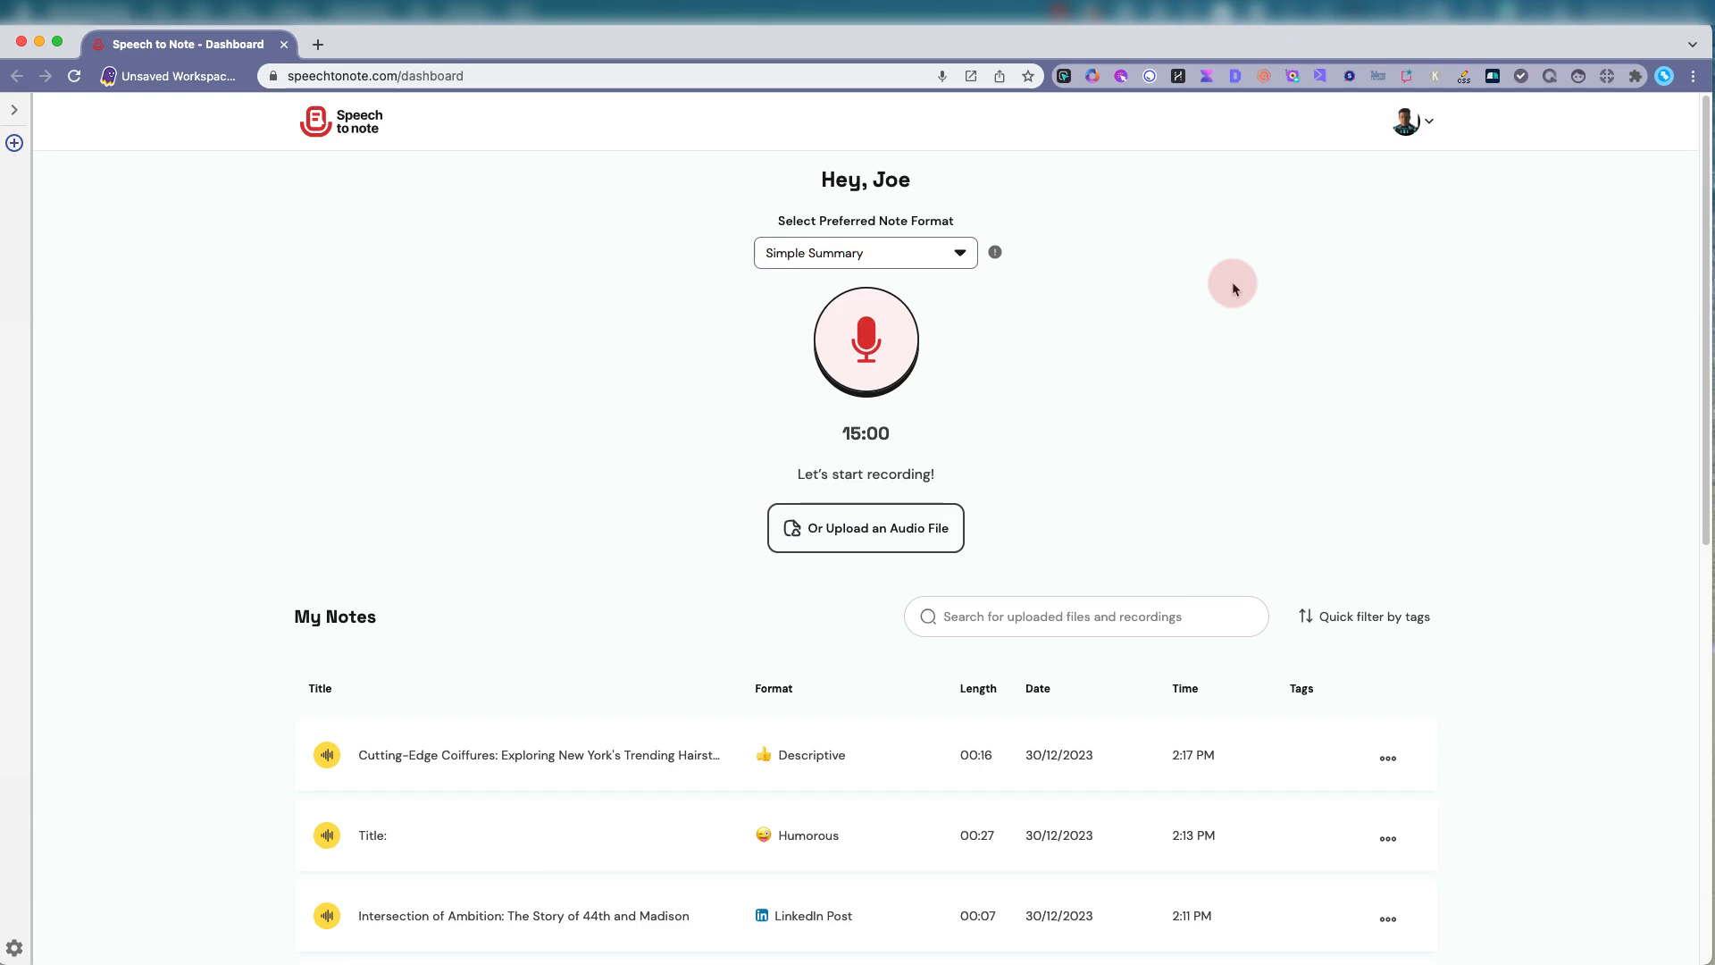